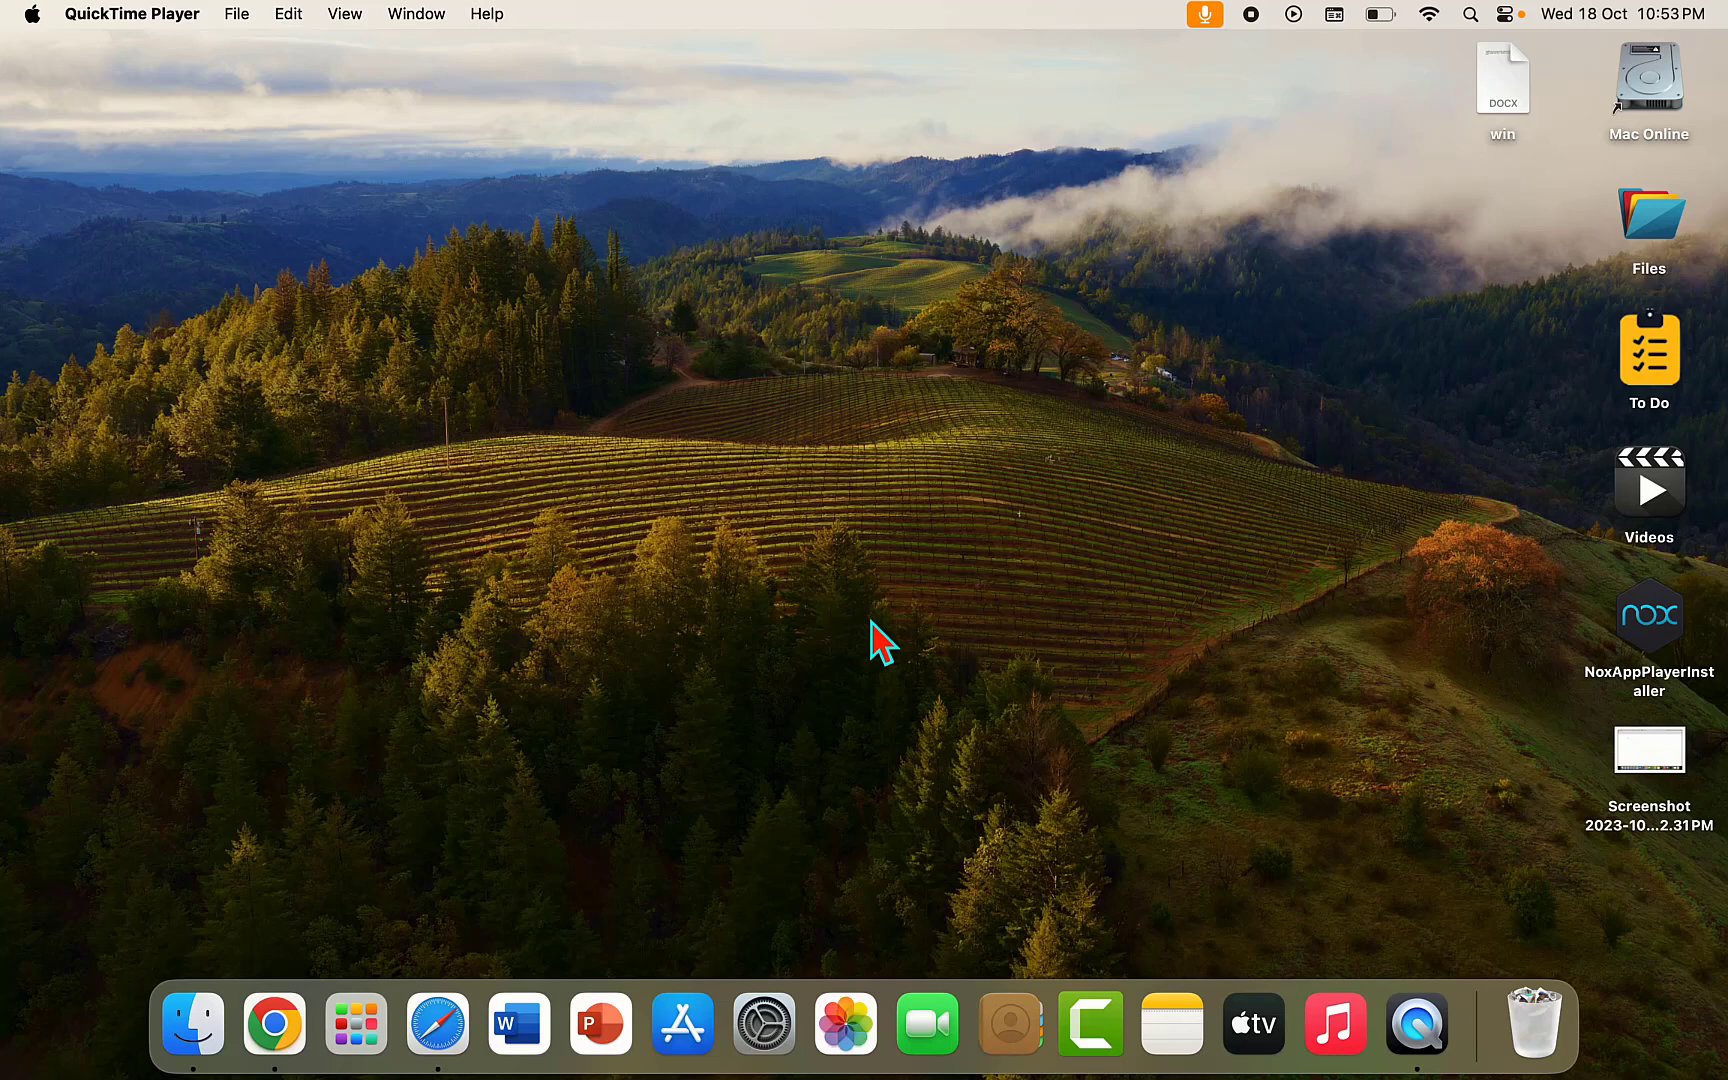
mouse_move(808, 696)
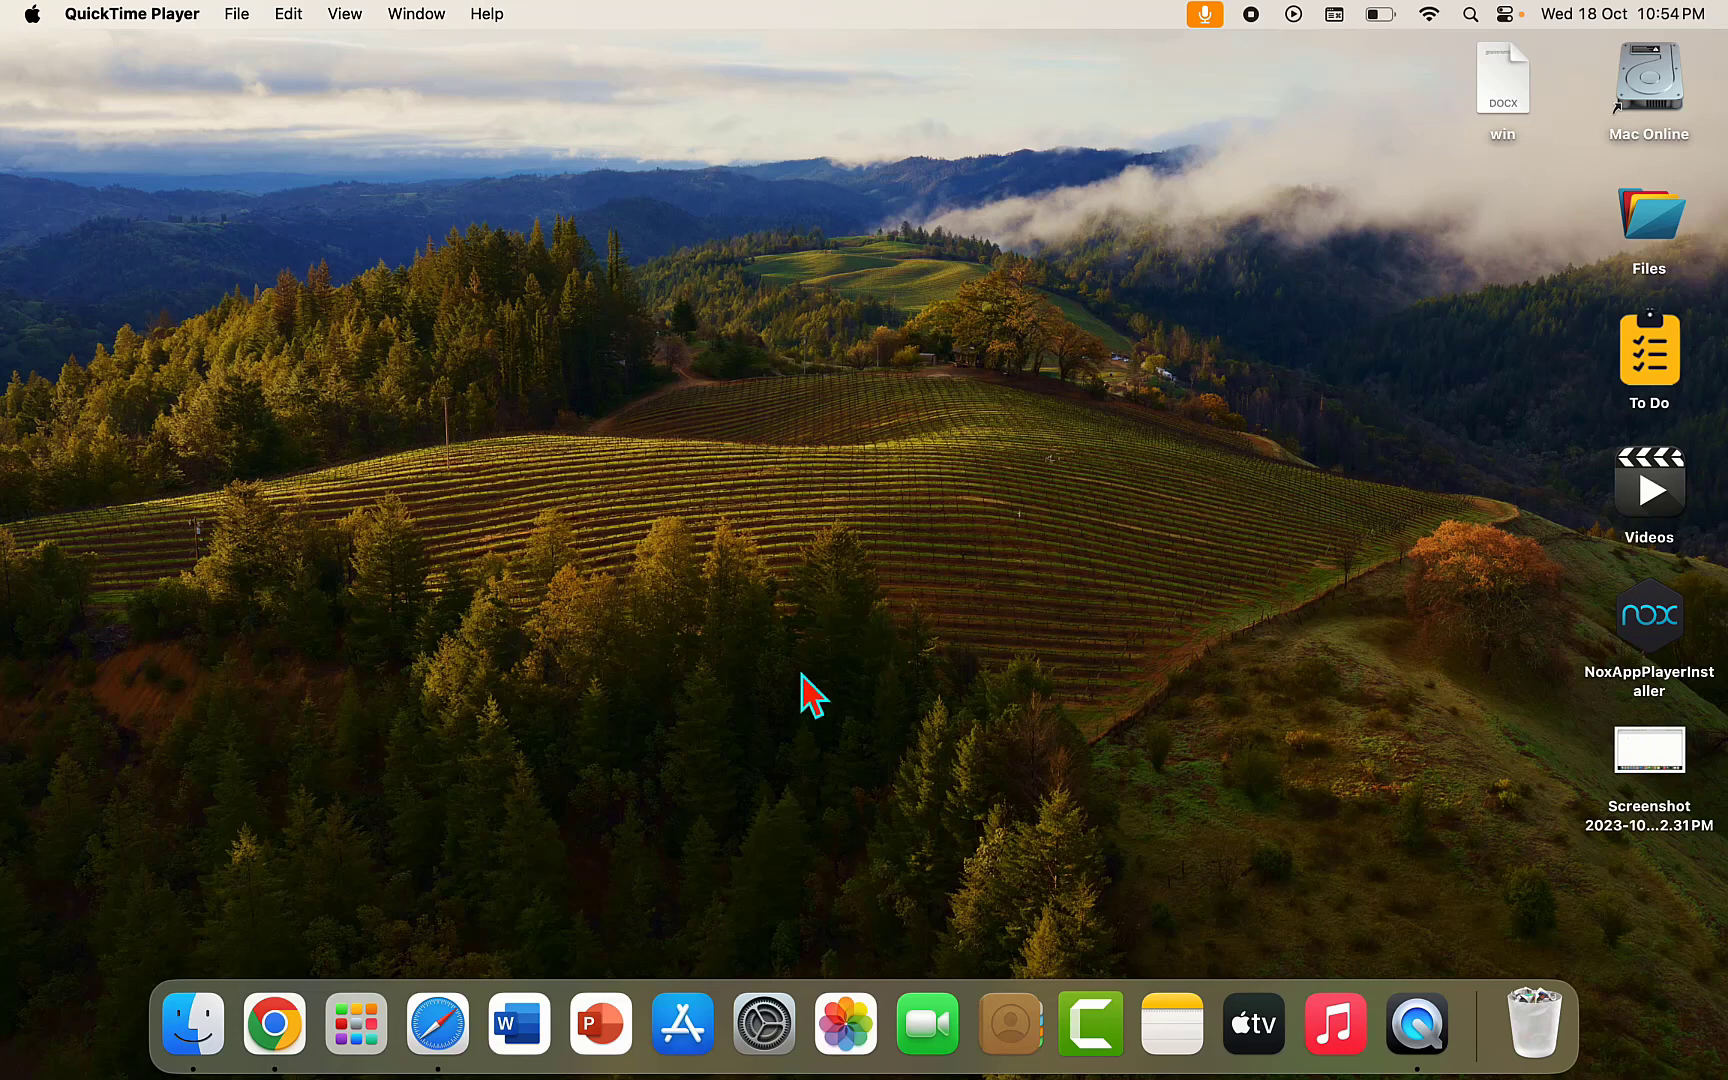
mouse_move(408, 908)
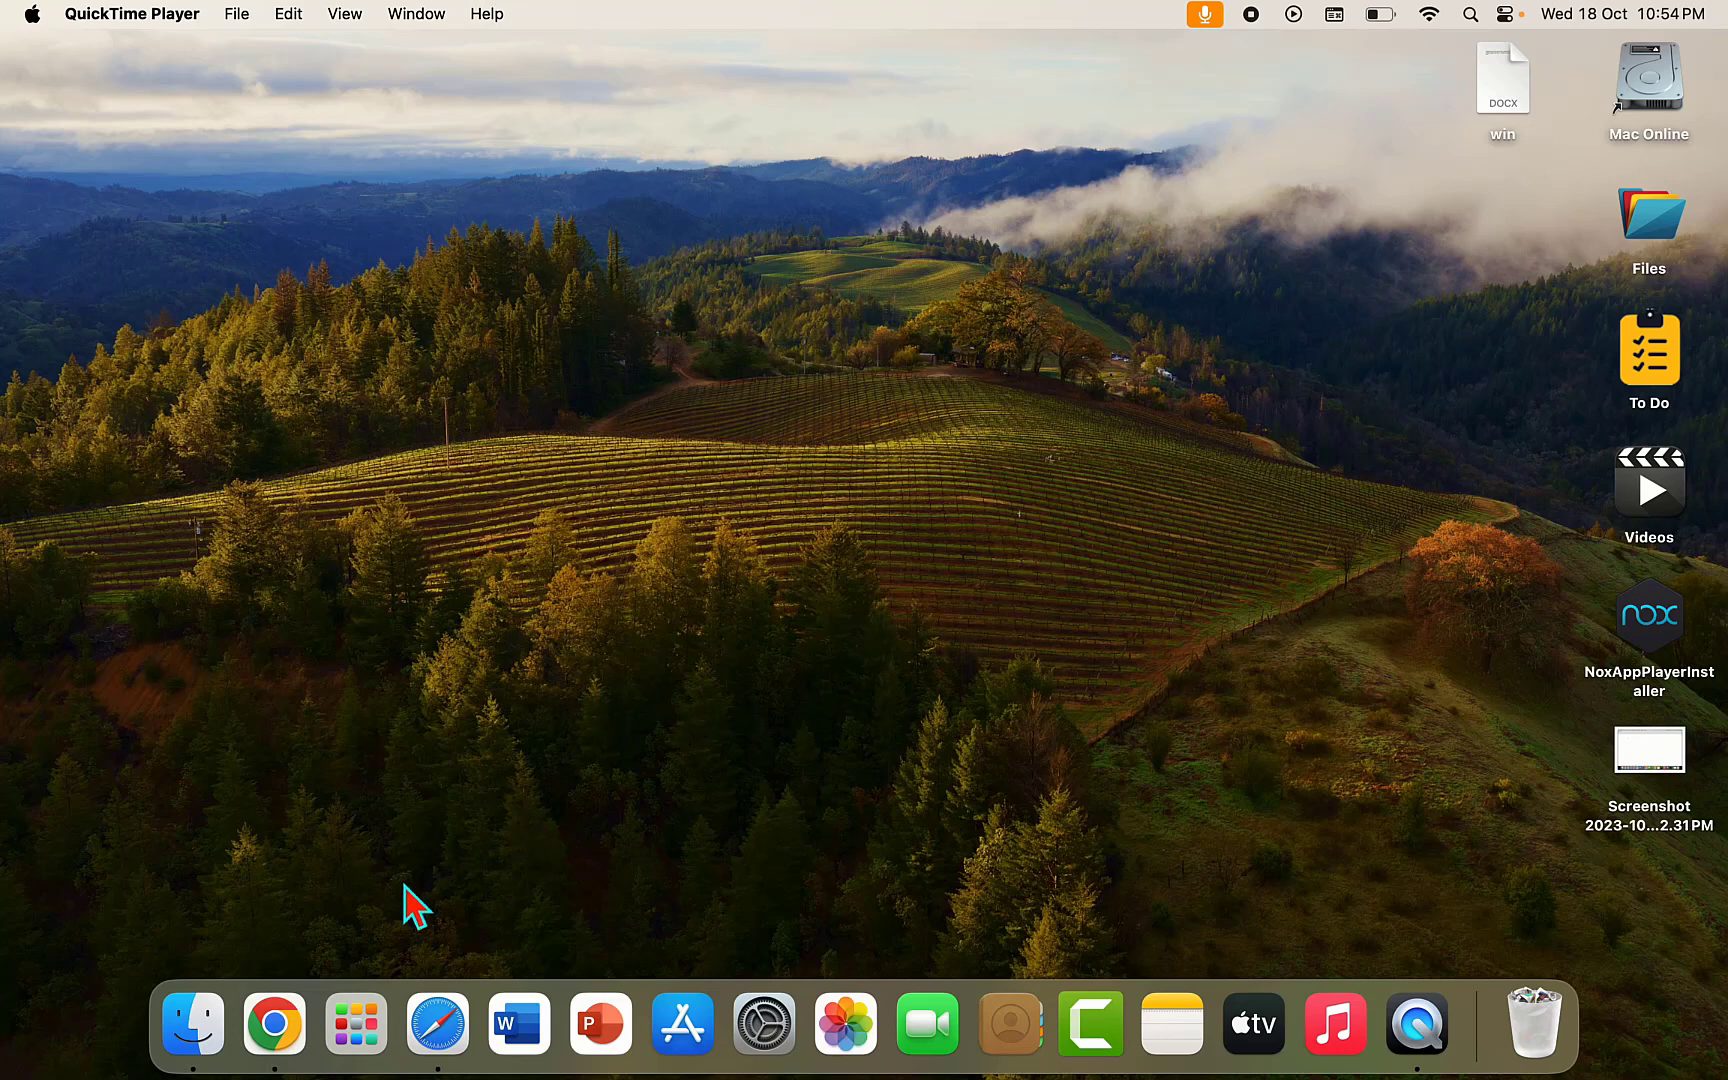
mouse_move(274, 1034)
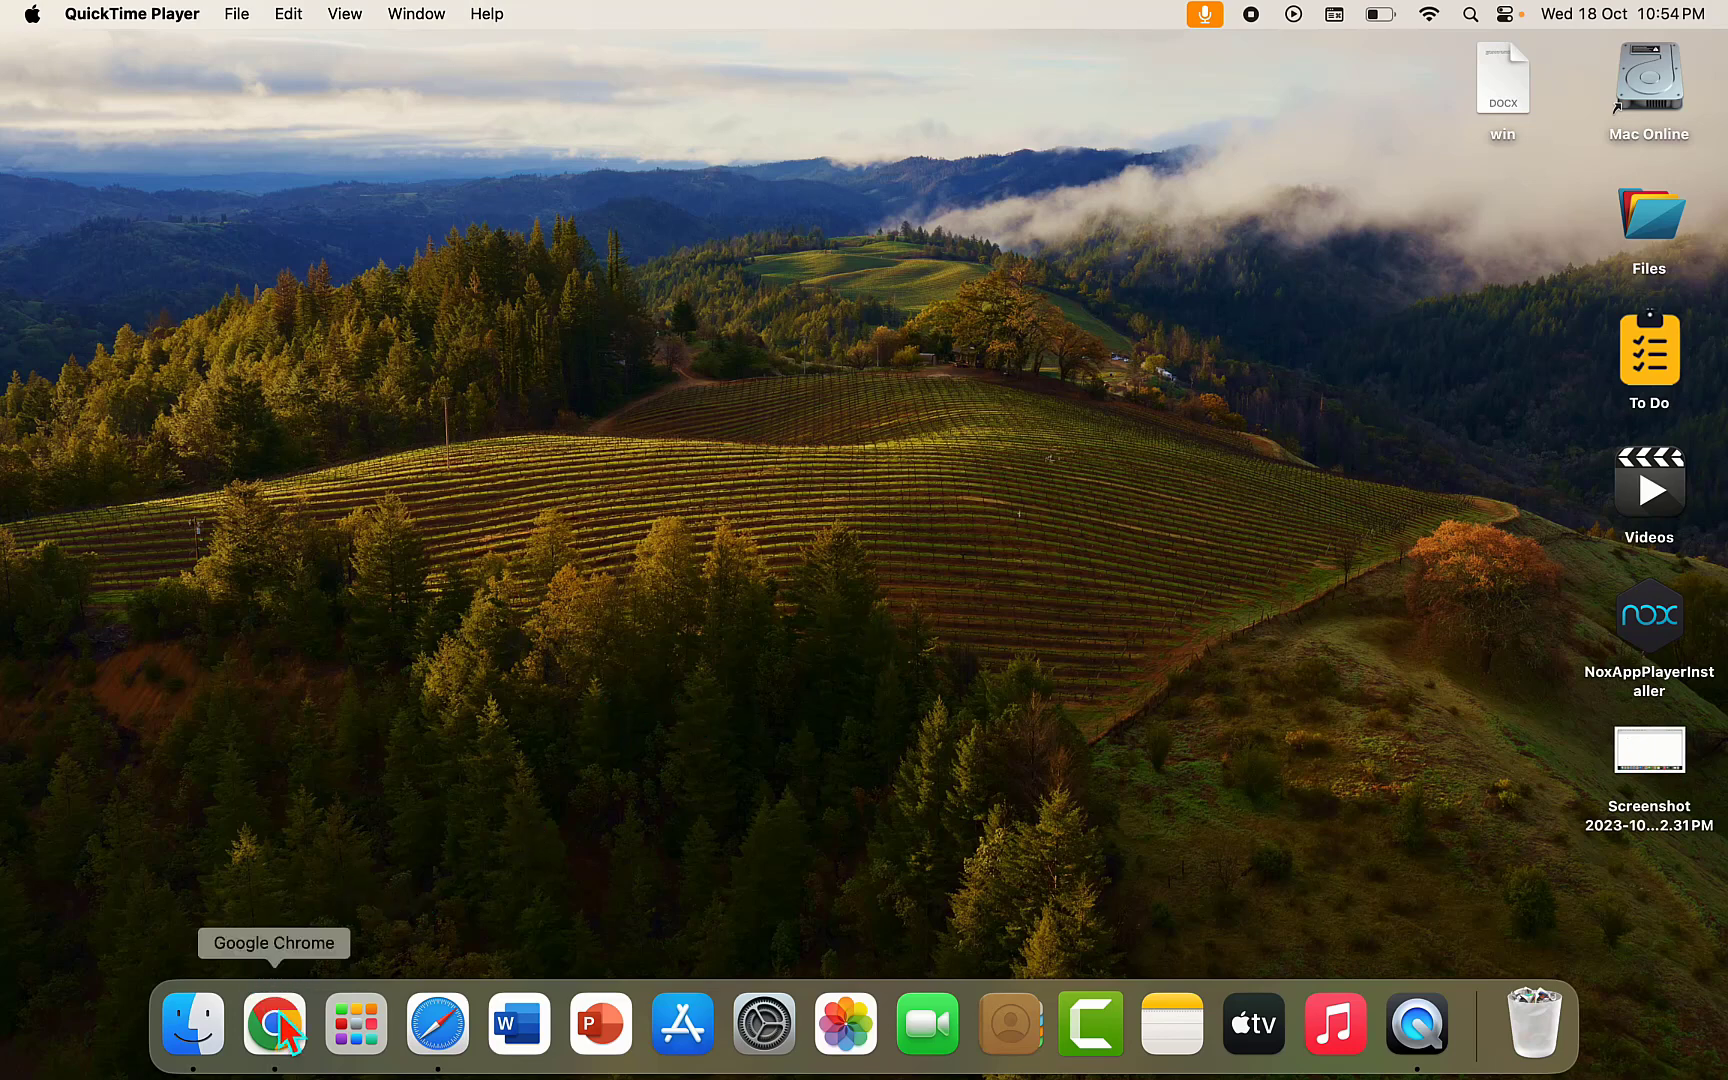
- Launch Google Chrome and poke at the menu bar while its window stays blank
left_click(274, 1036)
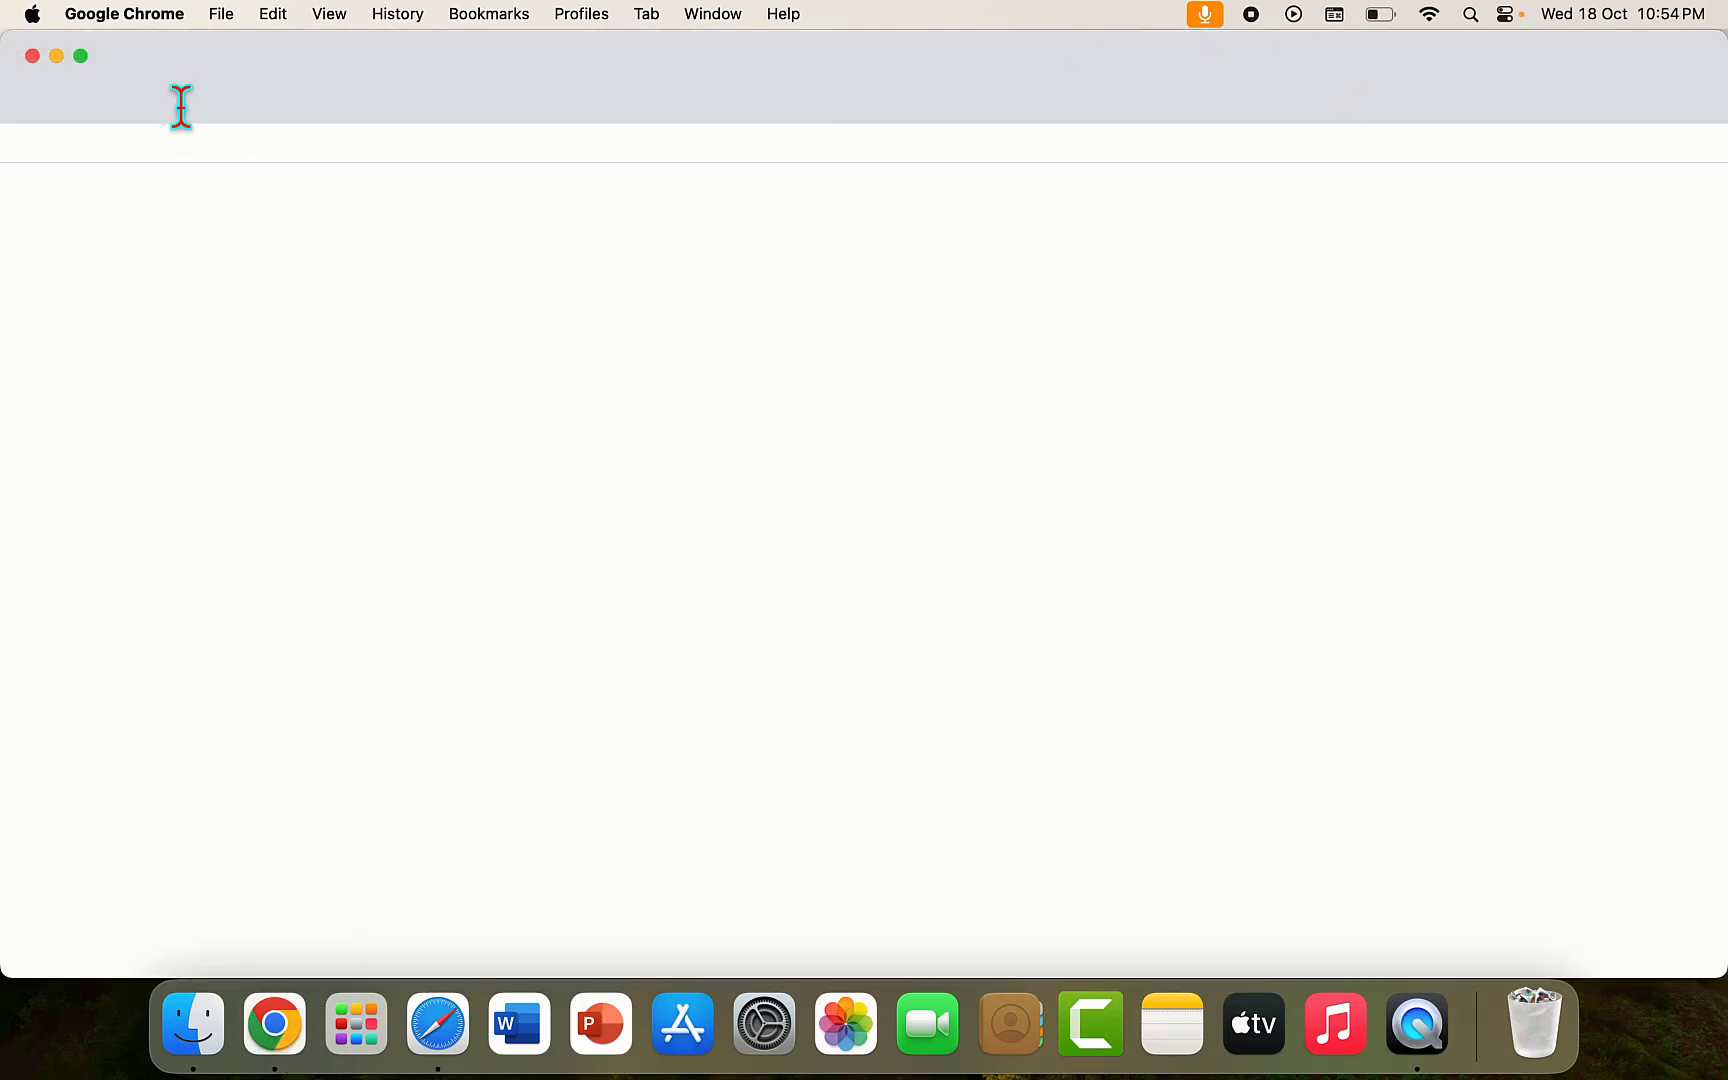
mouse_move(170, 104)
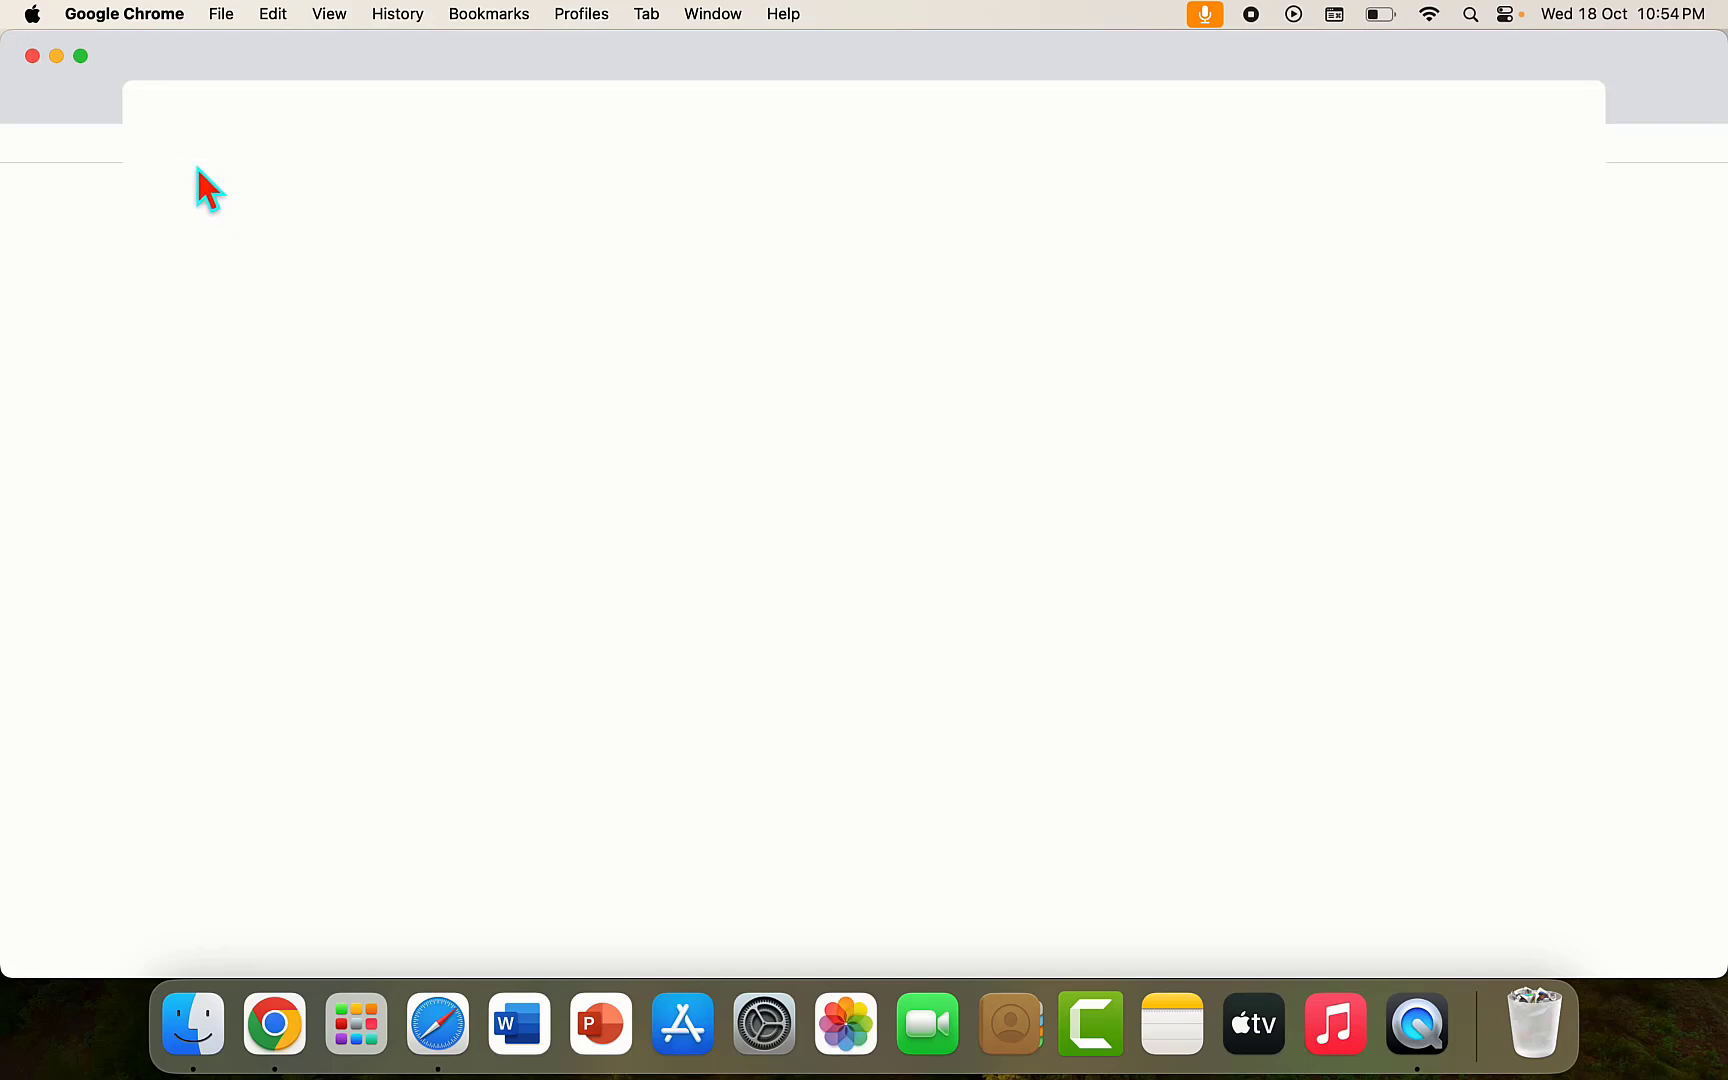
mouse_move(36, 420)
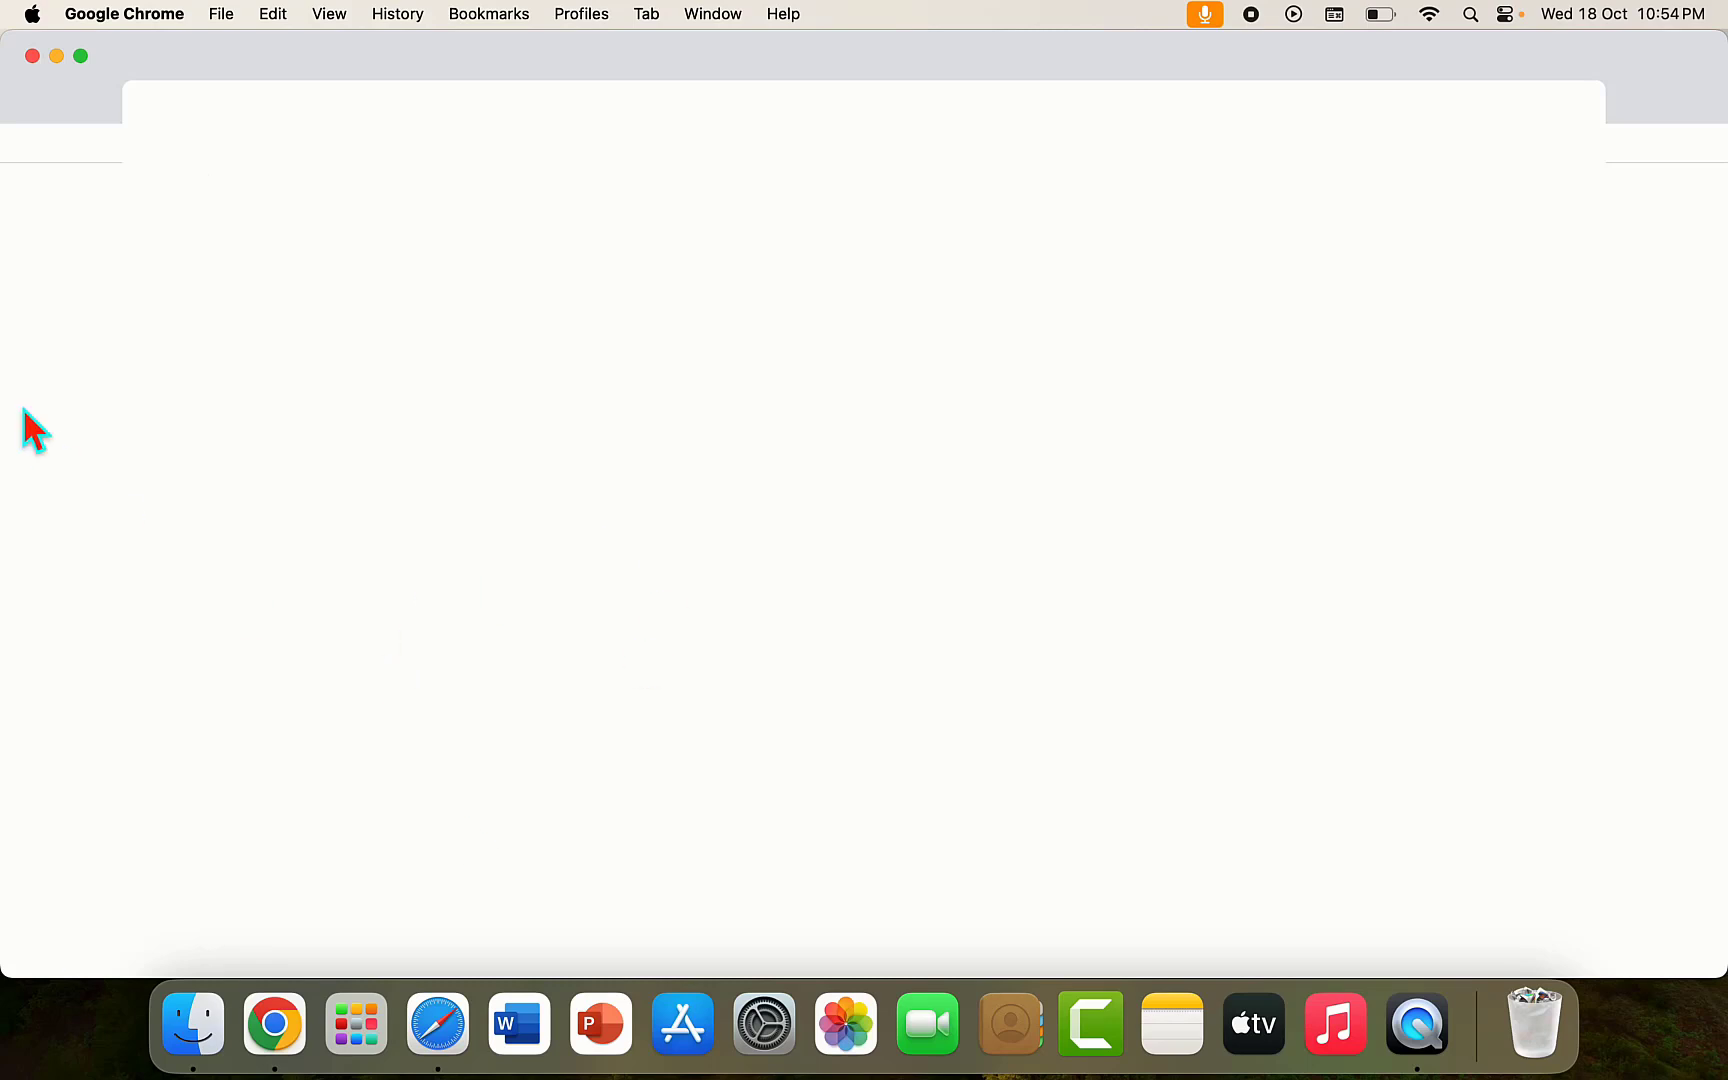
mouse_move(108, 24)
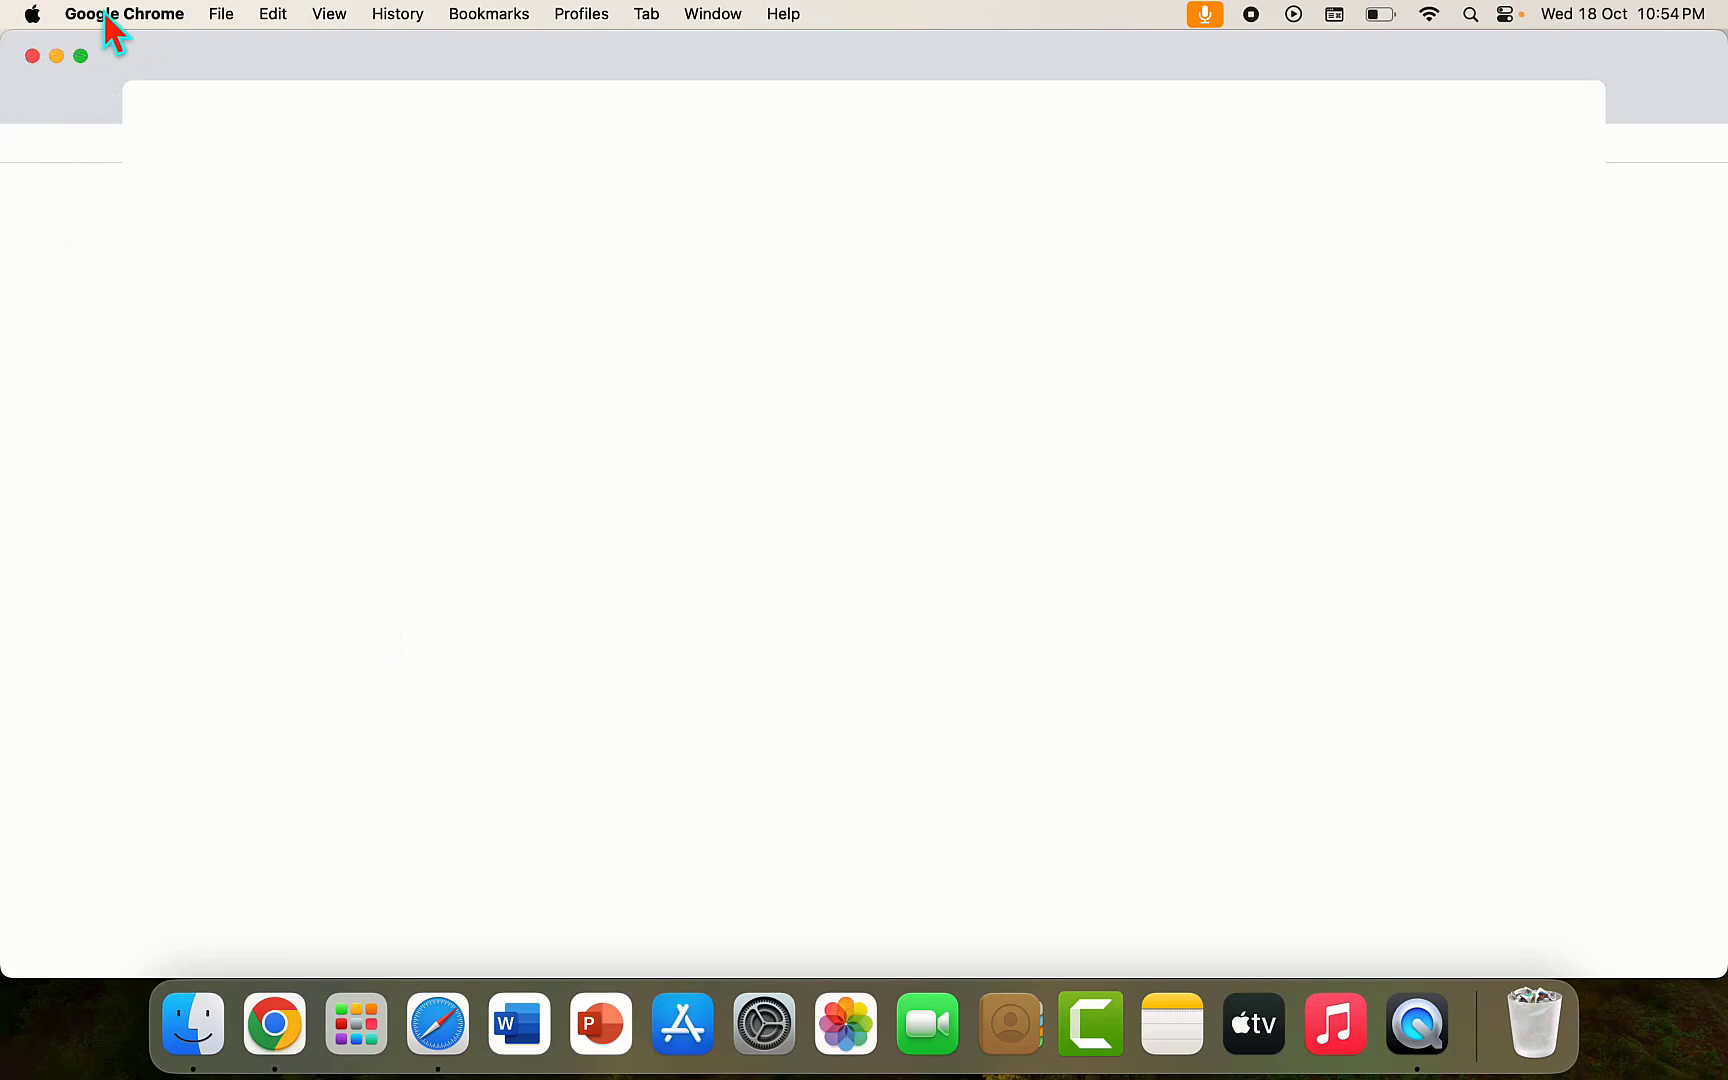
left_click(124, 14)
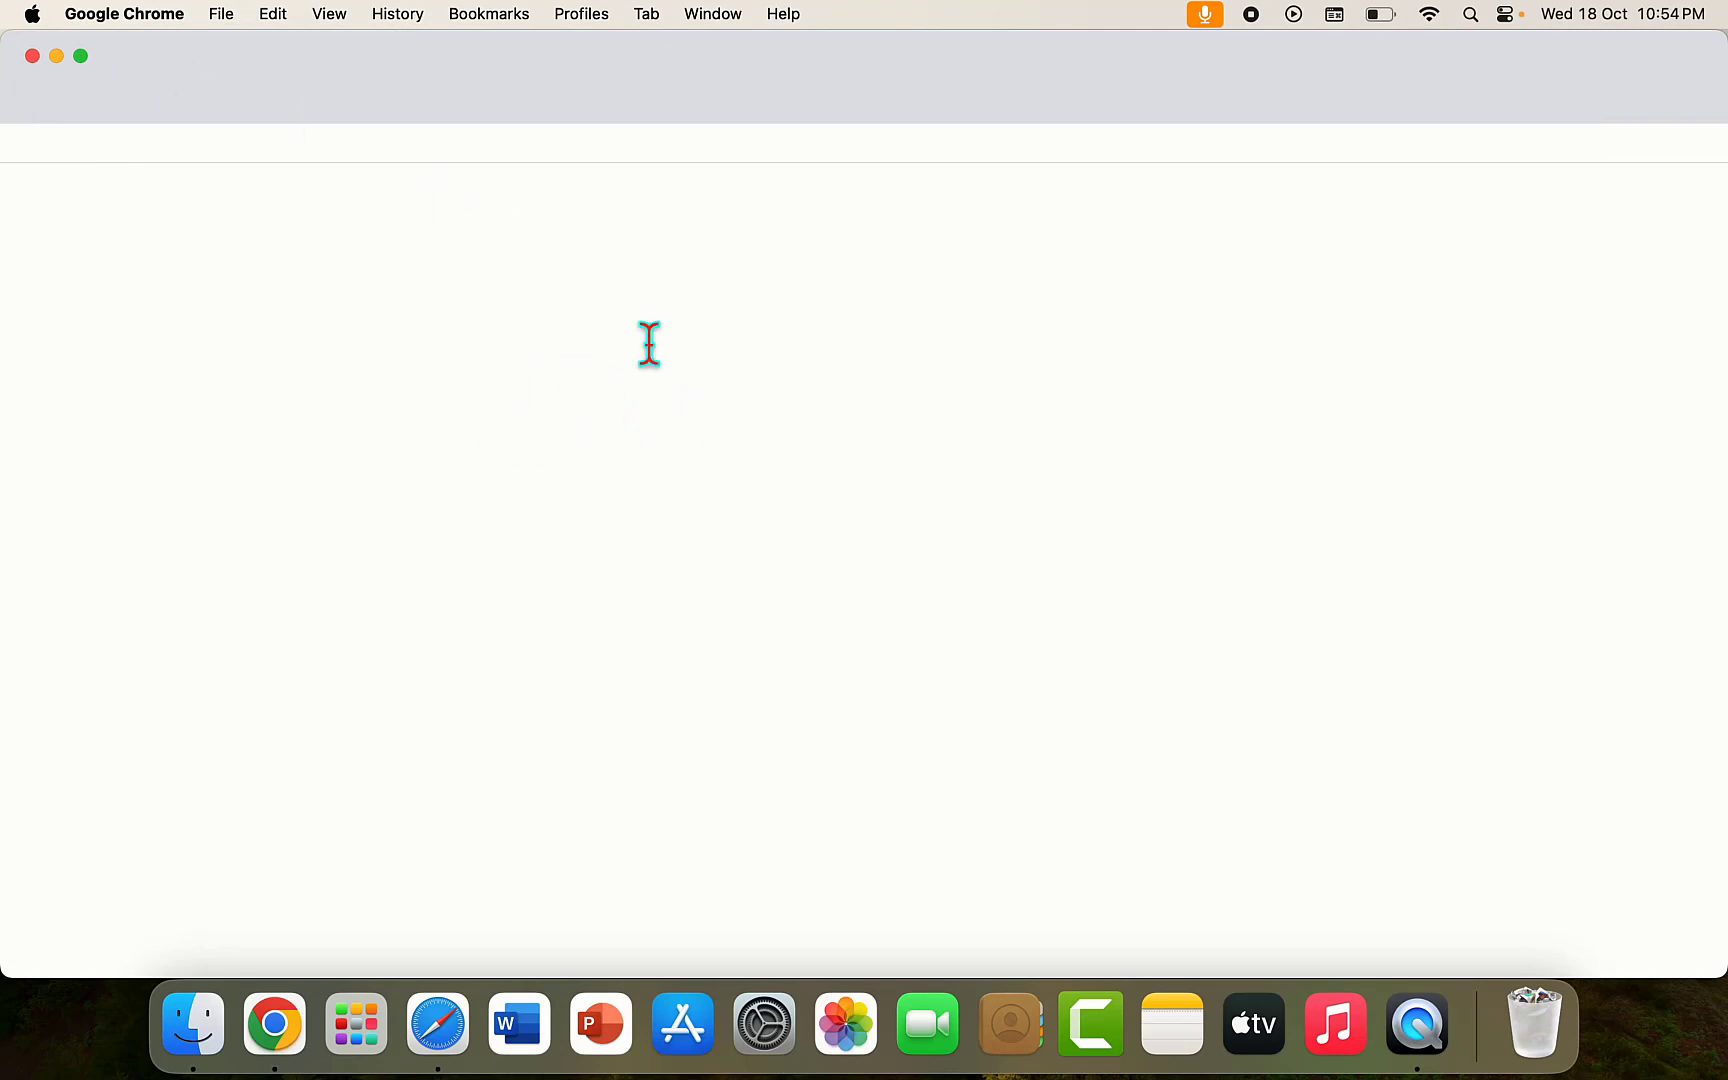
mouse_move(758, 516)
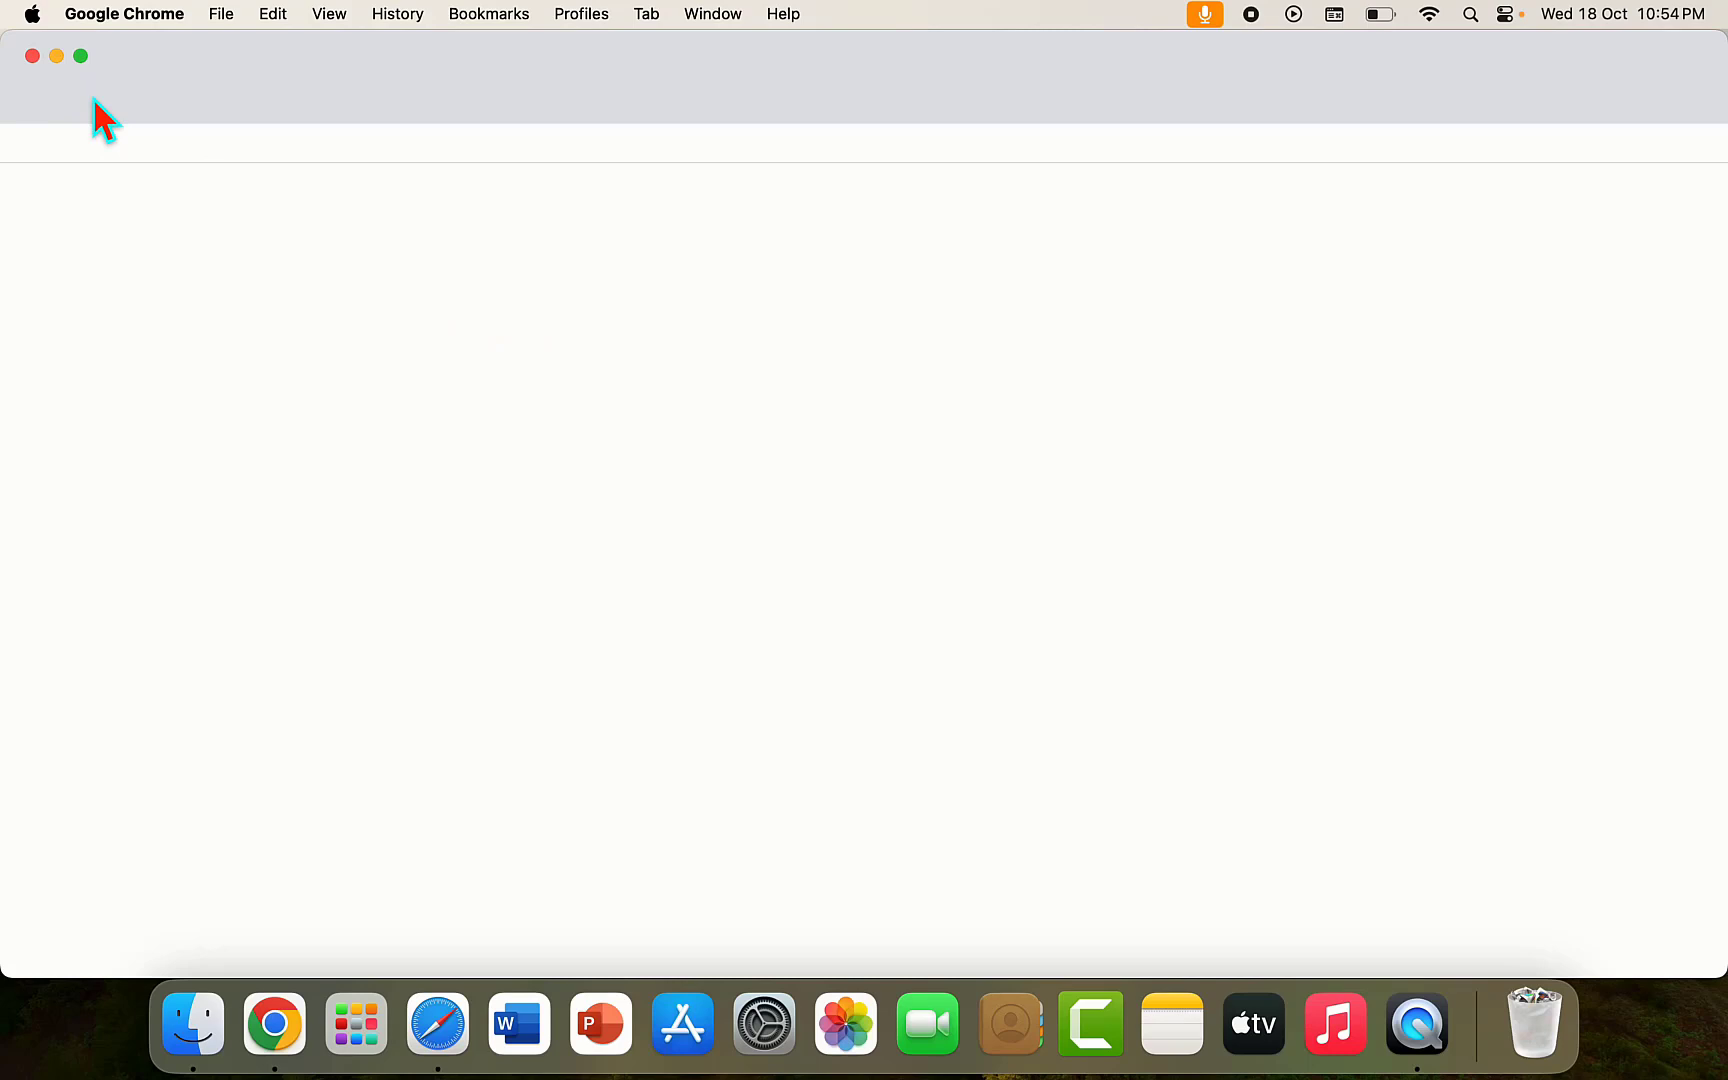
left_click(124, 14)
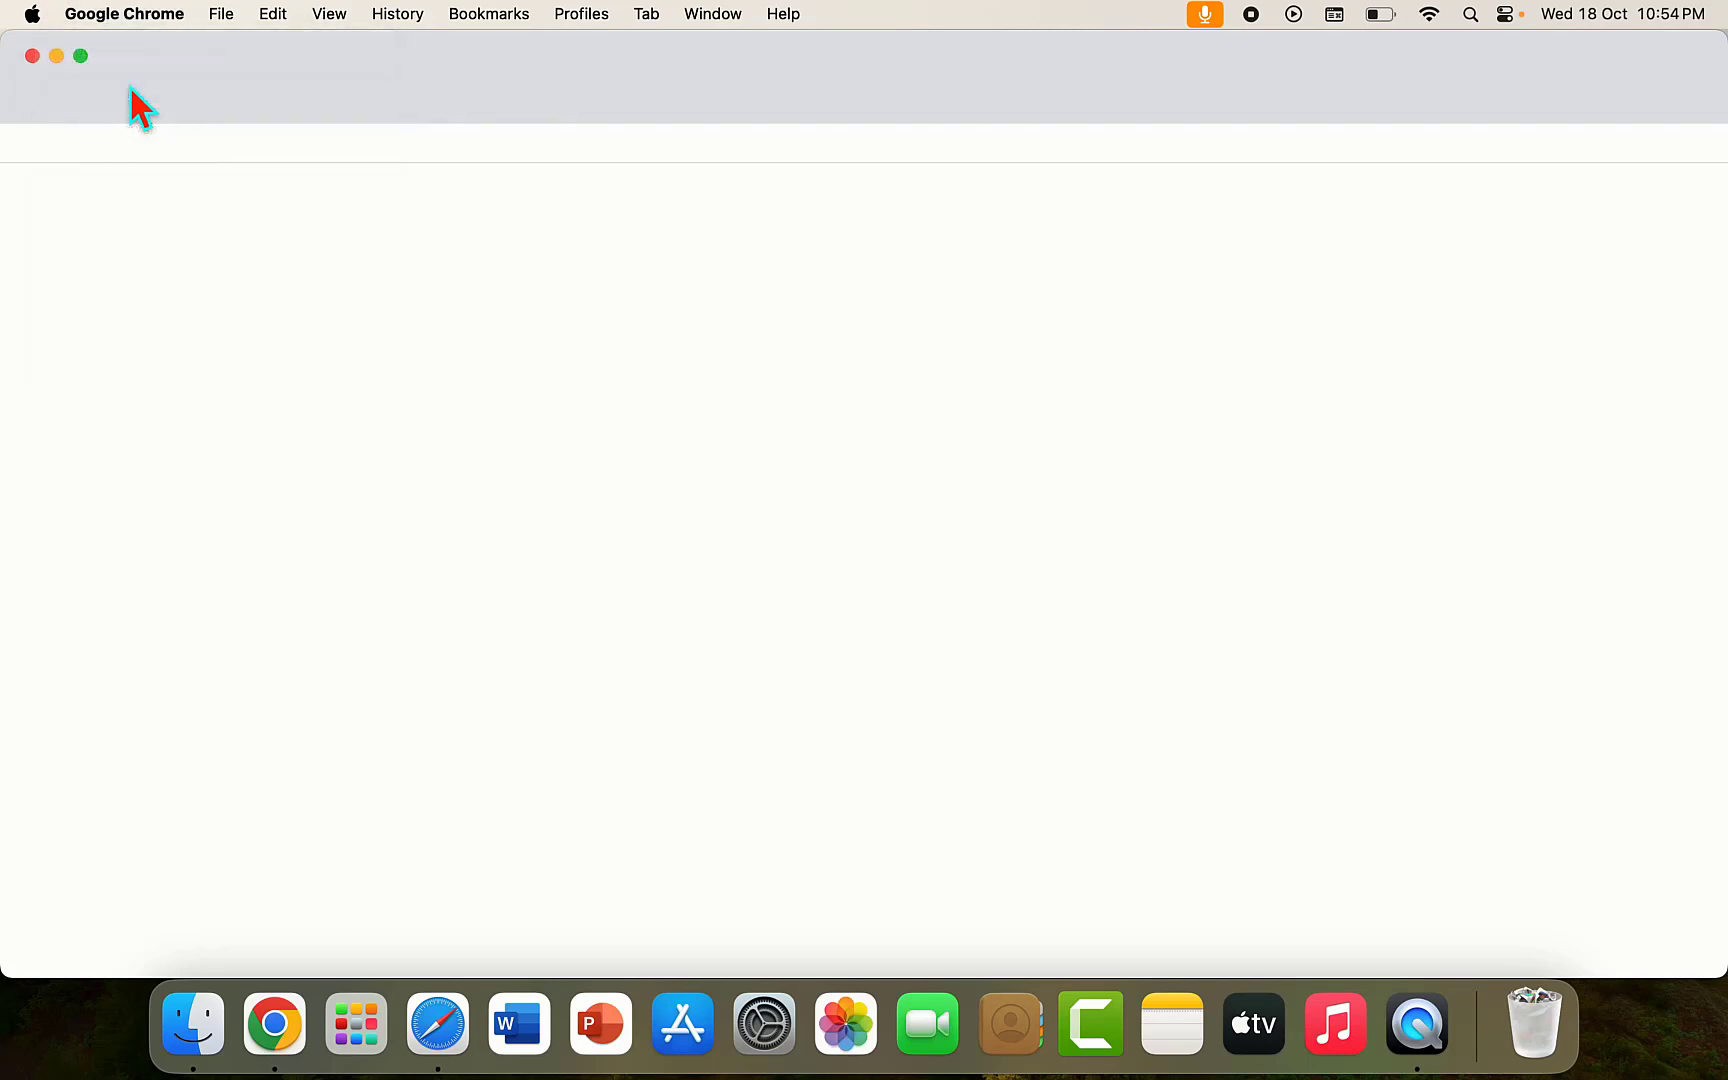
mouse_move(1030, 500)
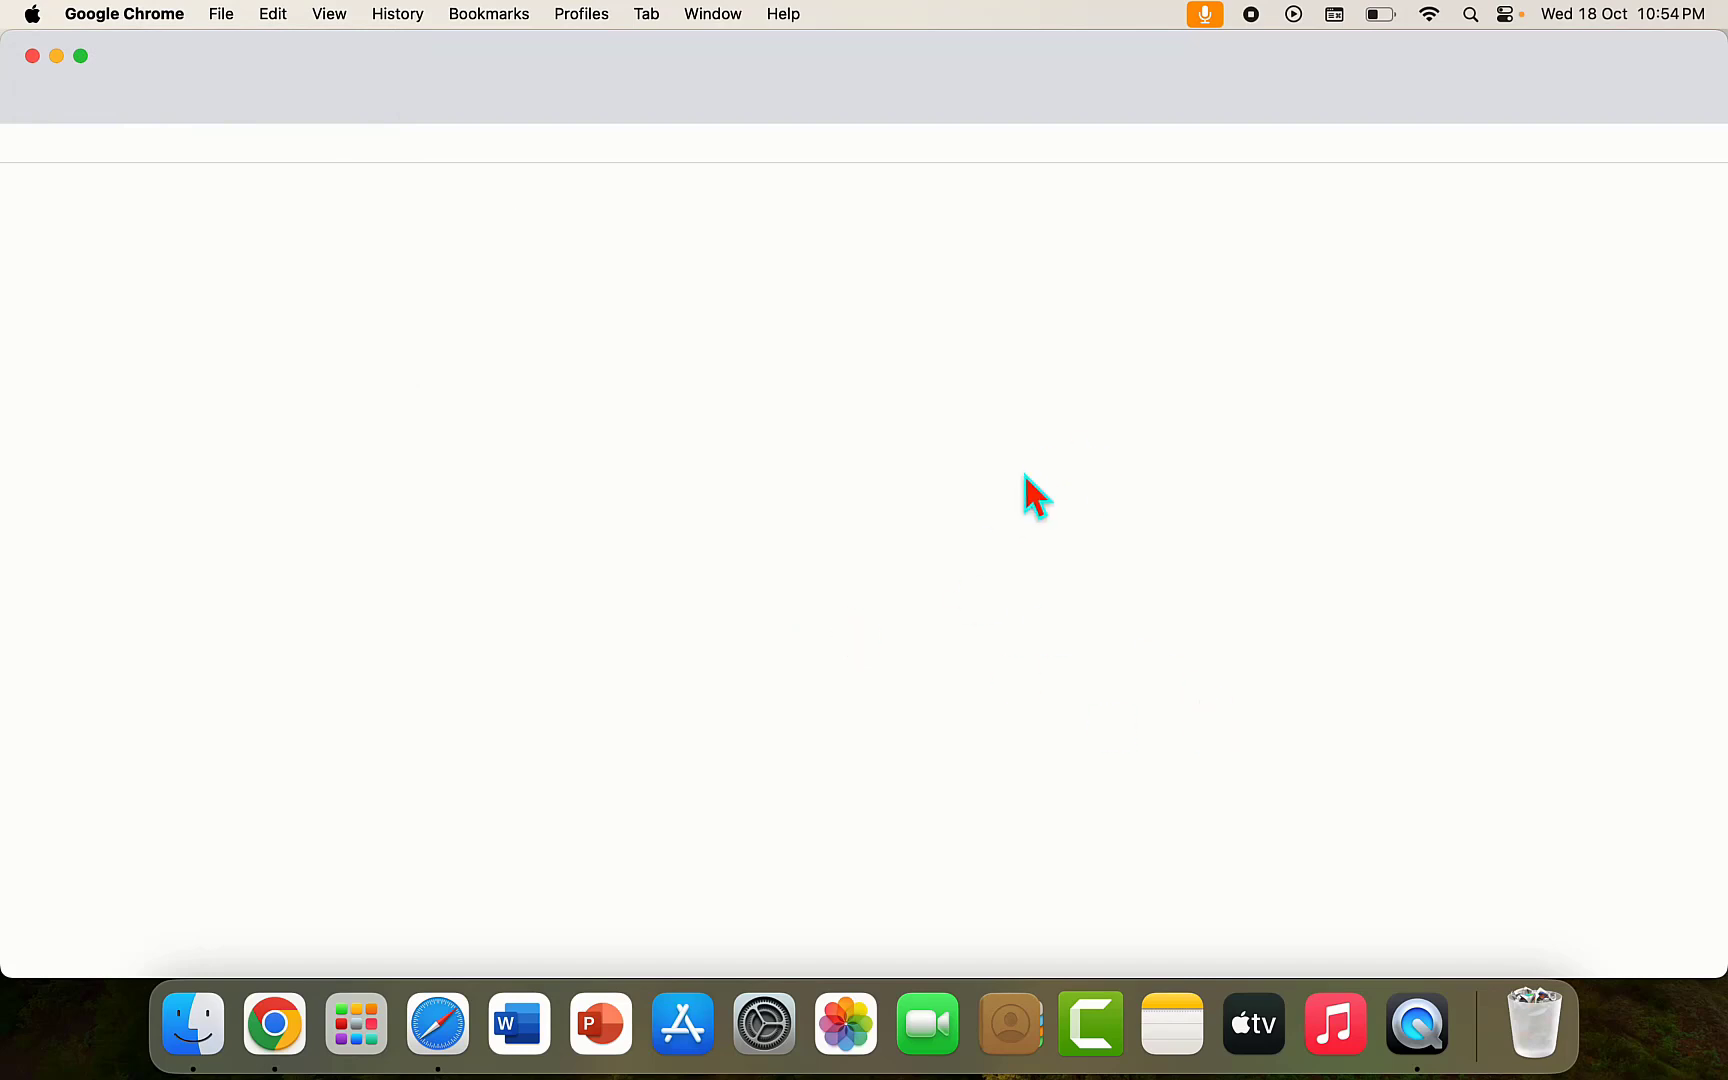
mouse_move(36, 58)
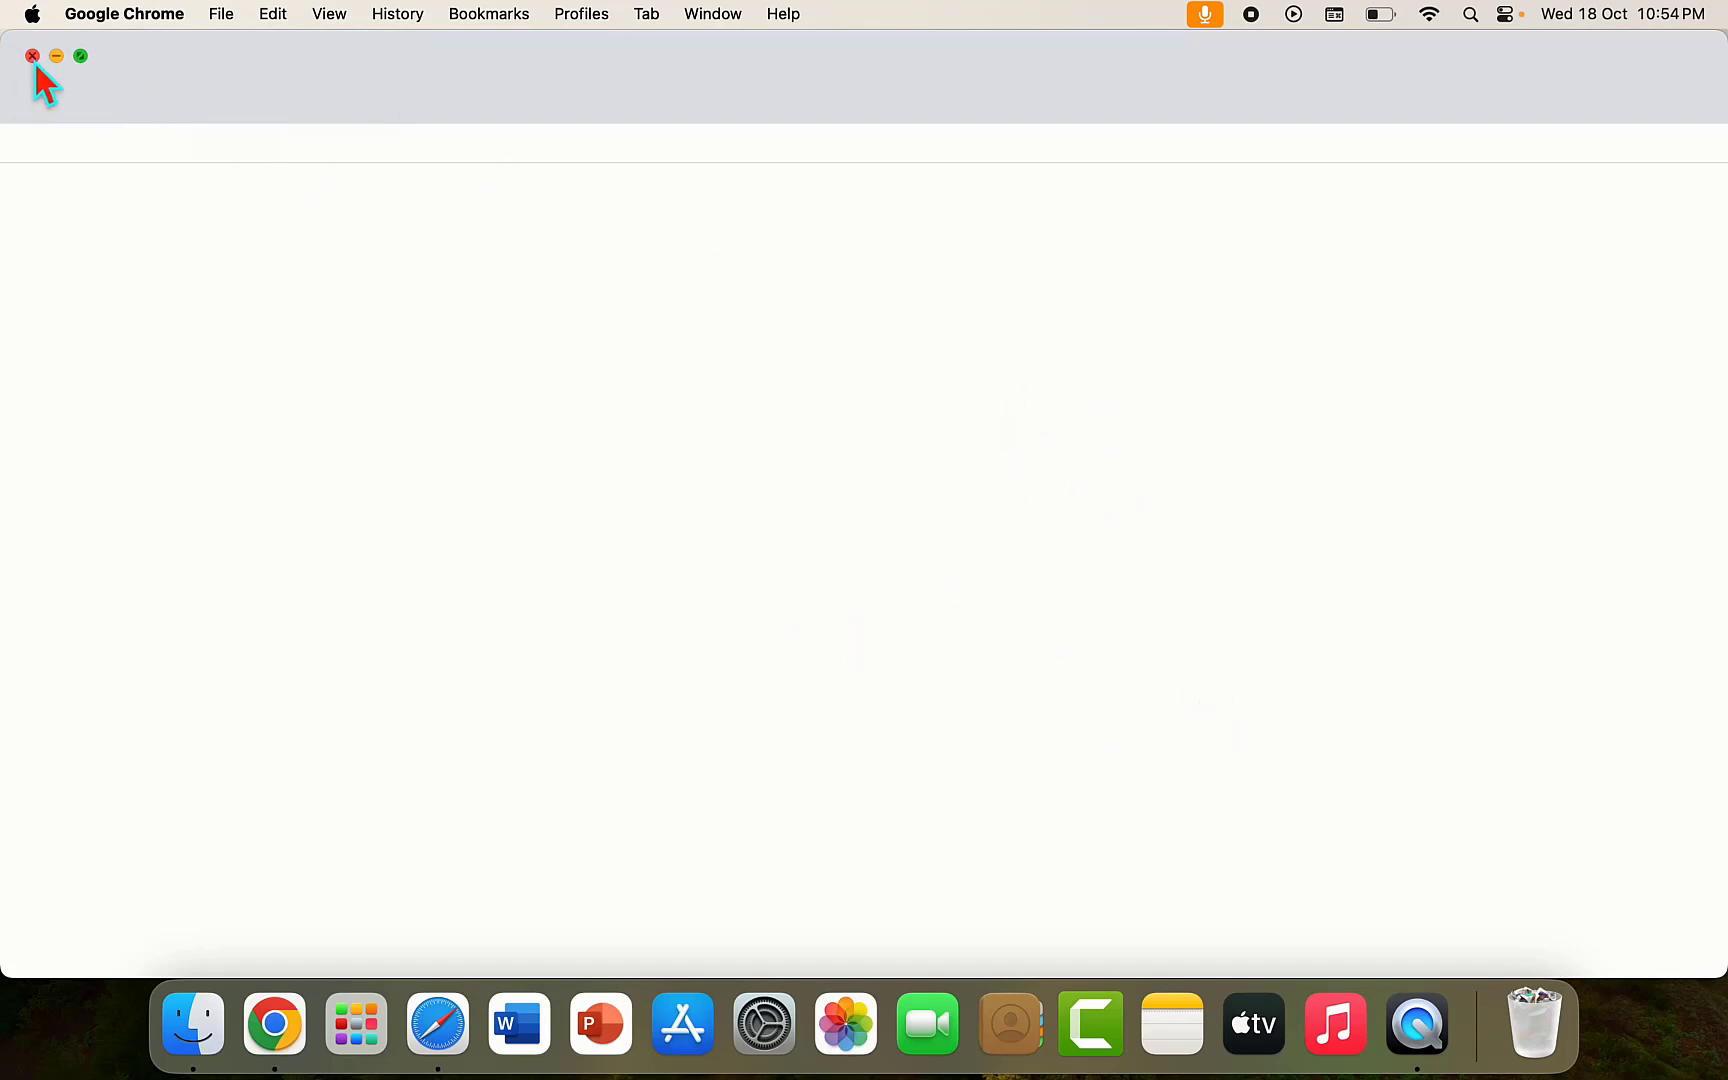
left_click(40, 16)
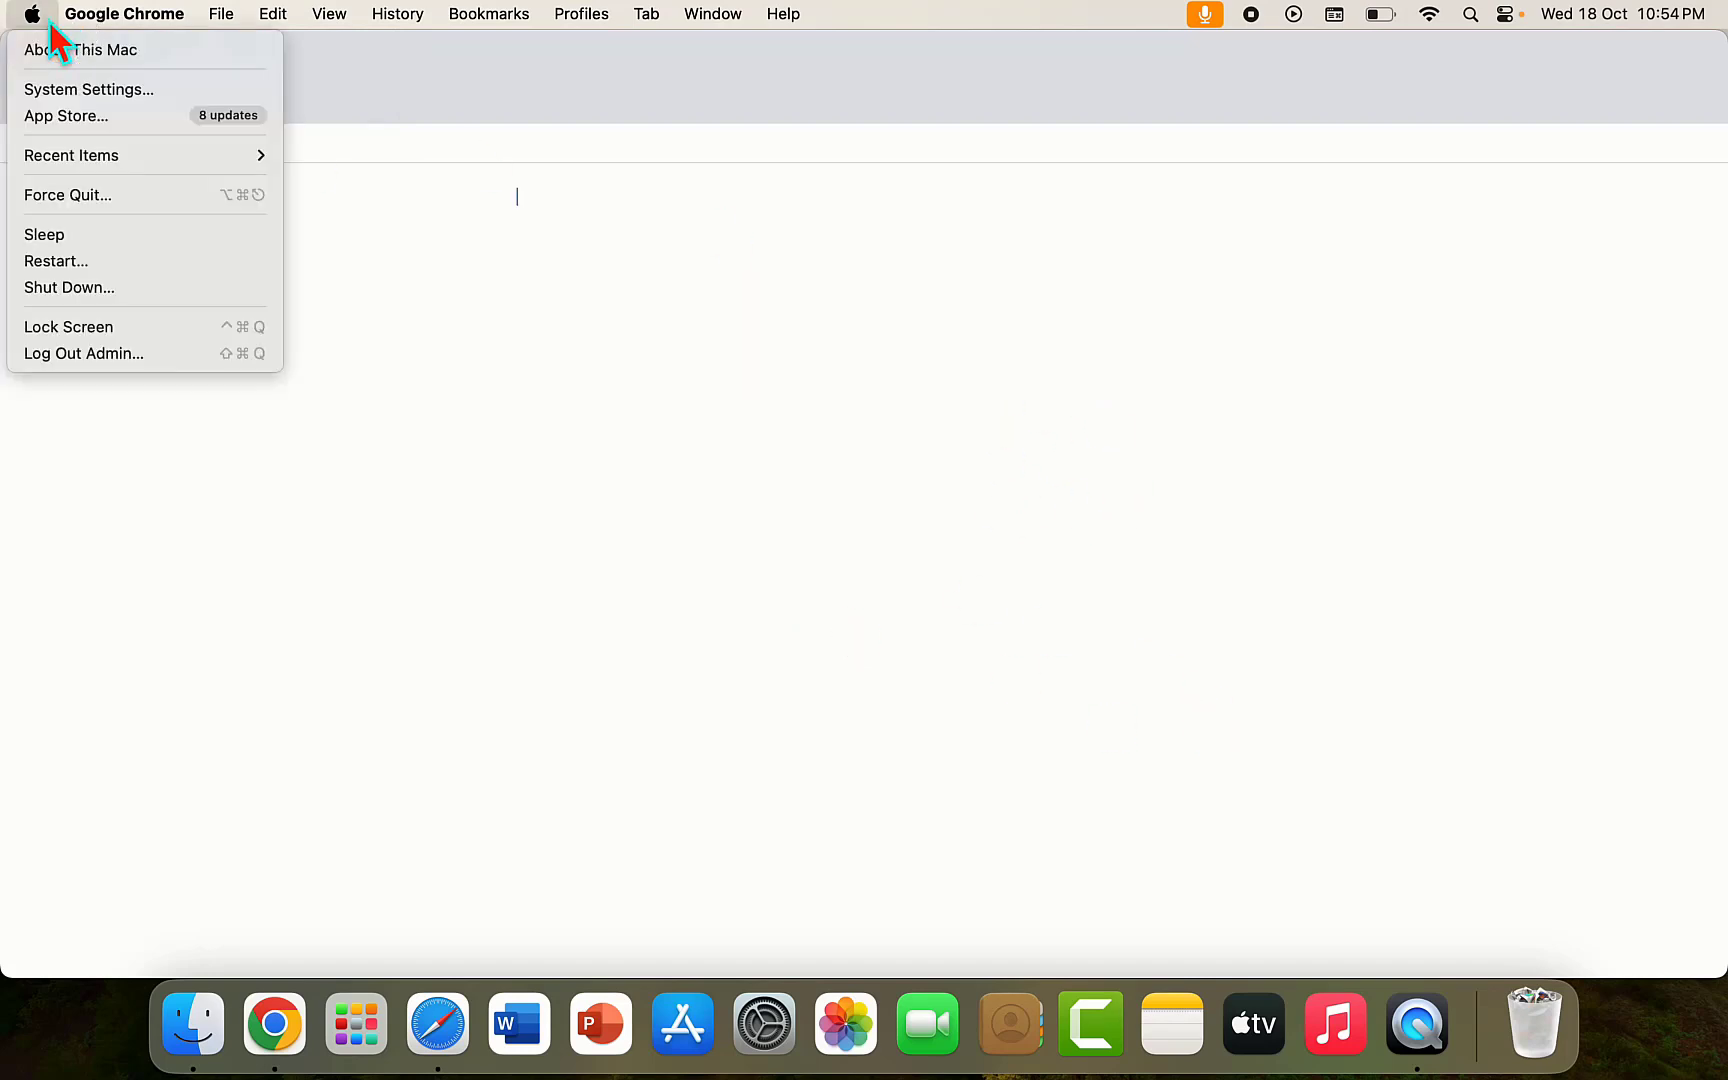
mouse_move(128, 60)
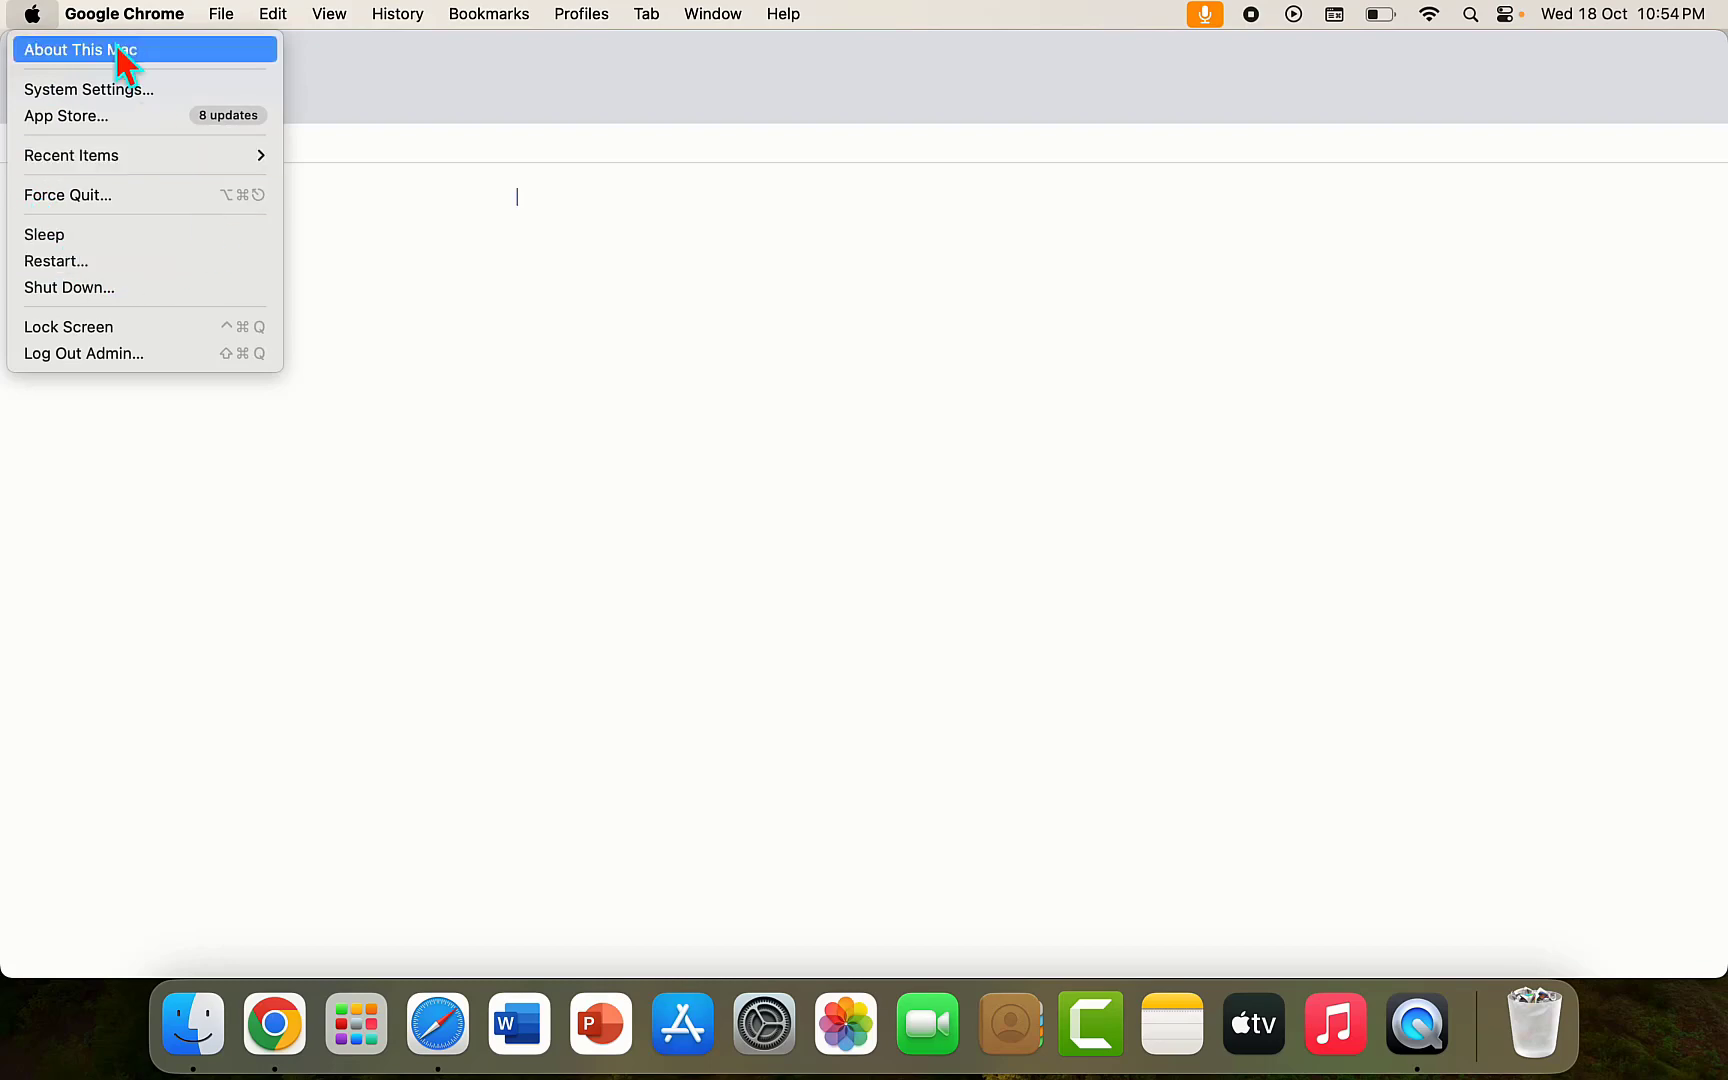
left_click(124, 14)
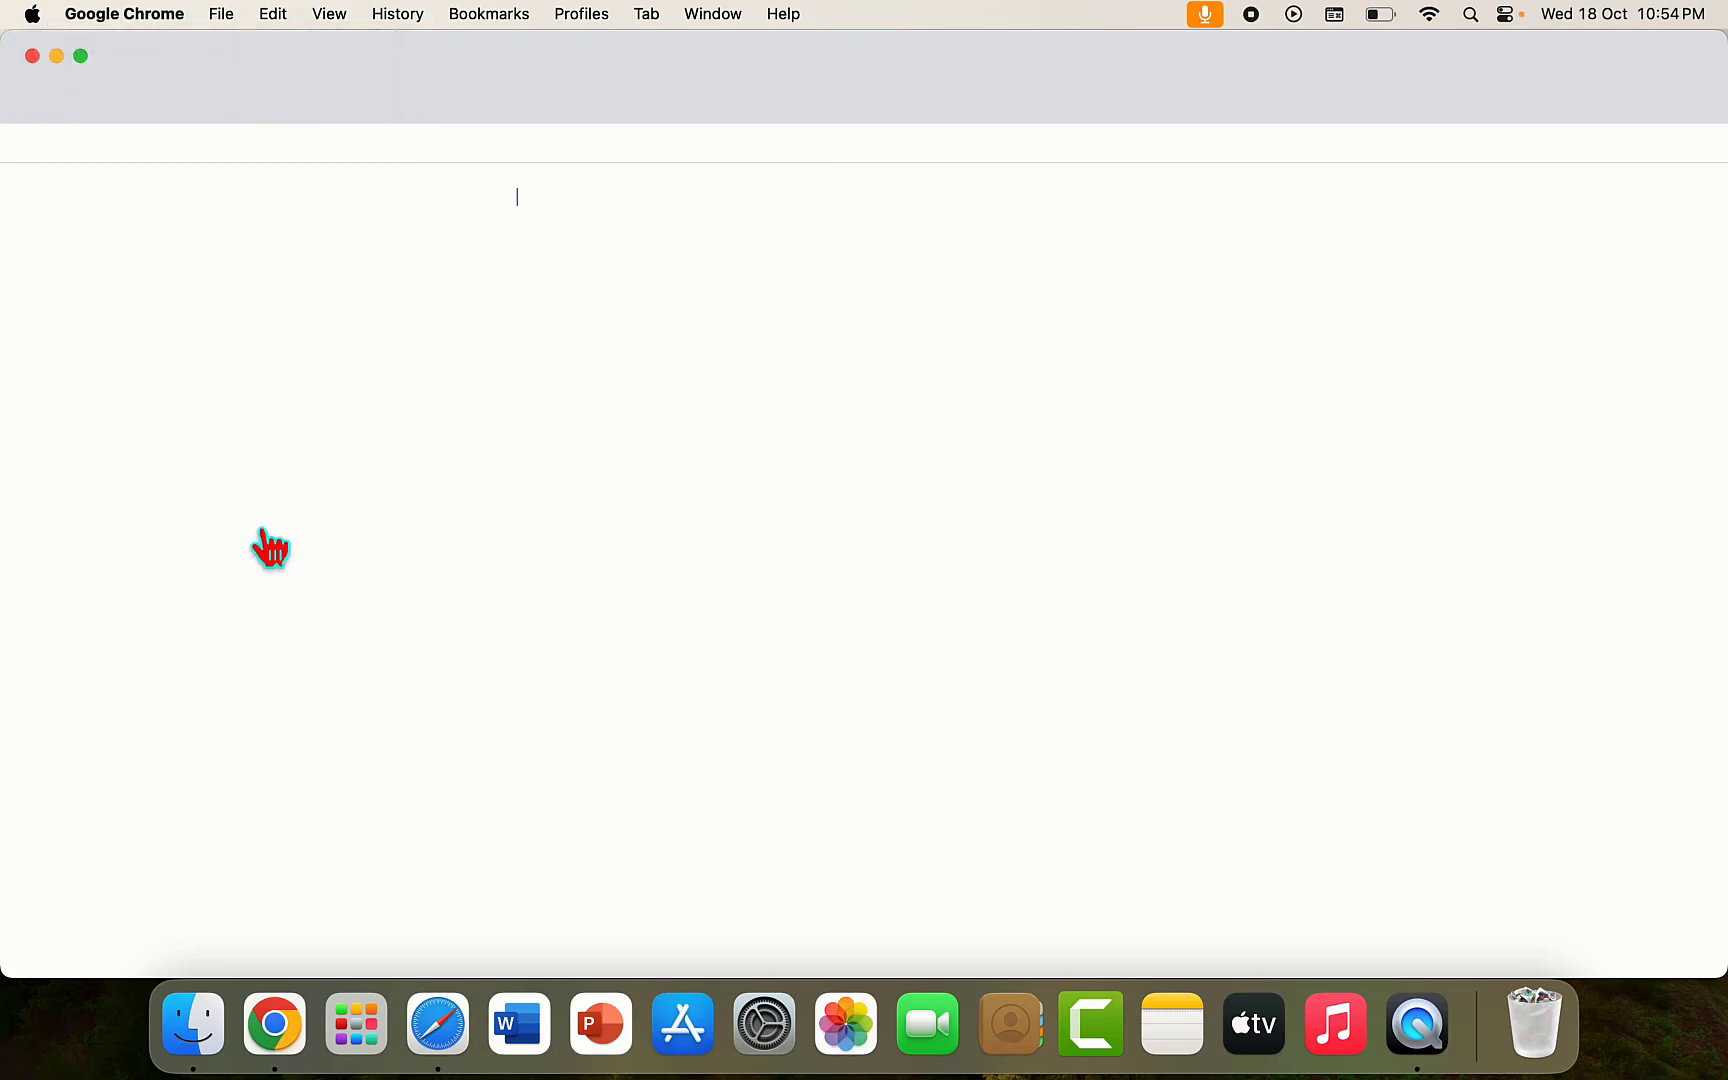
mouse_move(122, 50)
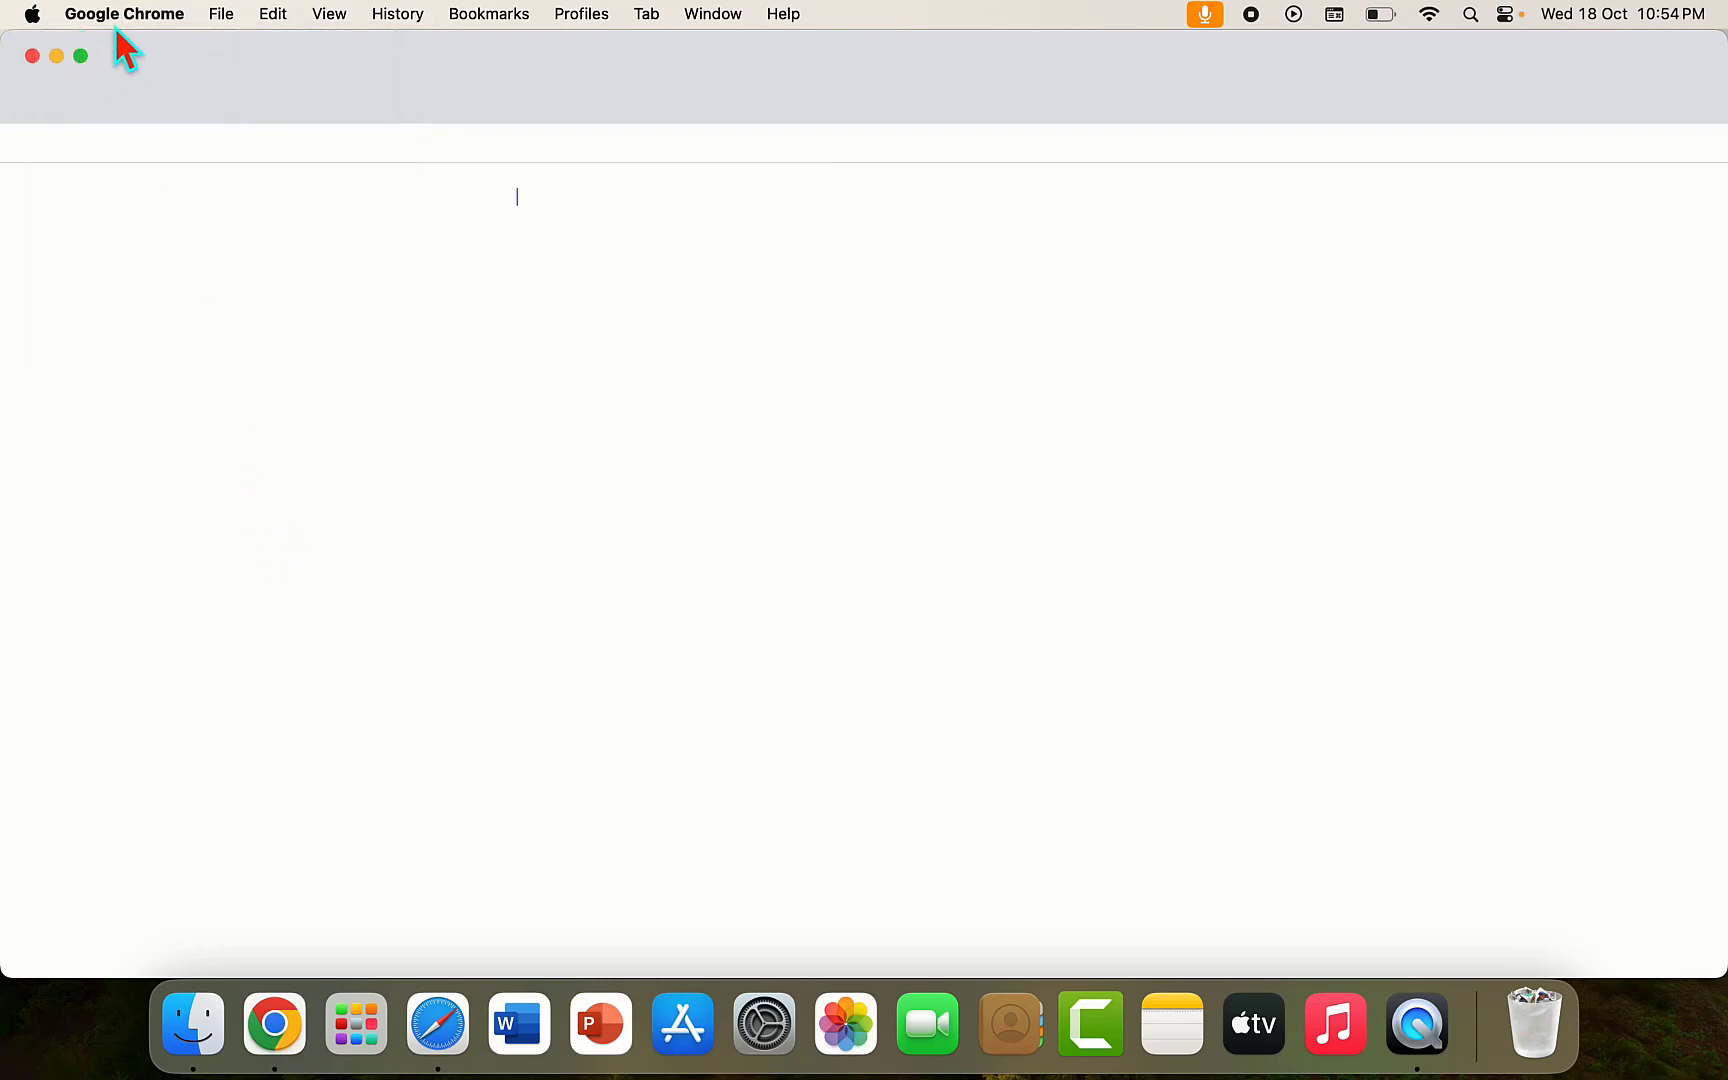
mouse_move(36, 58)
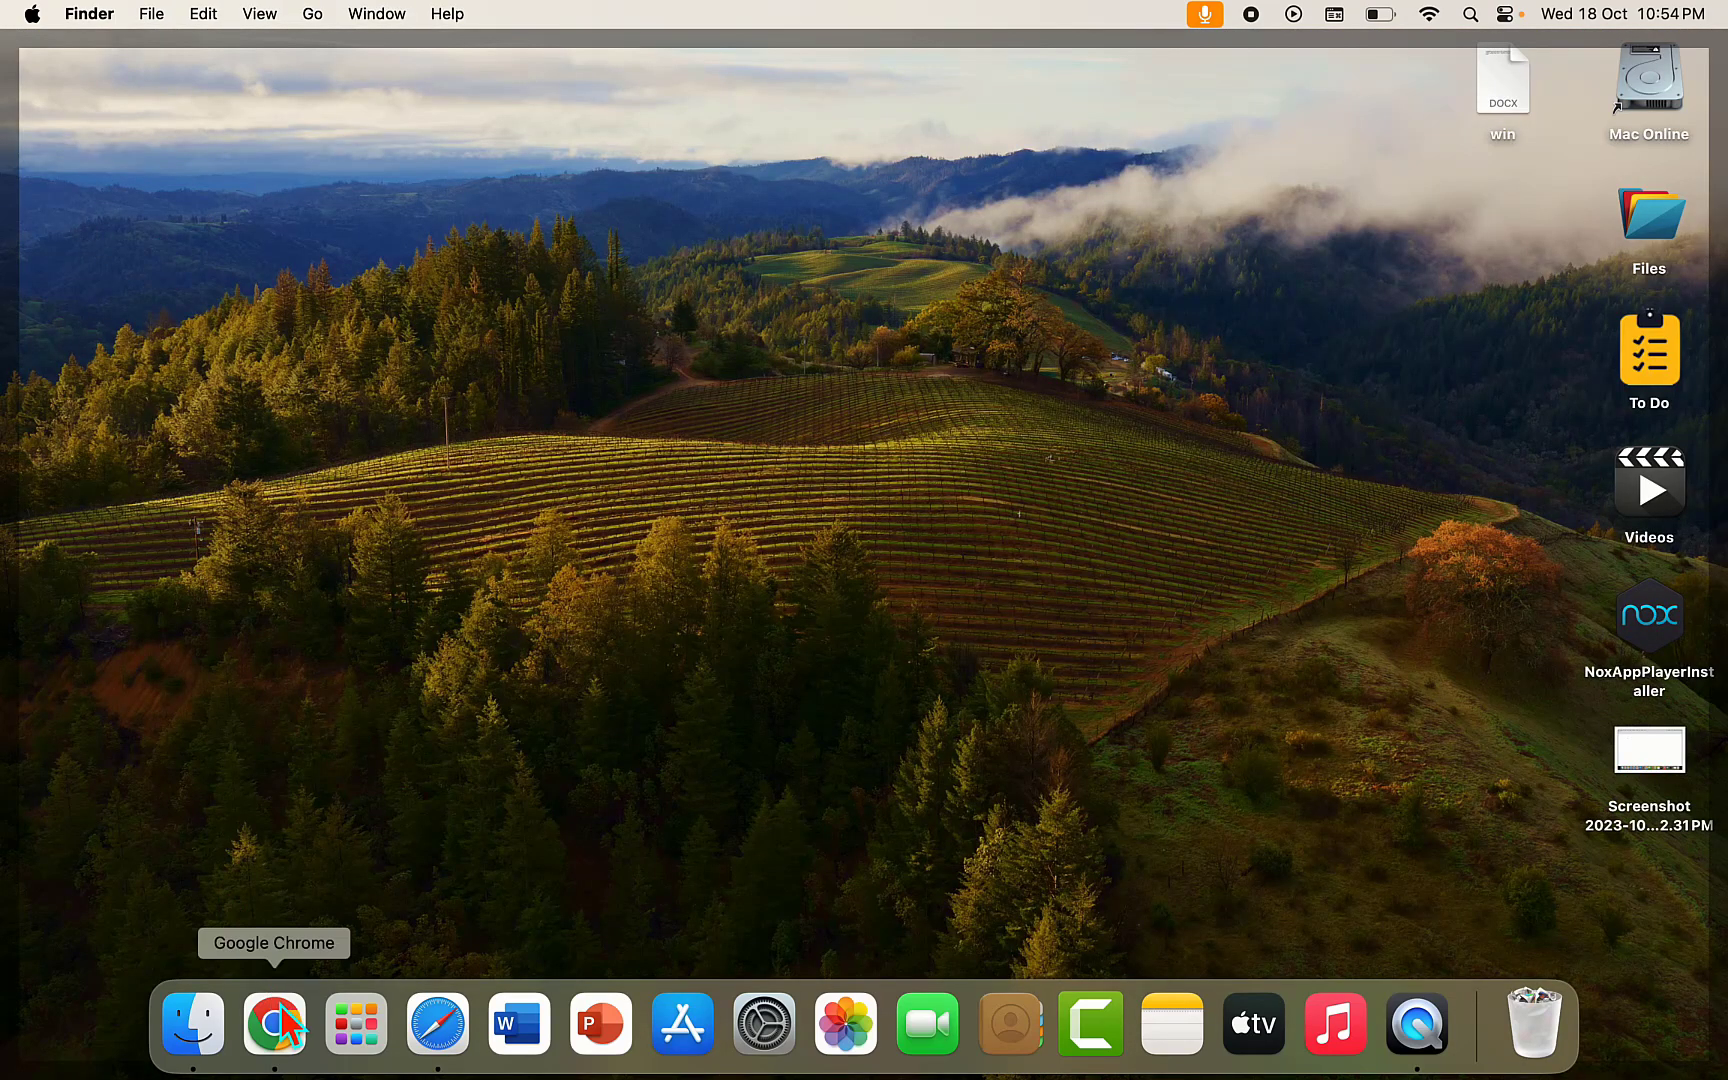
mouse_move(336, 952)
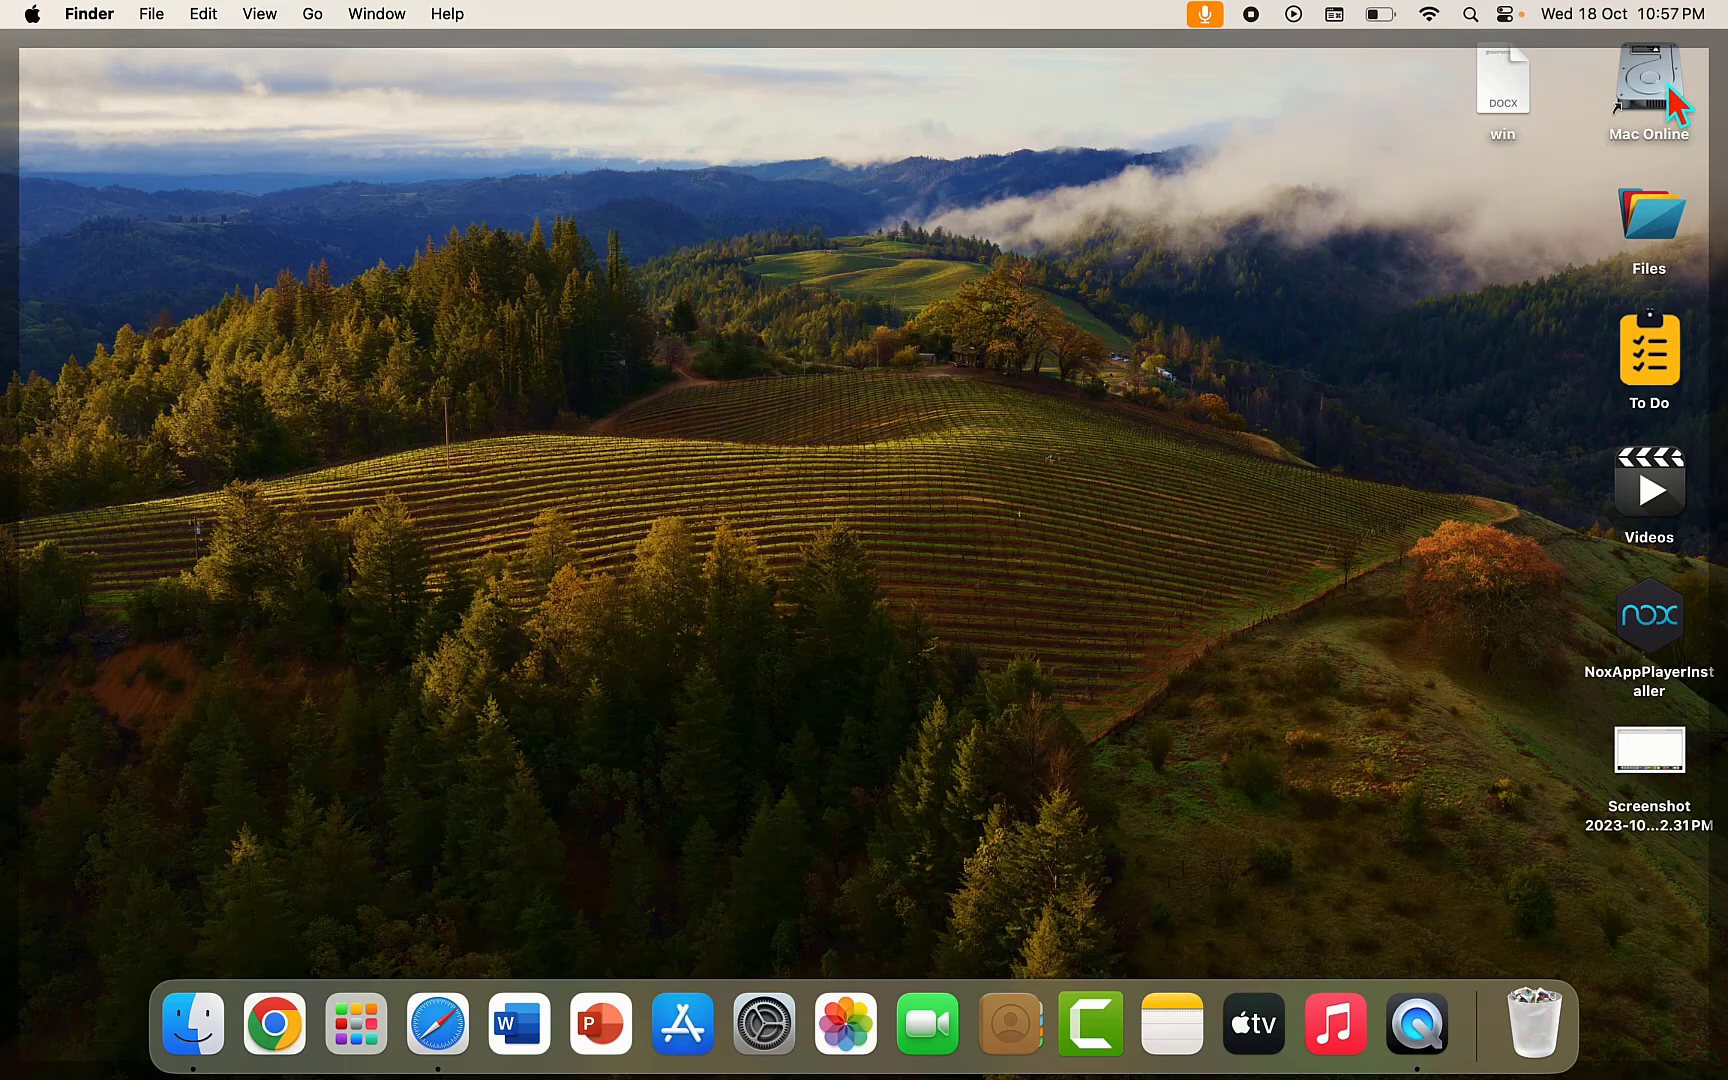
mouse_move(1560, 254)
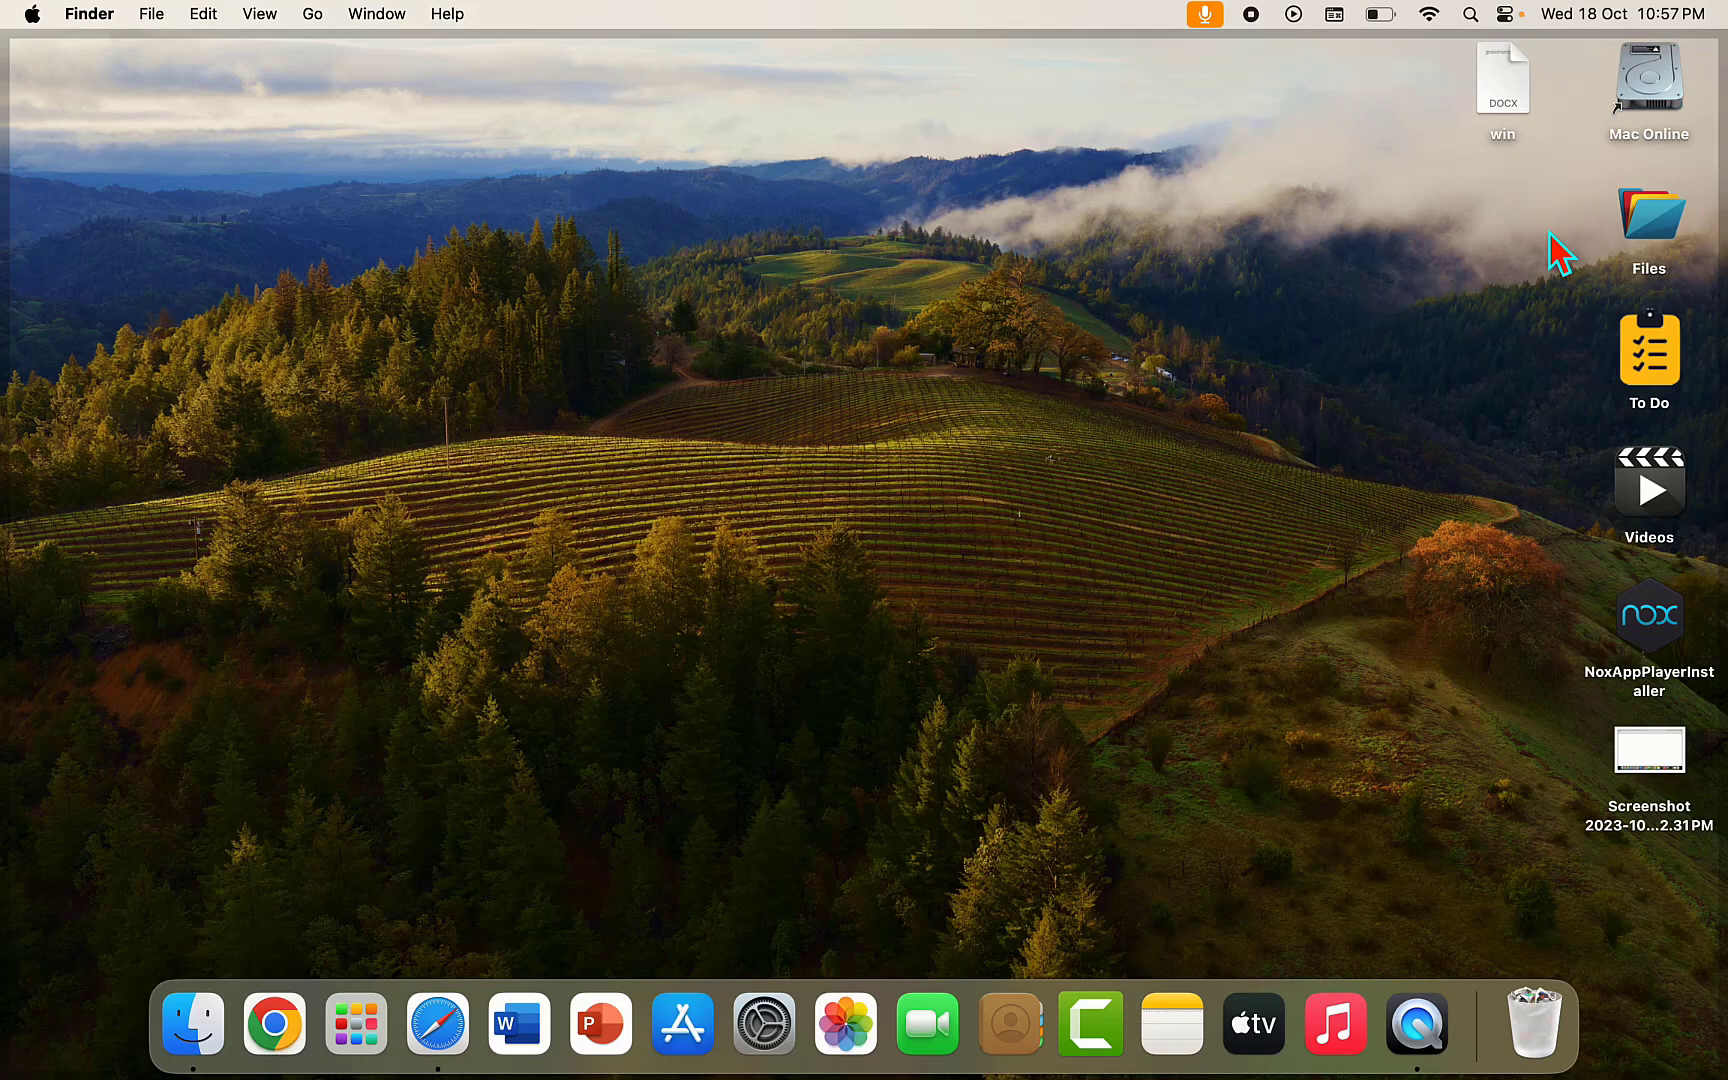
- Select the Mac Online drive icon on the desktop after quitting Chrome
left_click(1650, 80)
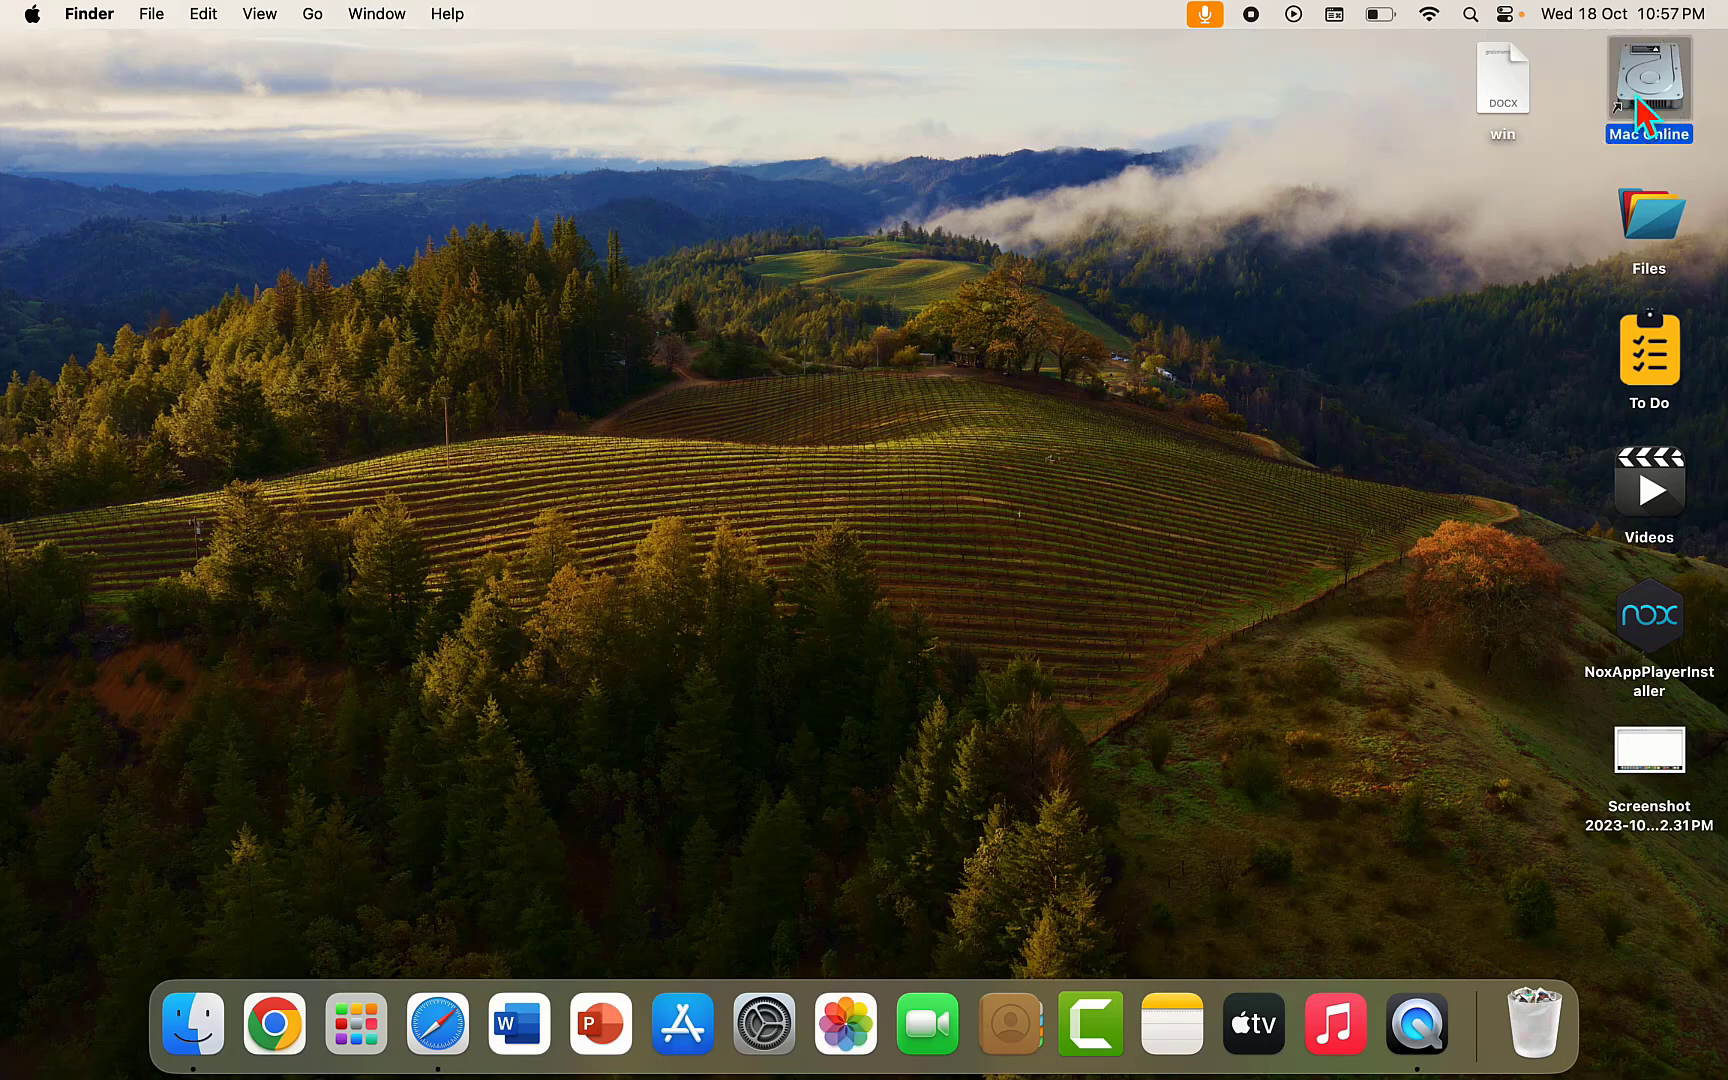
- Browse Mac Online to Applications and delete Google Chrome via its context menu
double_click(1648, 80)
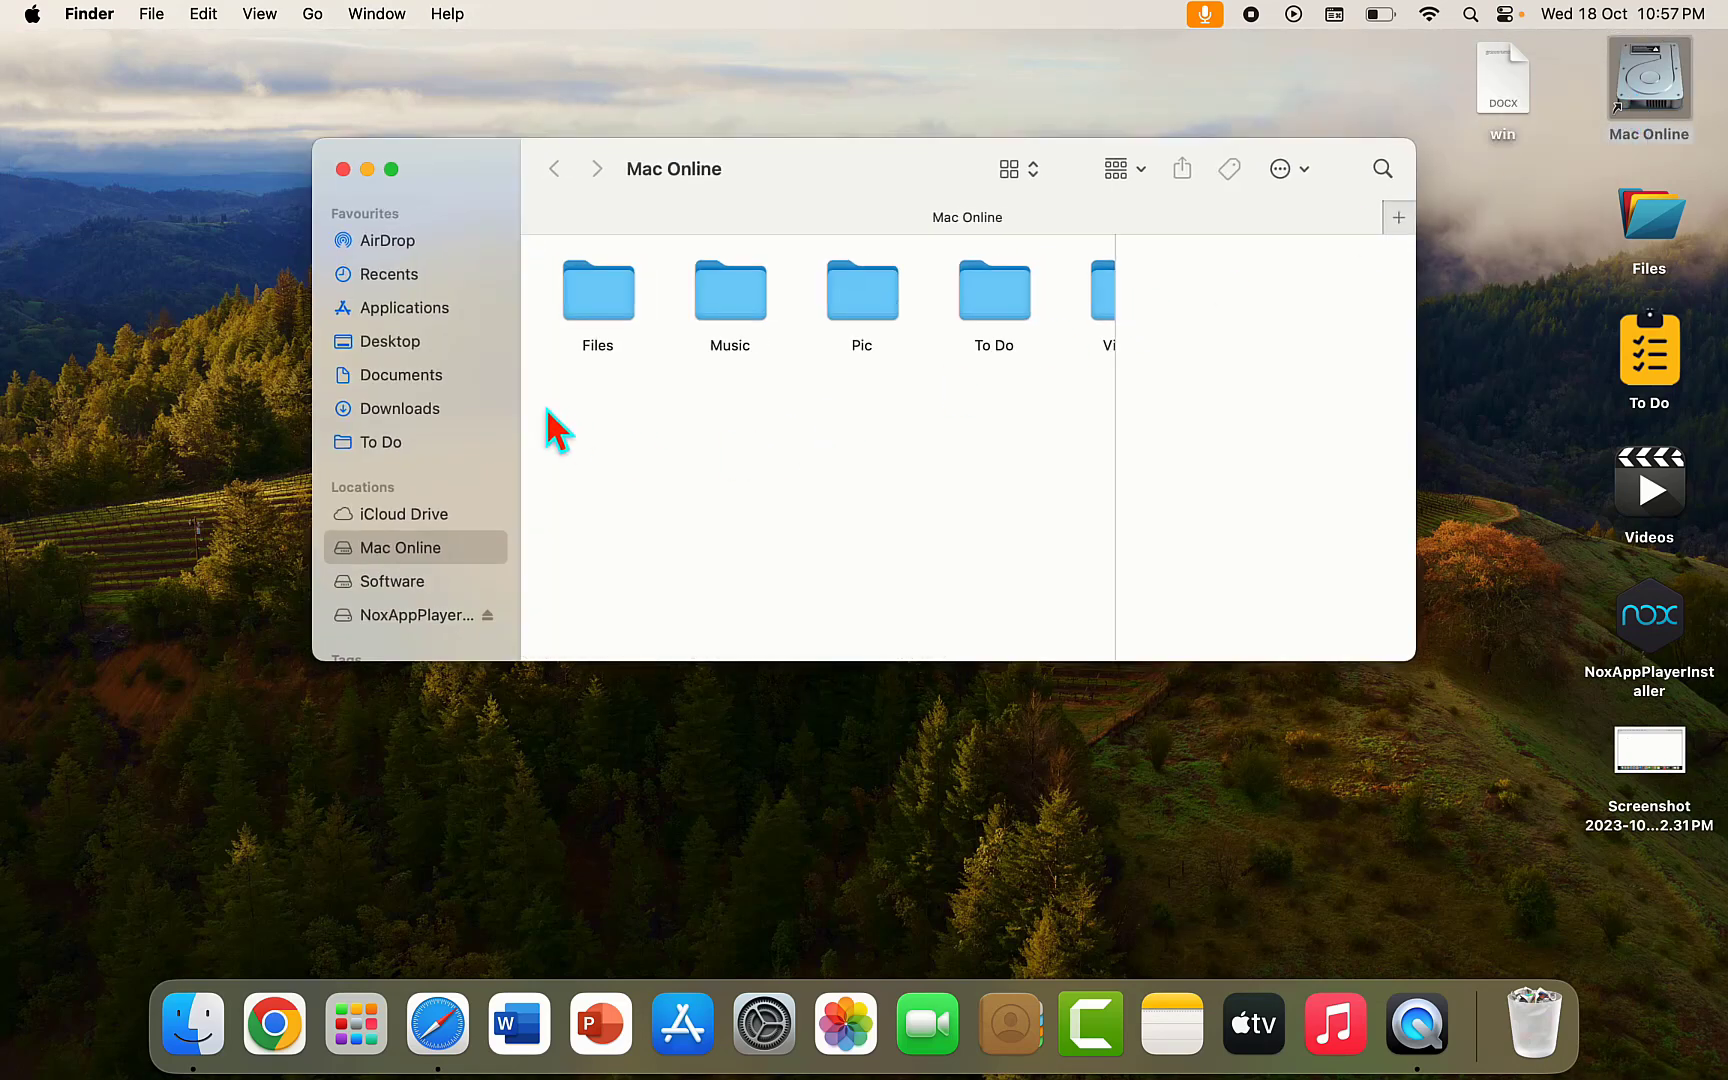
left_click(404, 308)
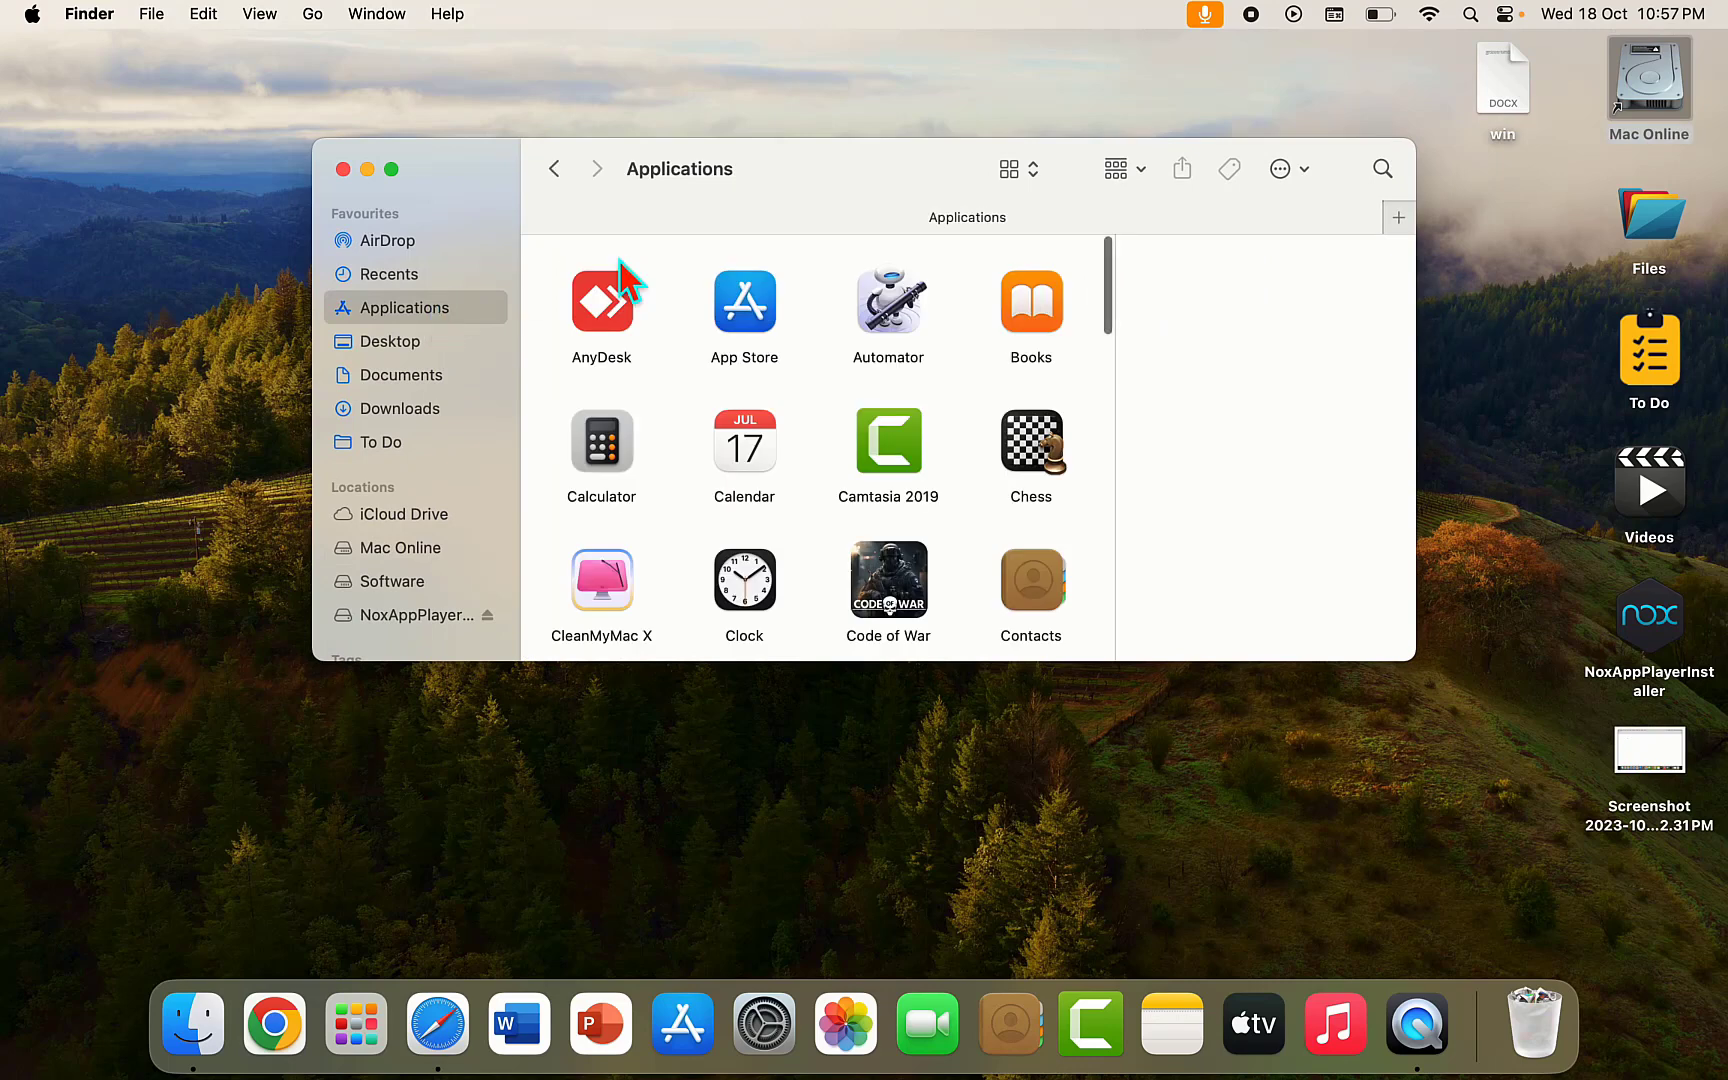
scroll("down", 3)
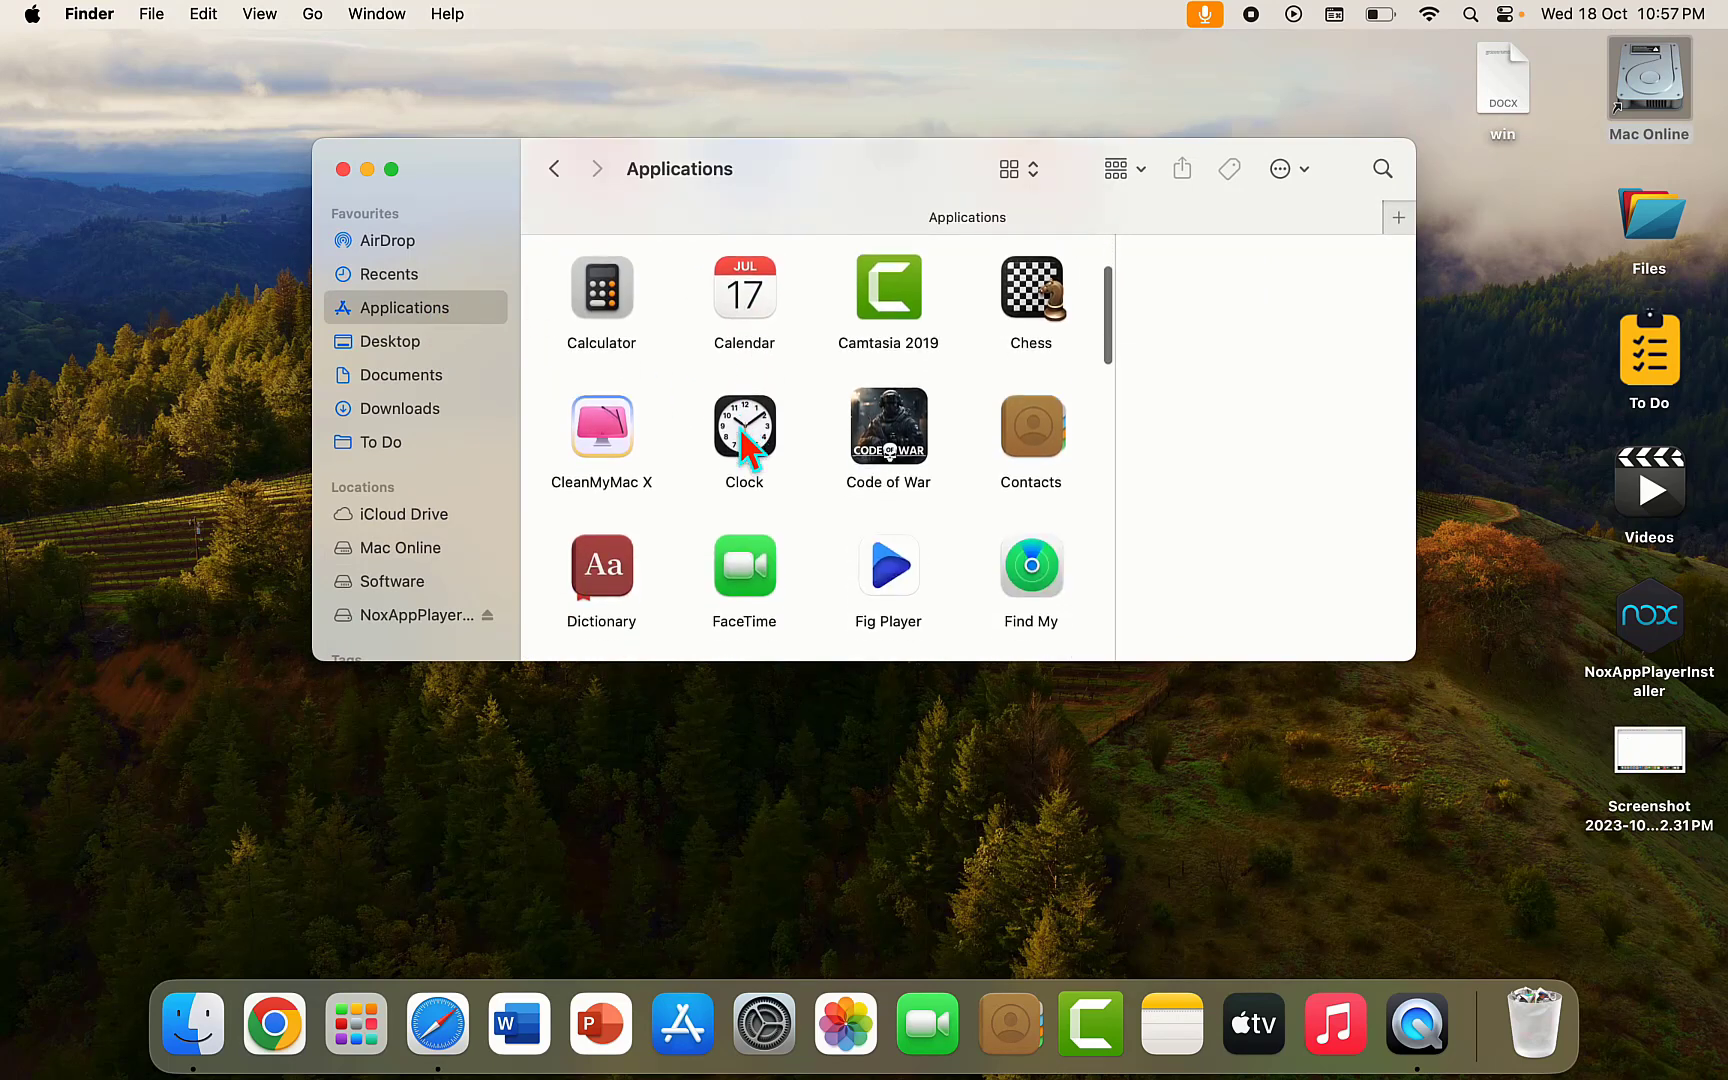
scroll("down", 3)
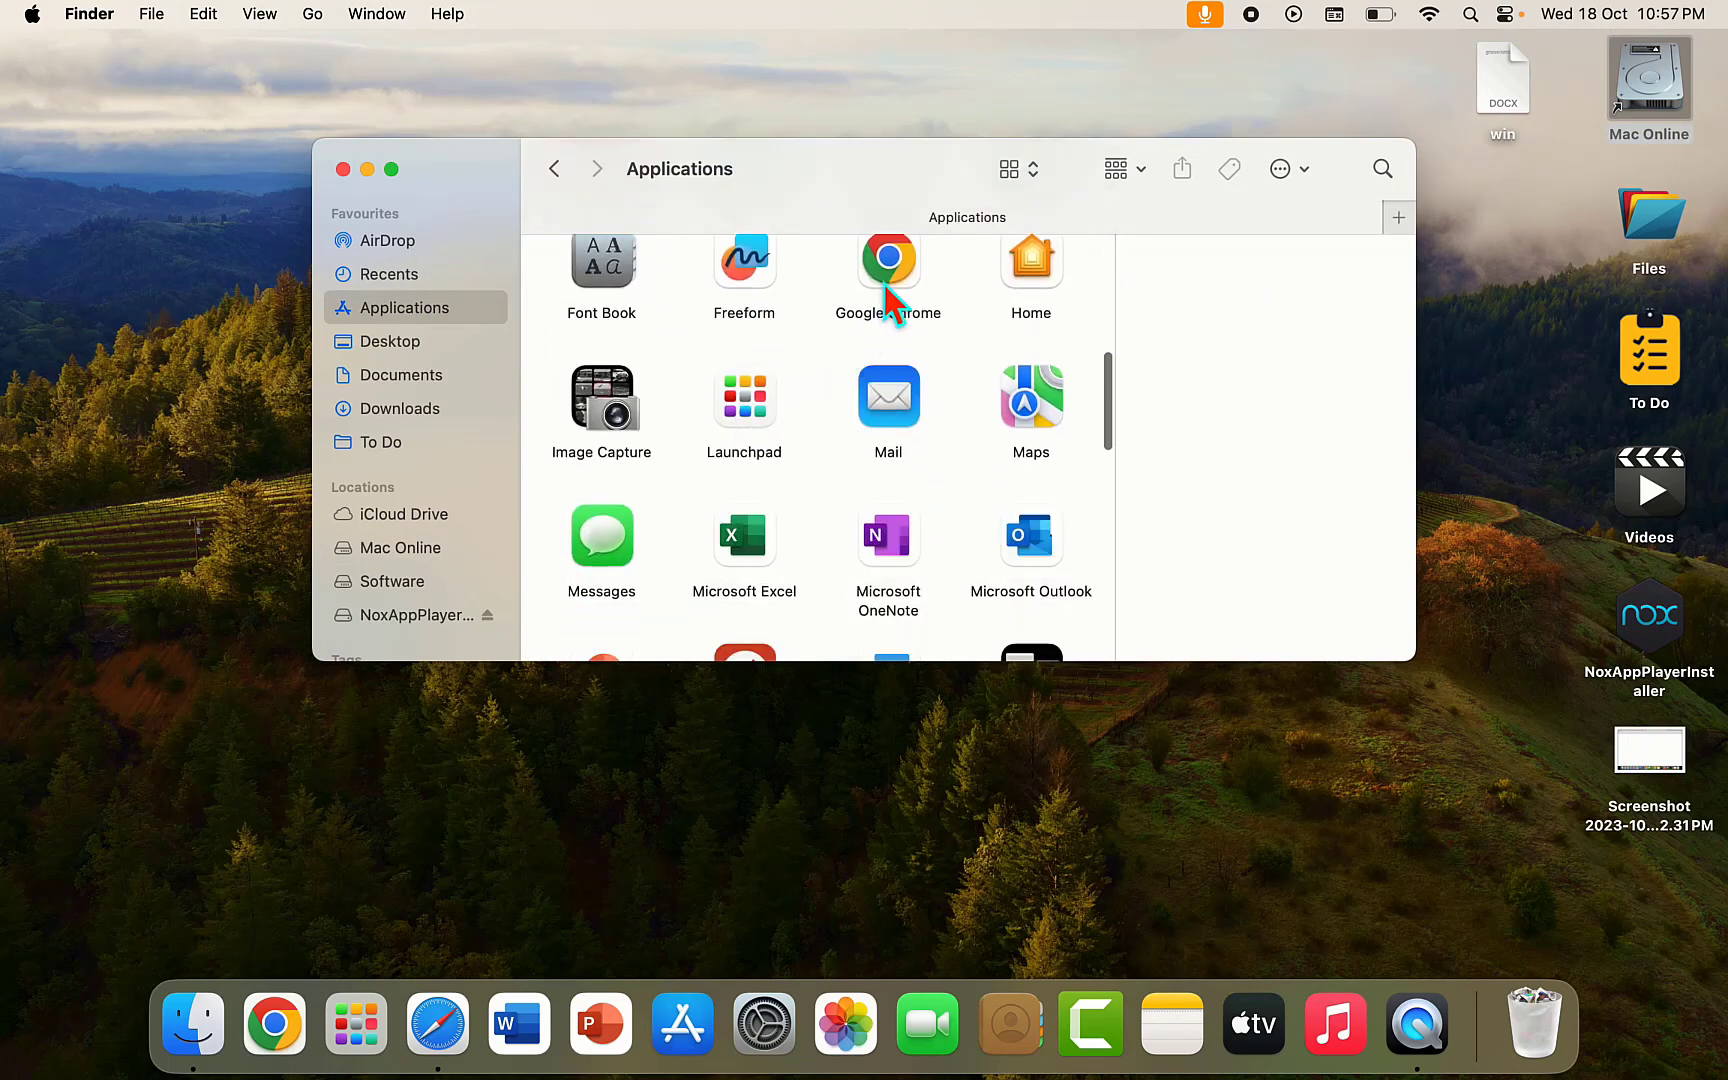
right_click(888, 262)
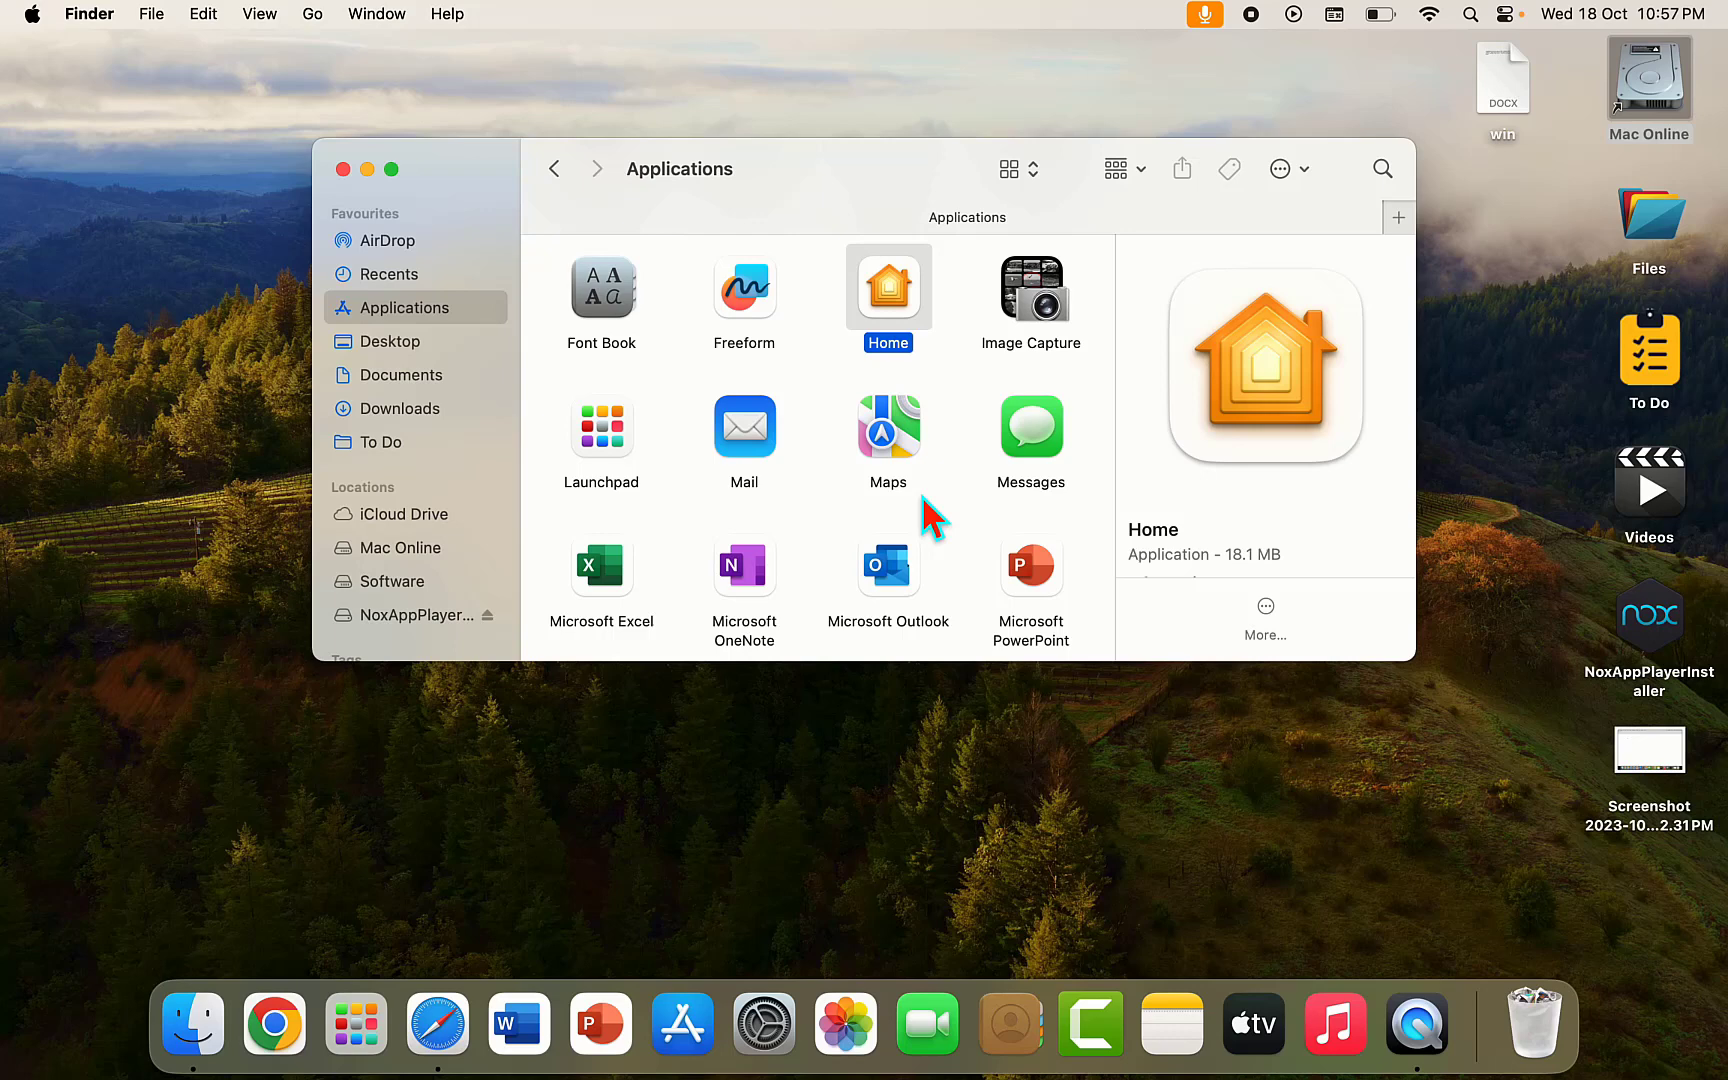
scroll("down", 3)
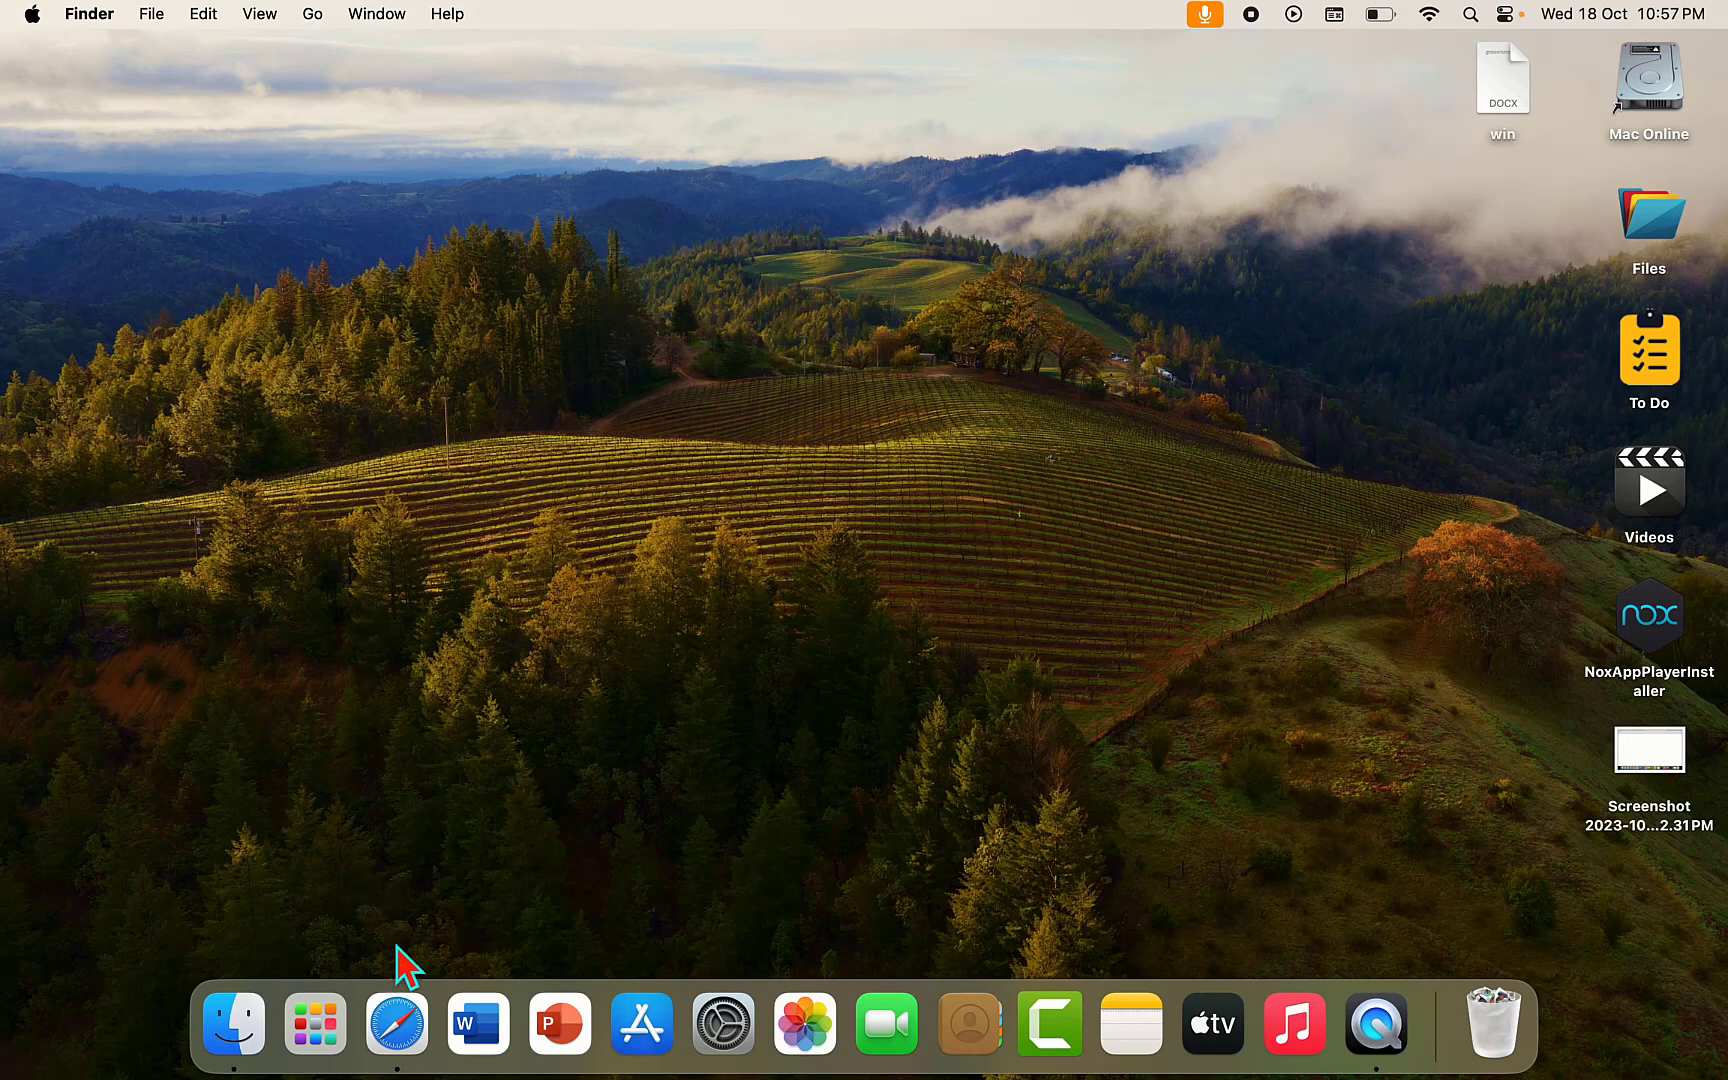
- In Safari, reach the Google Chrome page from the Google apps grid and start the download
left_click(396, 1024)
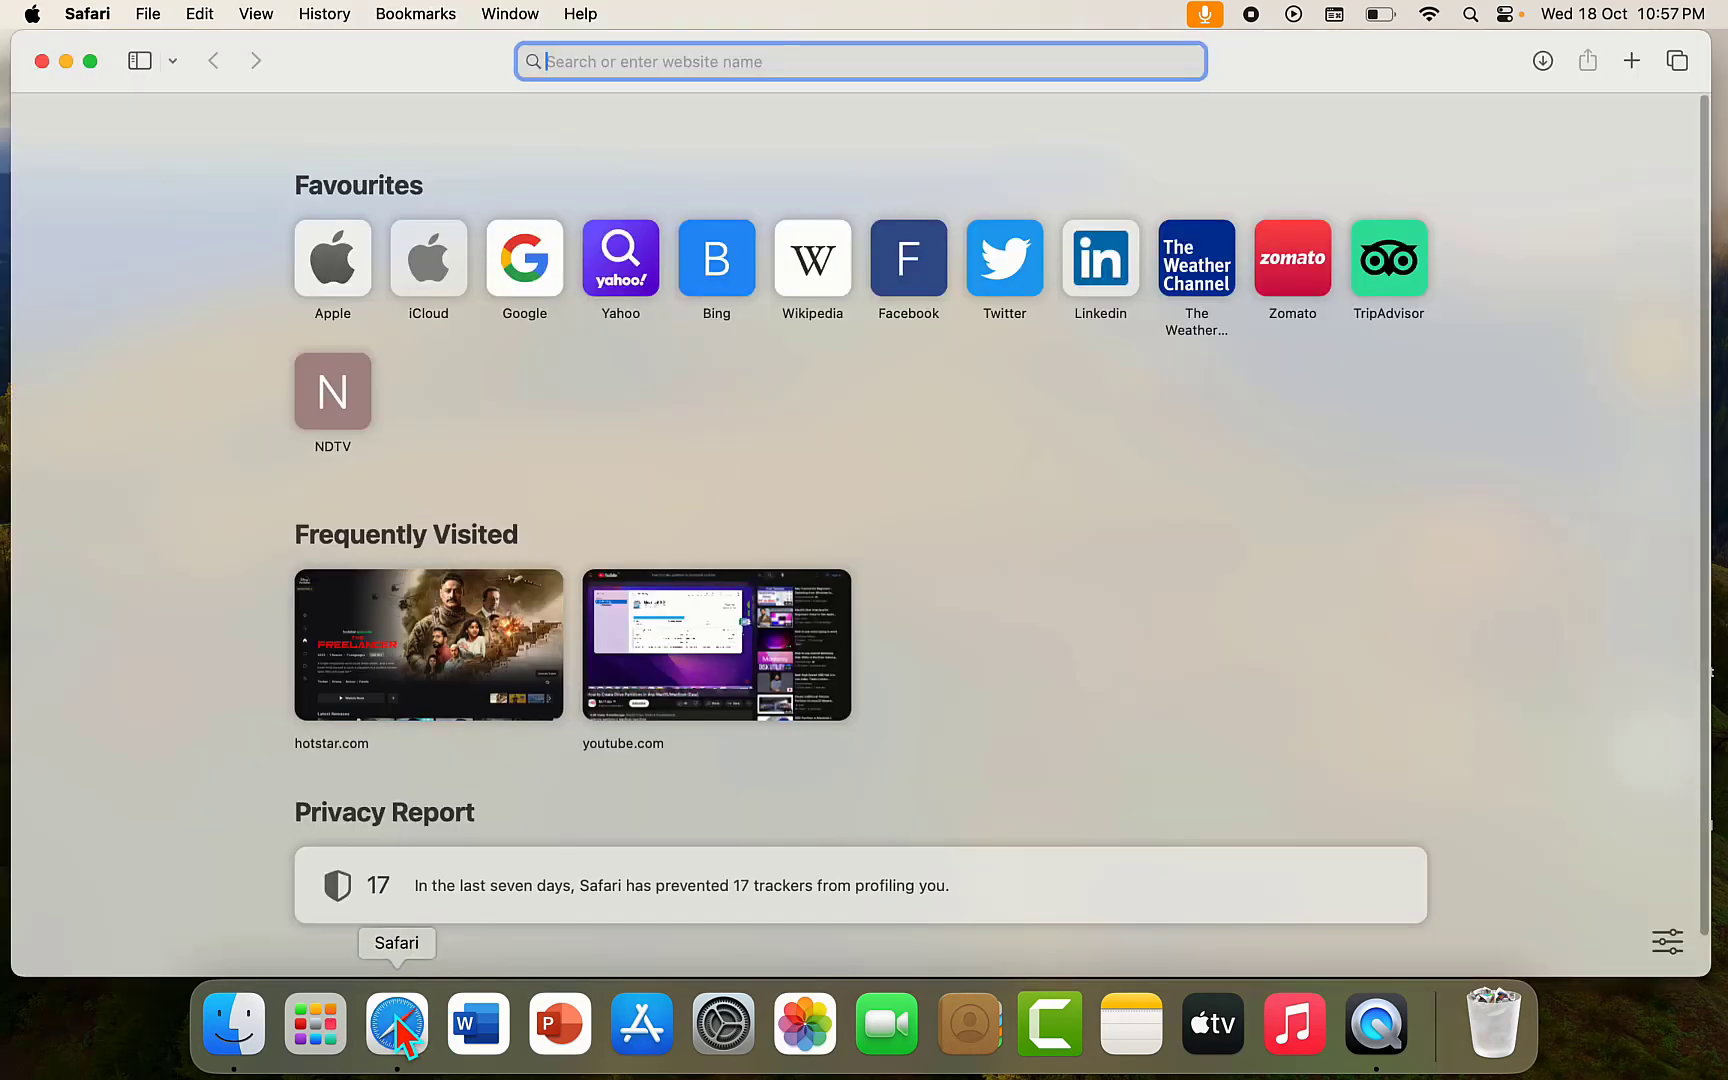
mouse_move(542, 274)
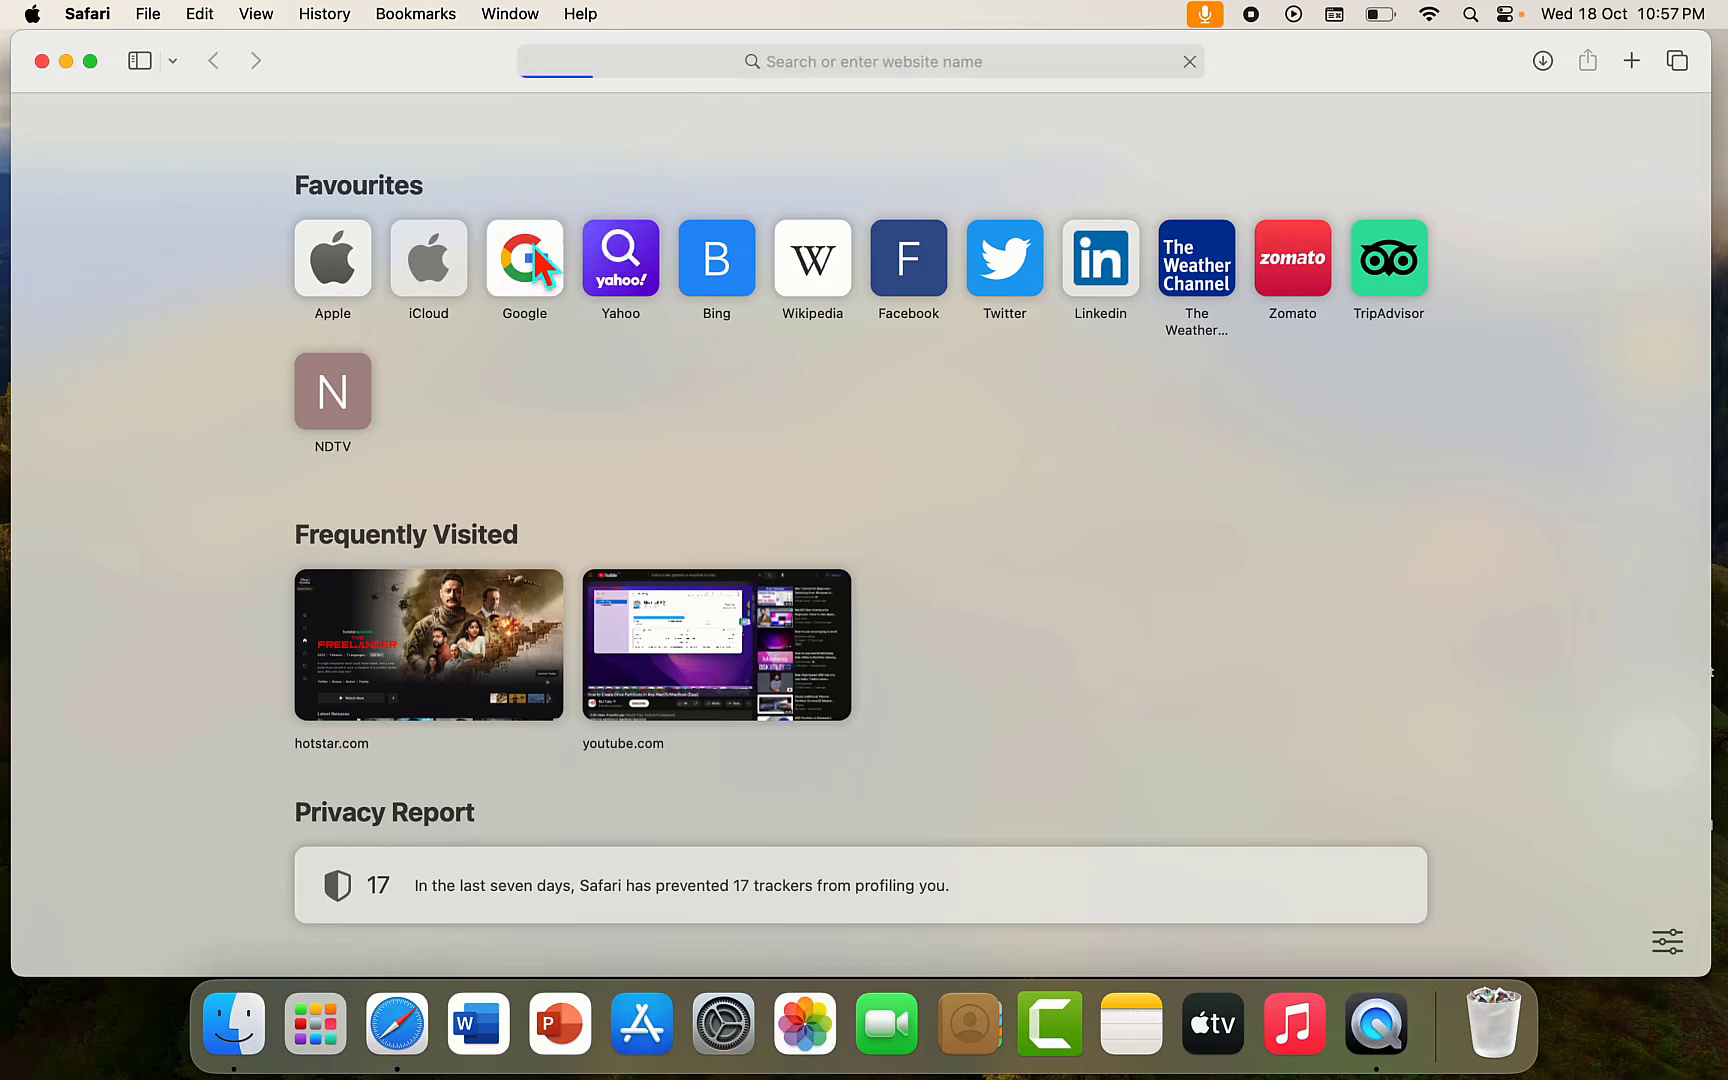
left_click(524, 258)
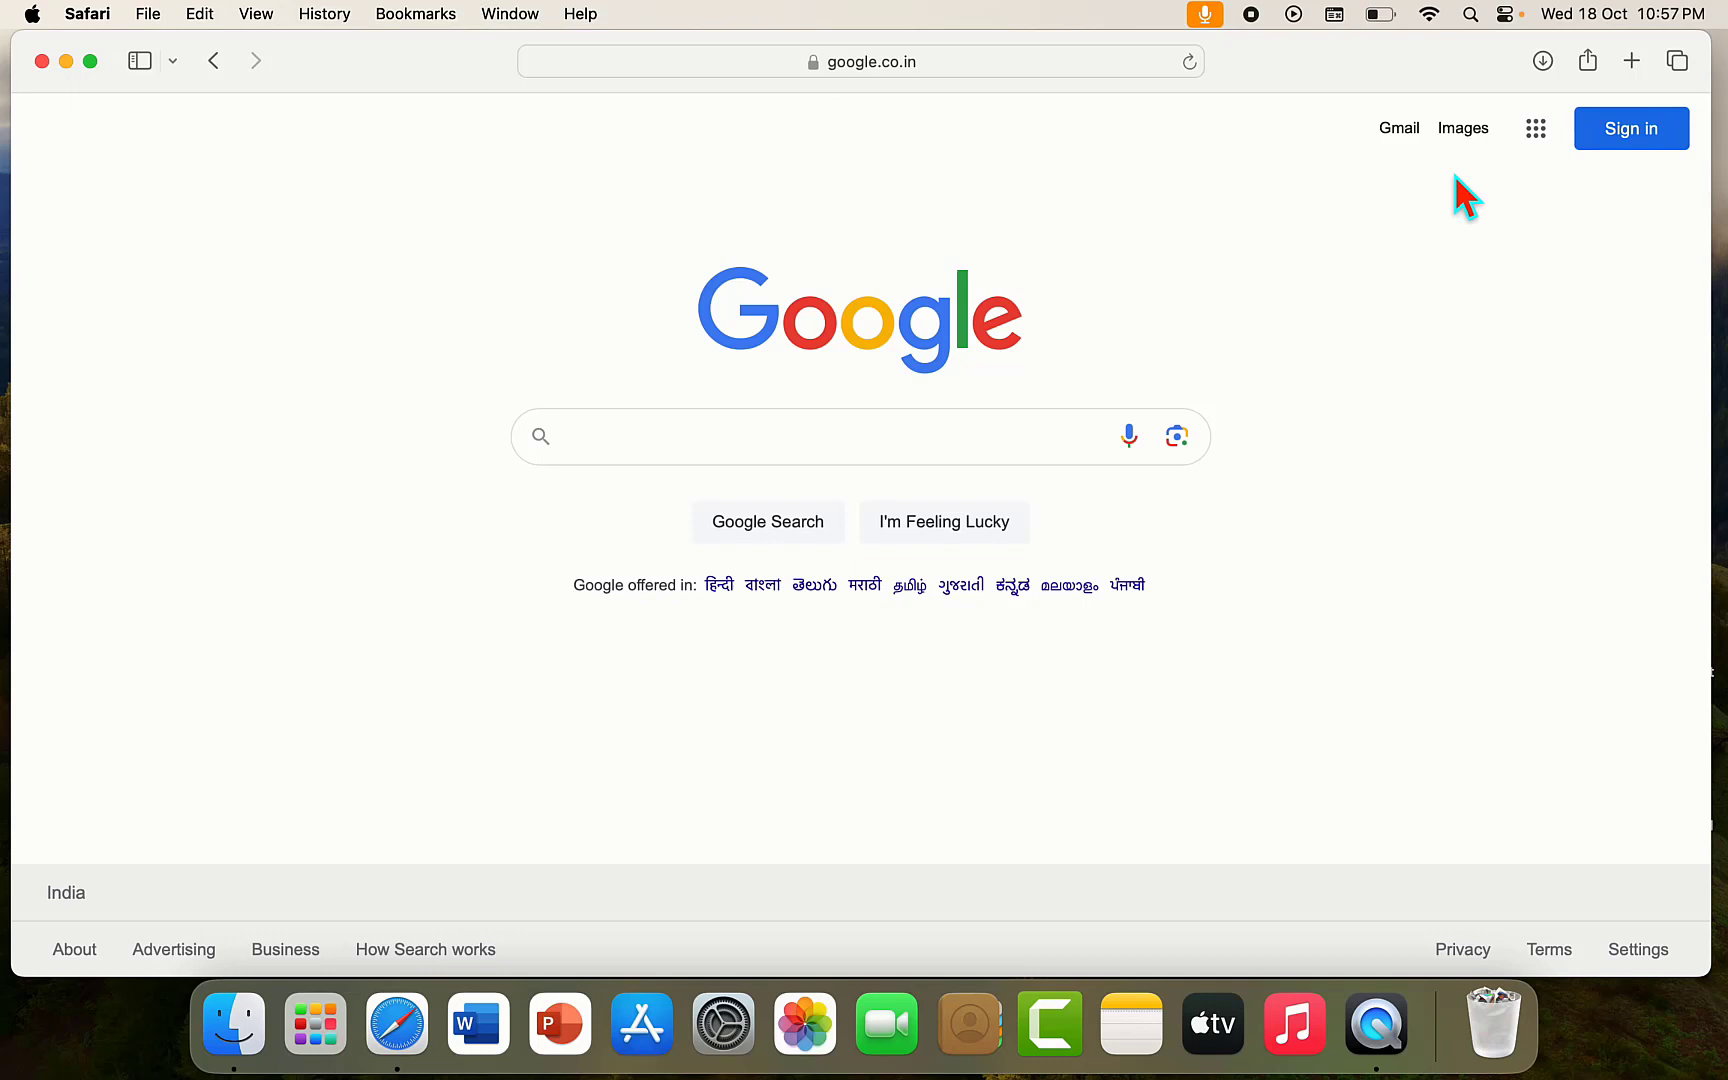
left_click(1536, 128)
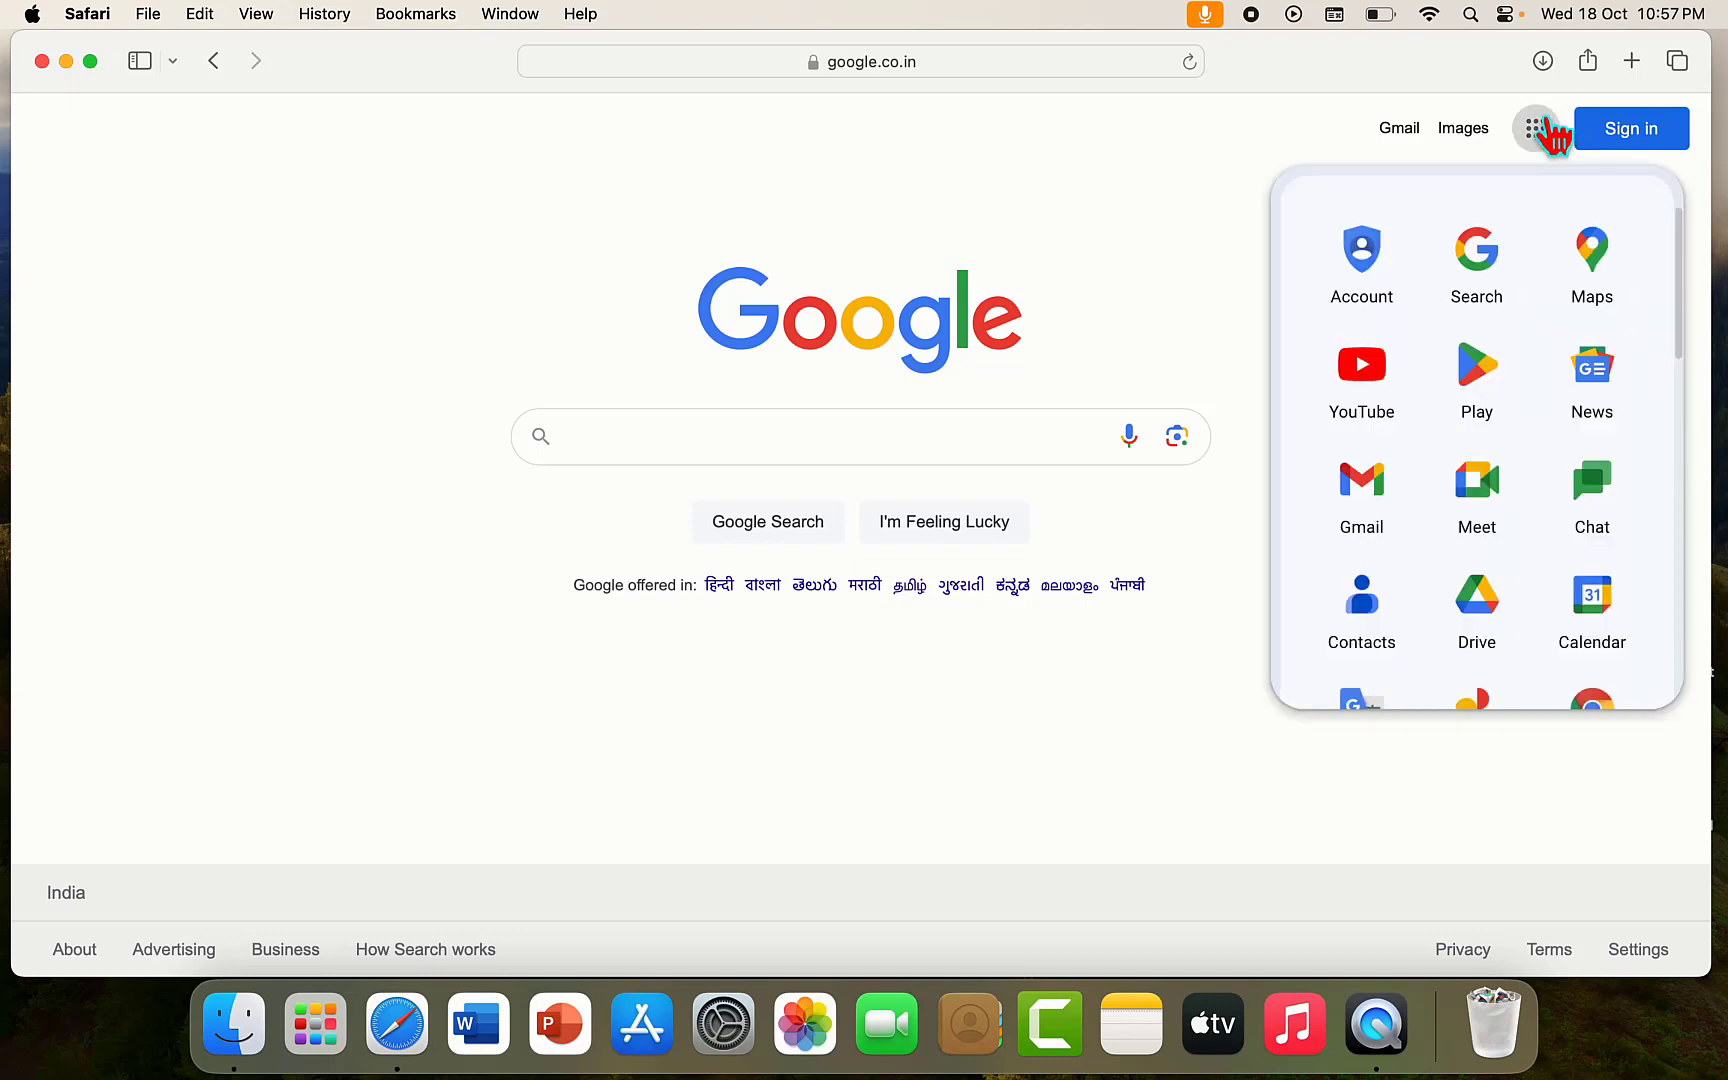
scroll("down", 3)
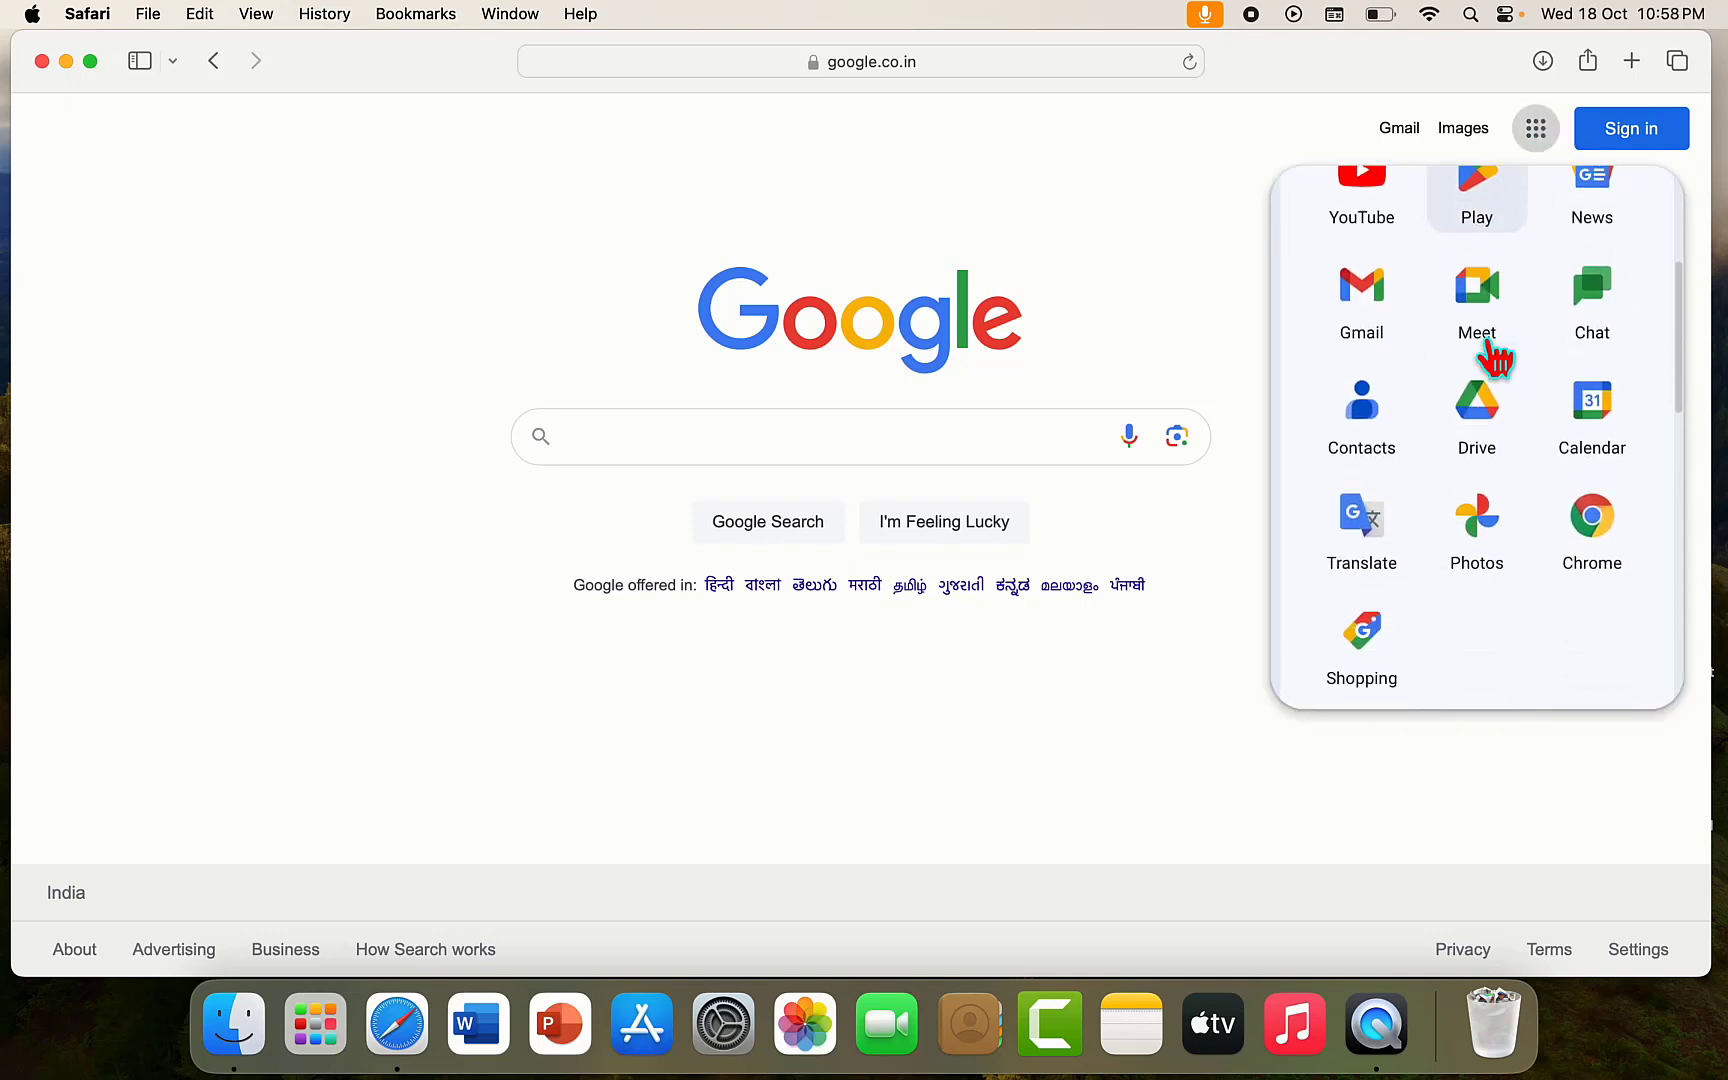
scroll("down", 3)
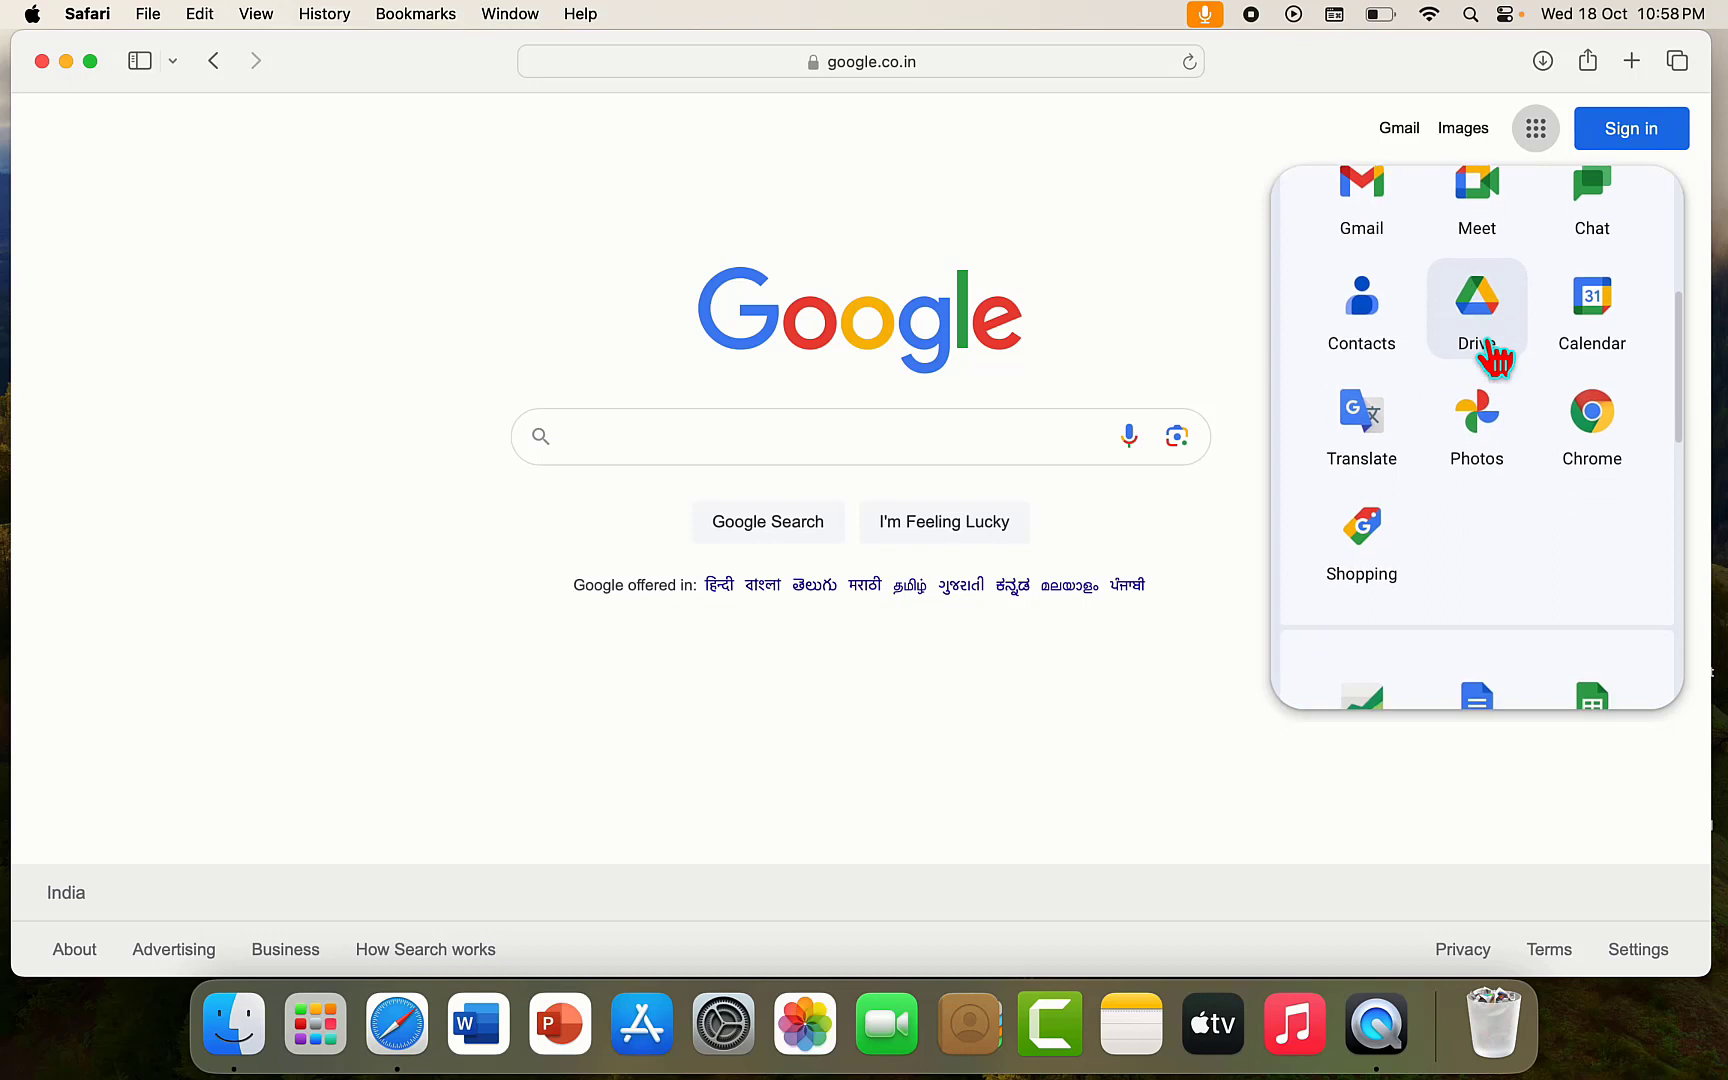
left_click(1592, 412)
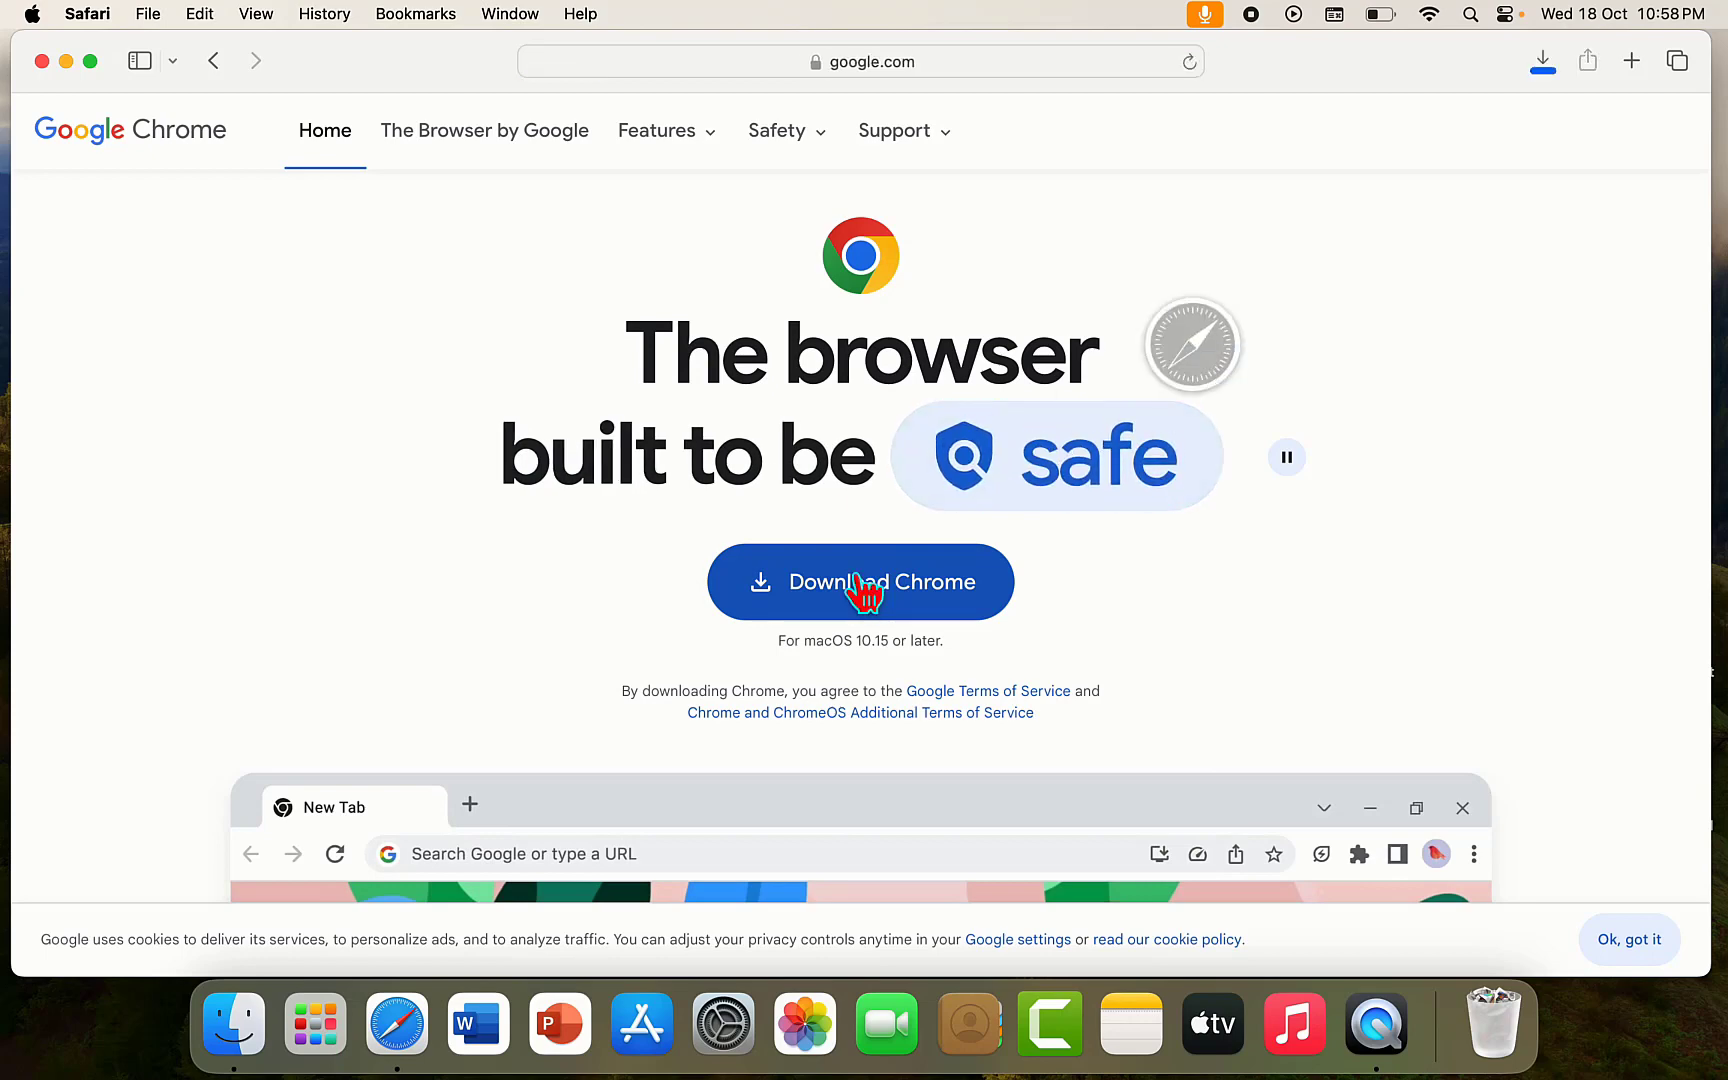
left_click(860, 582)
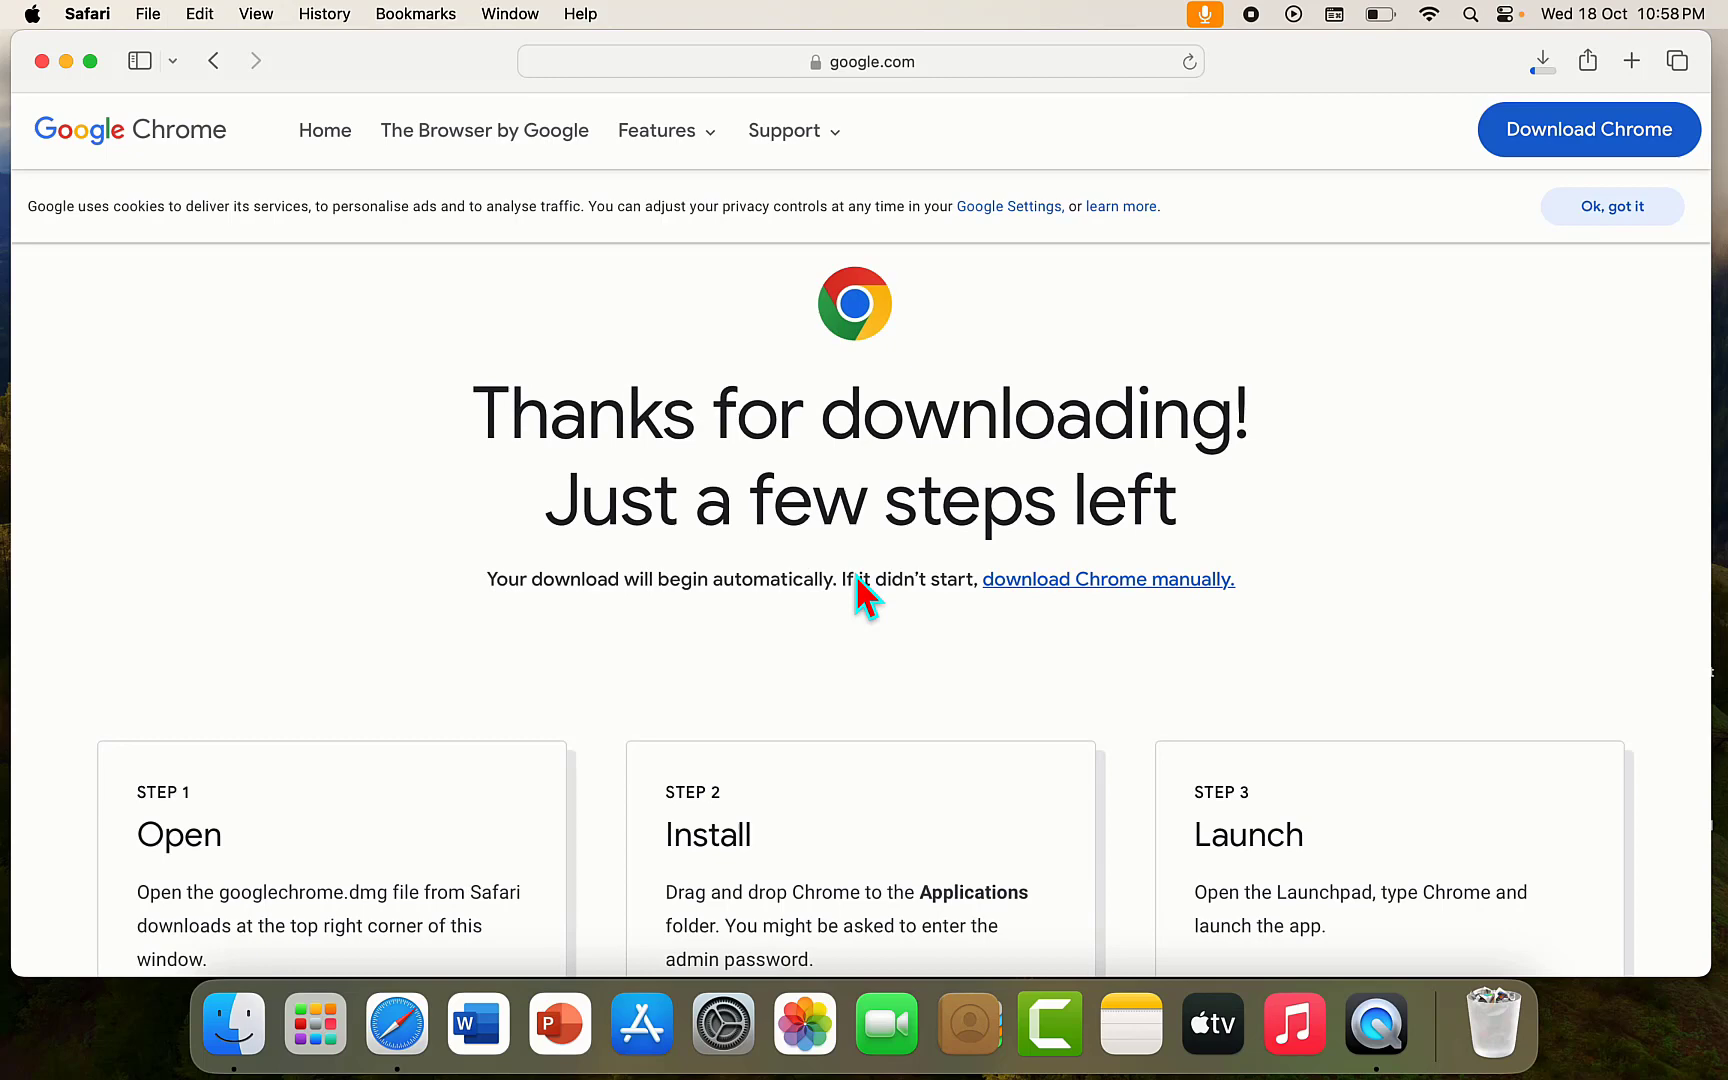
- Watch googlechrome.dmg (202.2 MB) finish in Safari's Downloads list
left_click(1542, 62)
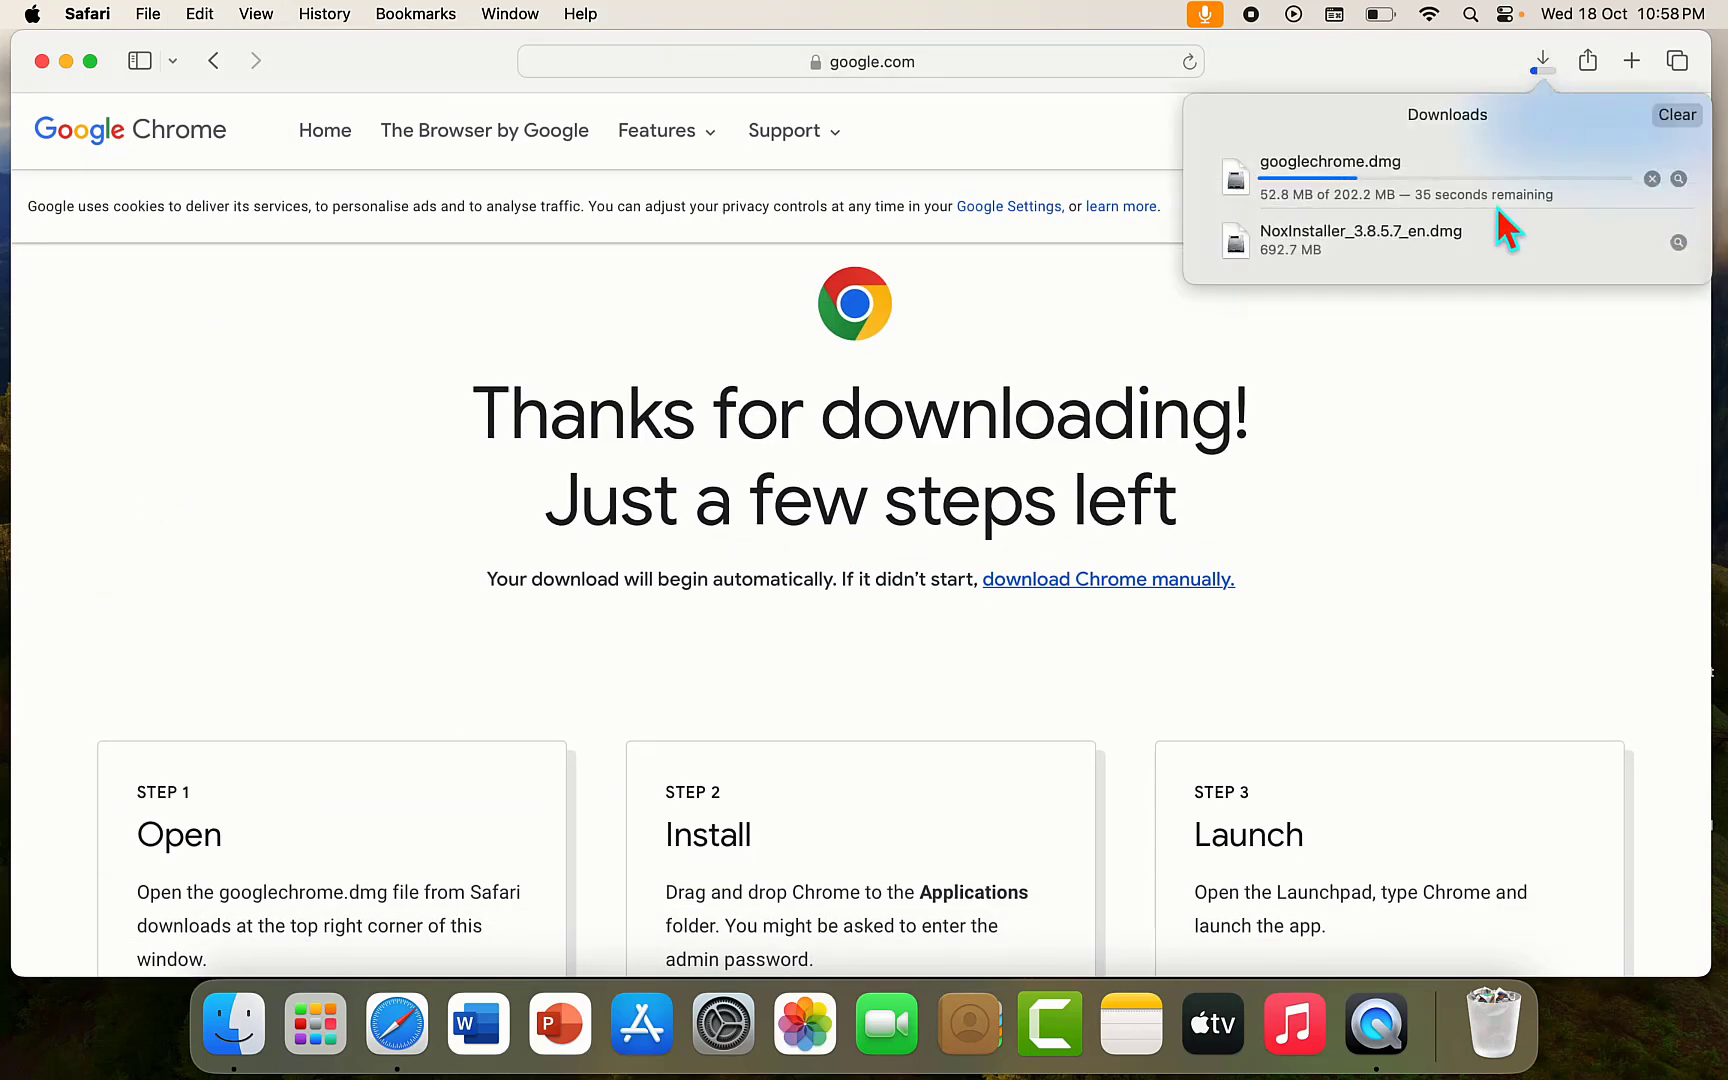
mouse_move(1072, 158)
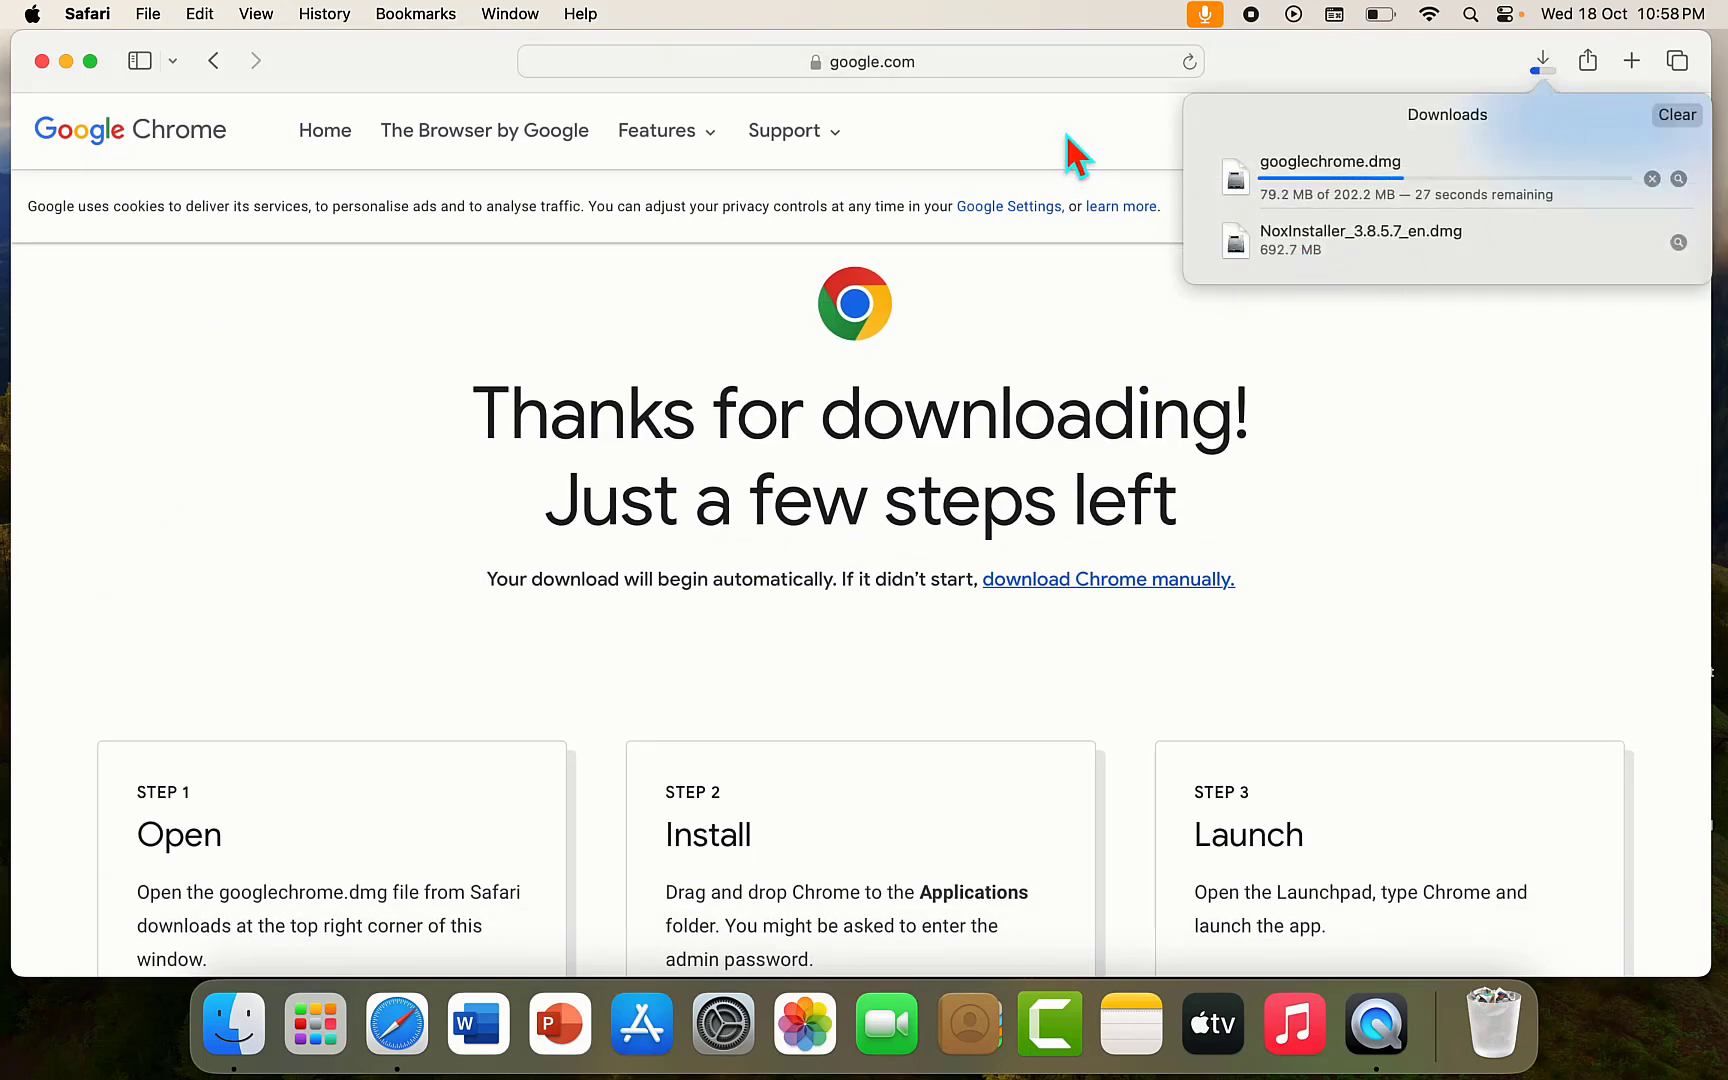
left_click(1542, 60)
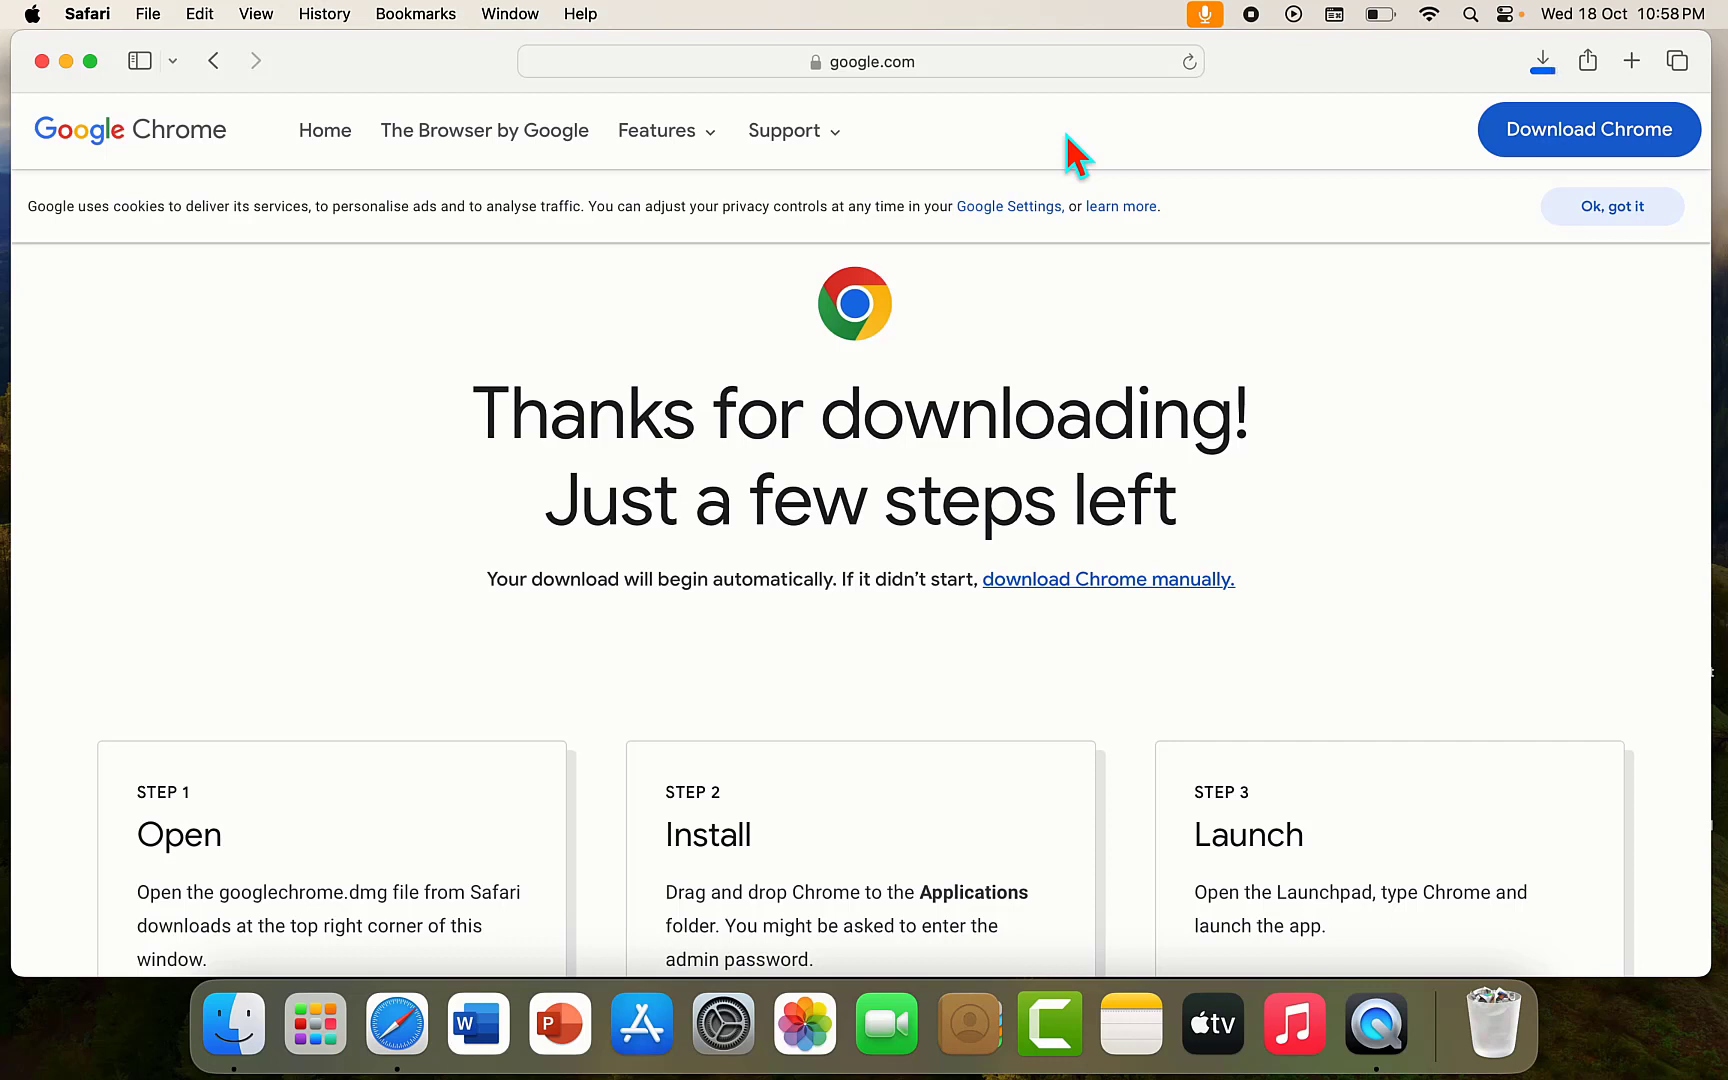
left_click(1544, 62)
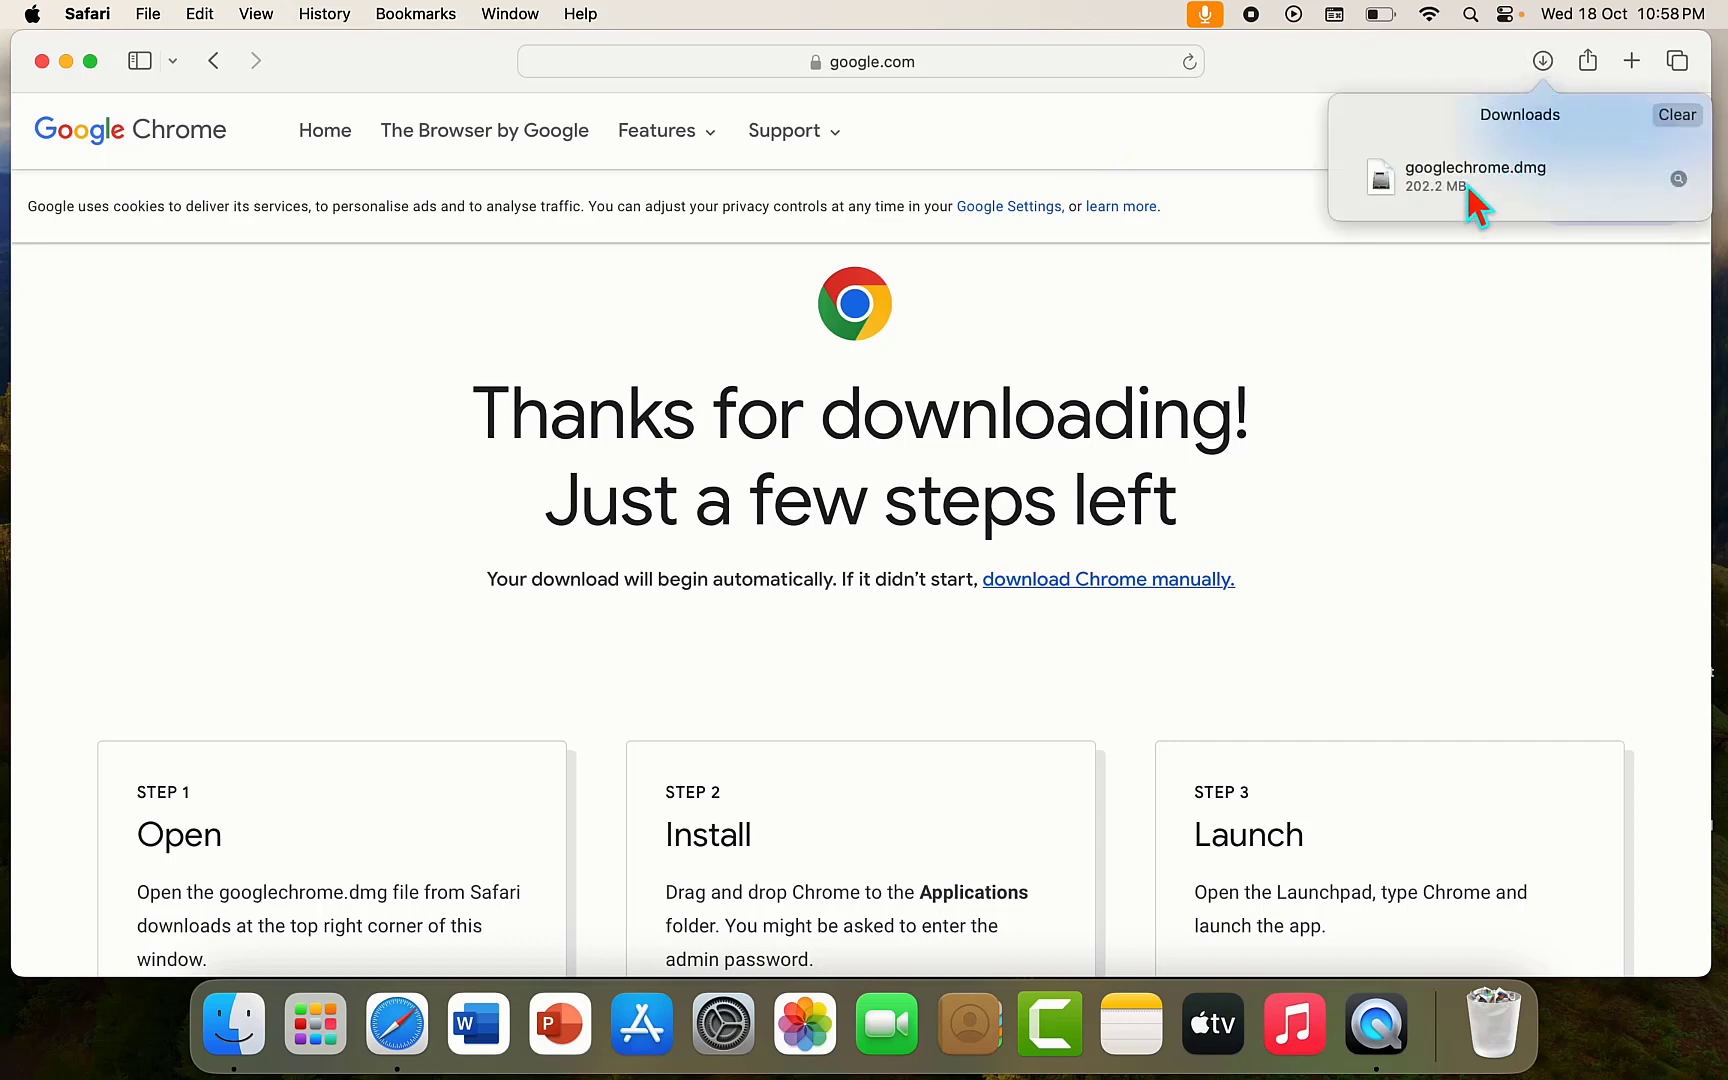
- Mount googlechrome.dmg, copy Google Chrome into Applications and launch it
double_click(1476, 176)
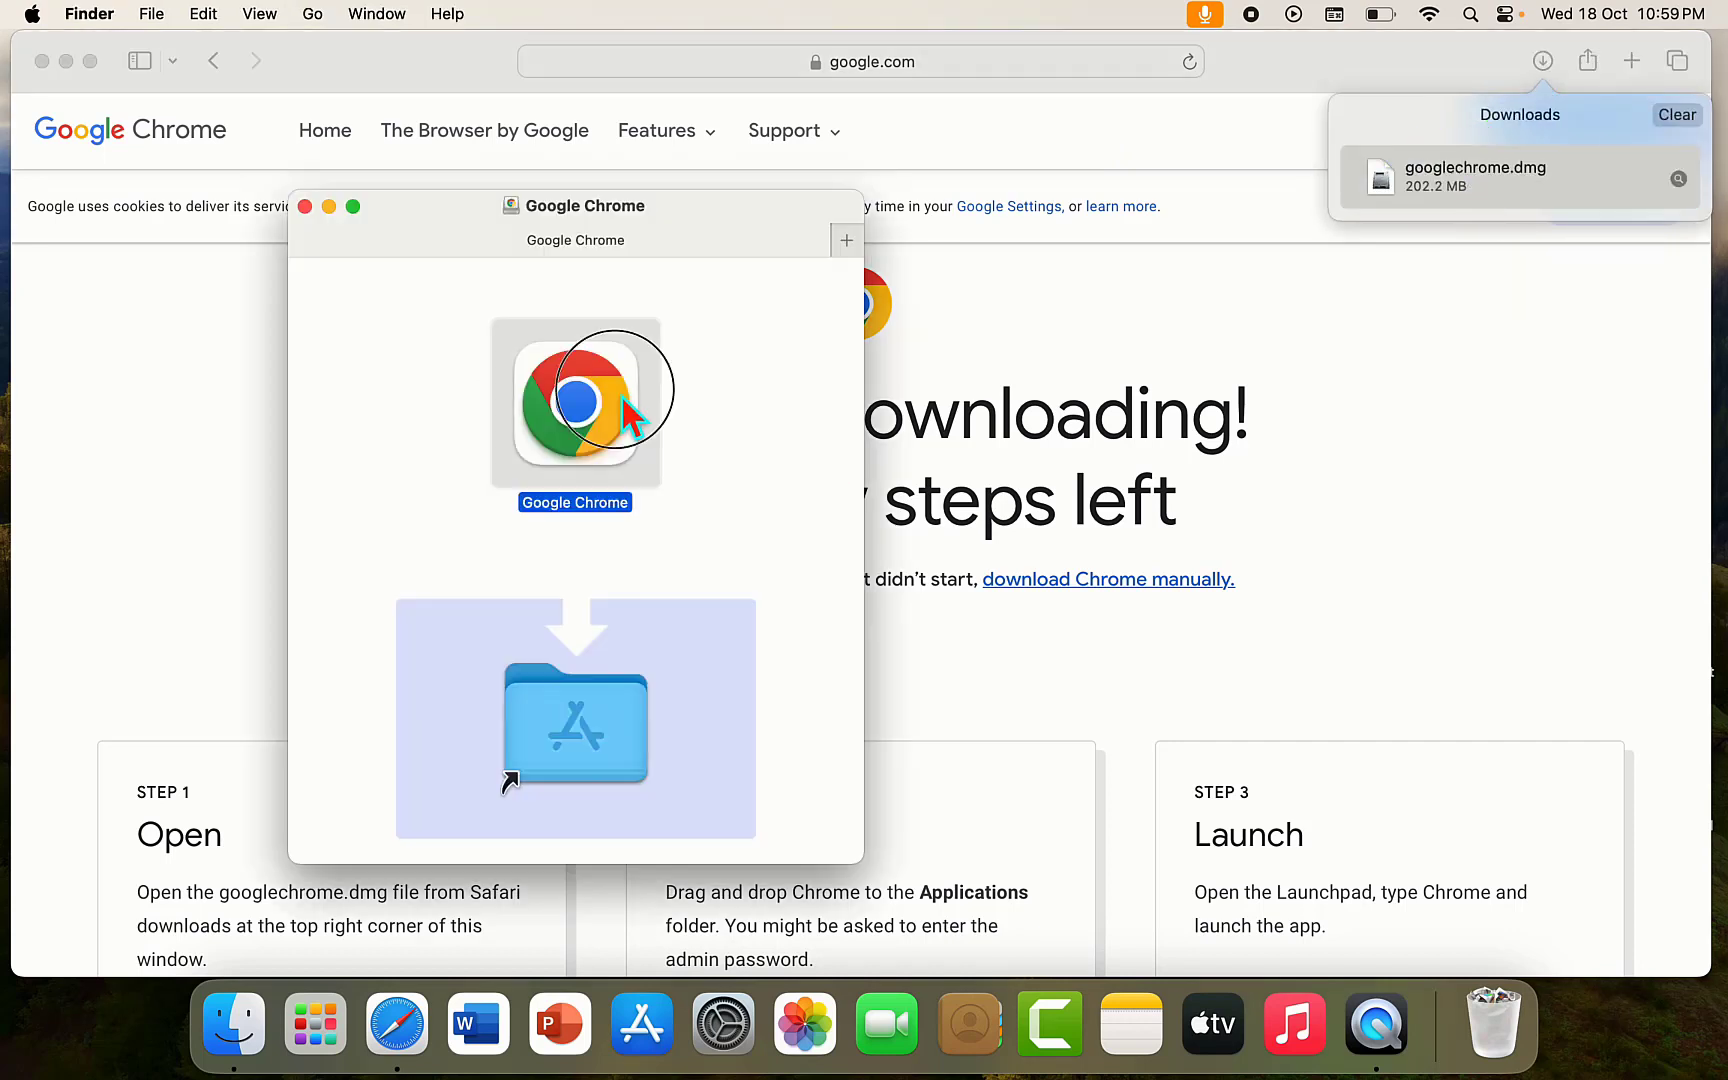
left_click_drag(576, 404, 576, 718)
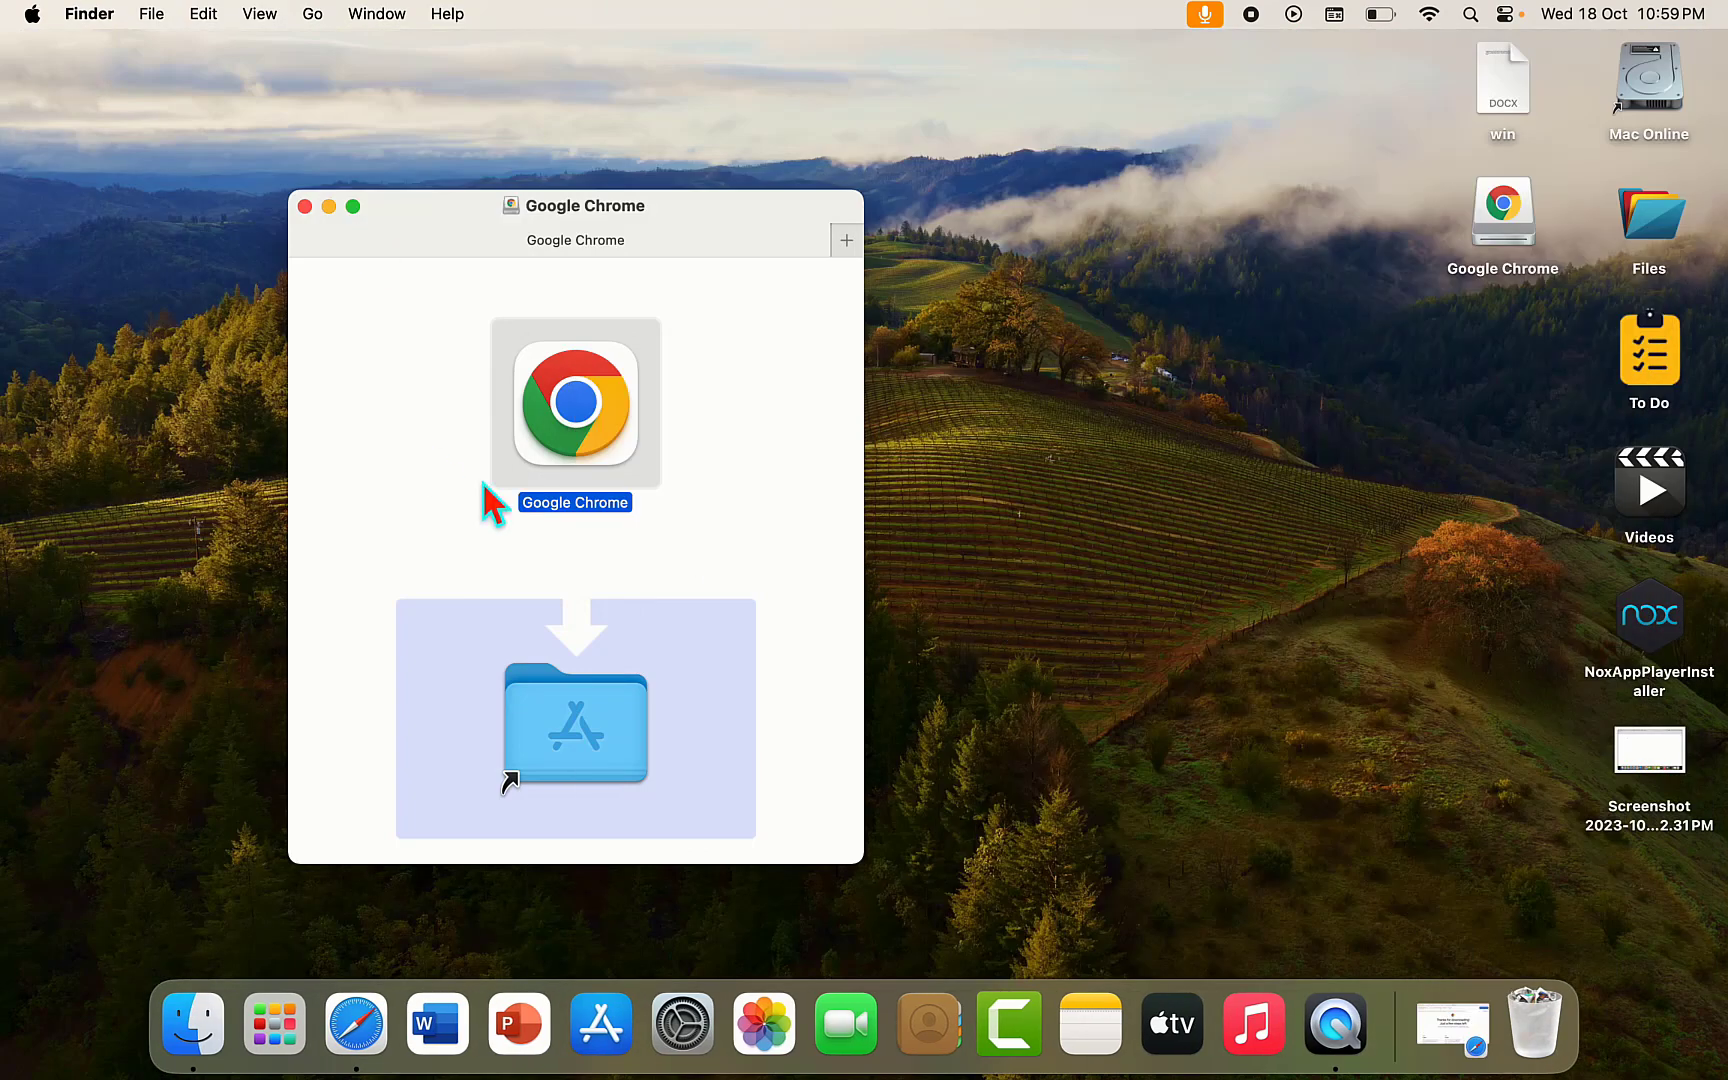
left_click(1502, 210)
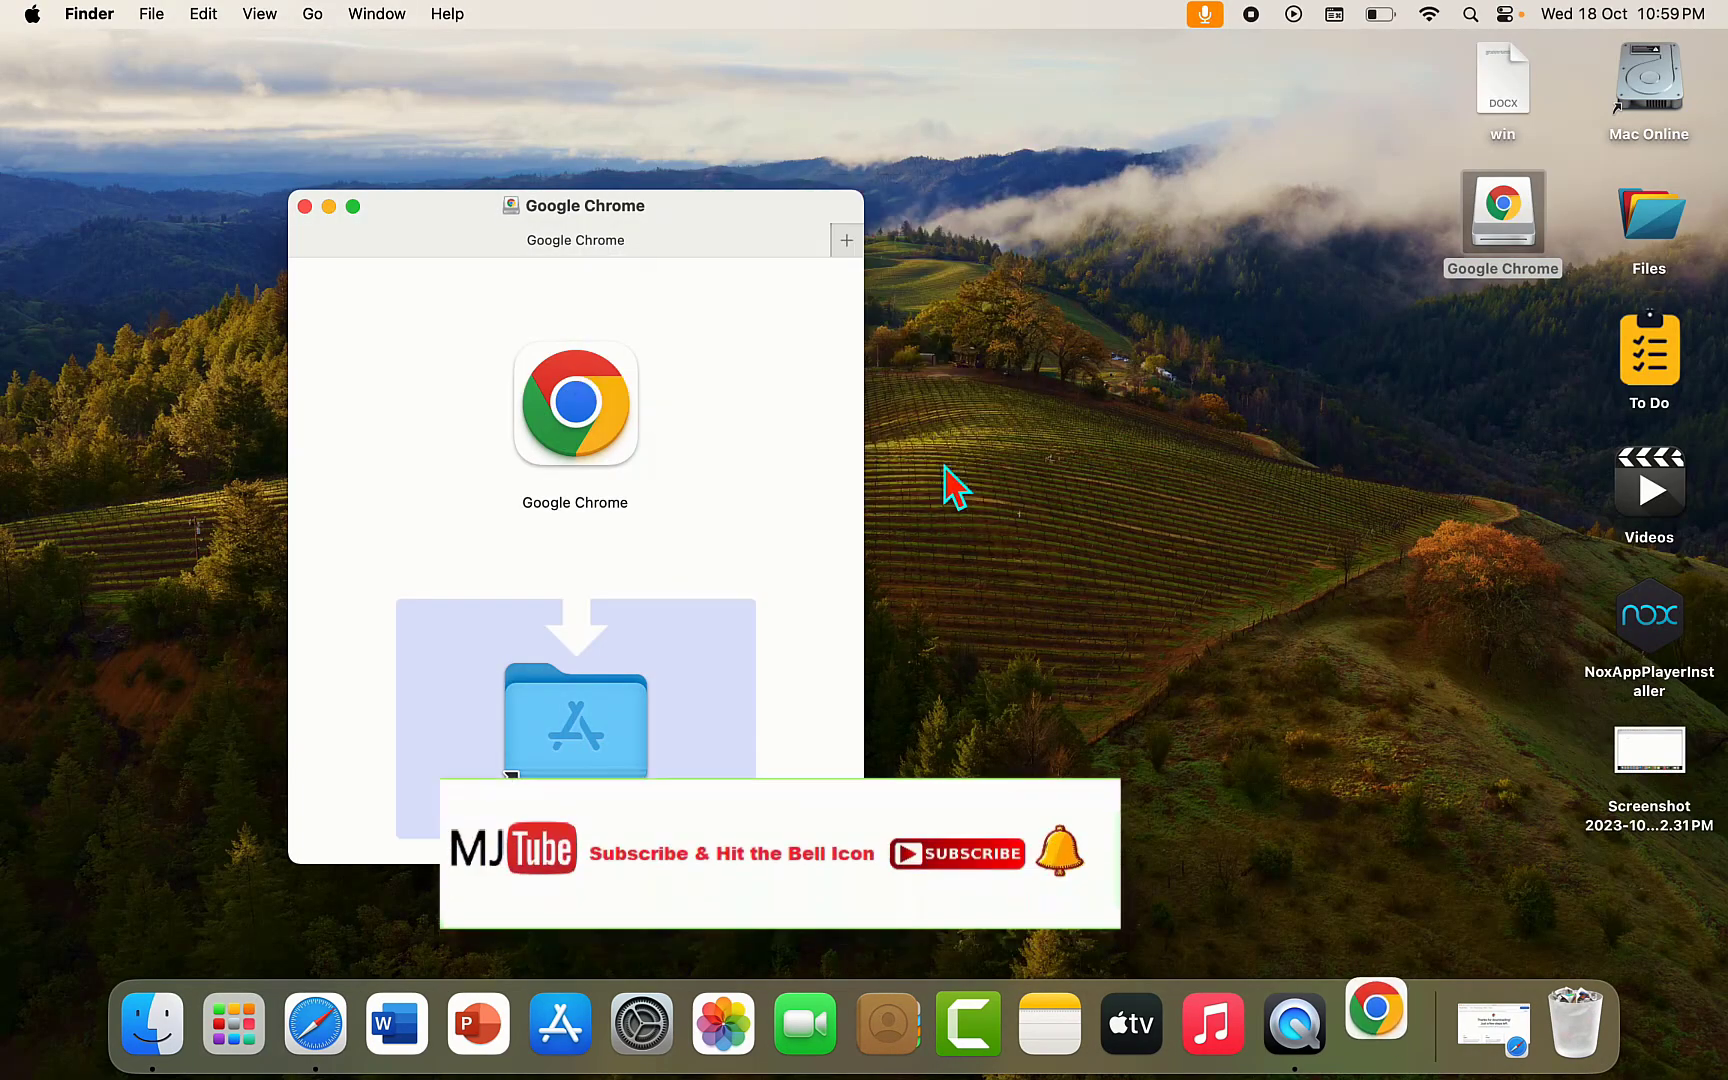
left_click(576, 404)
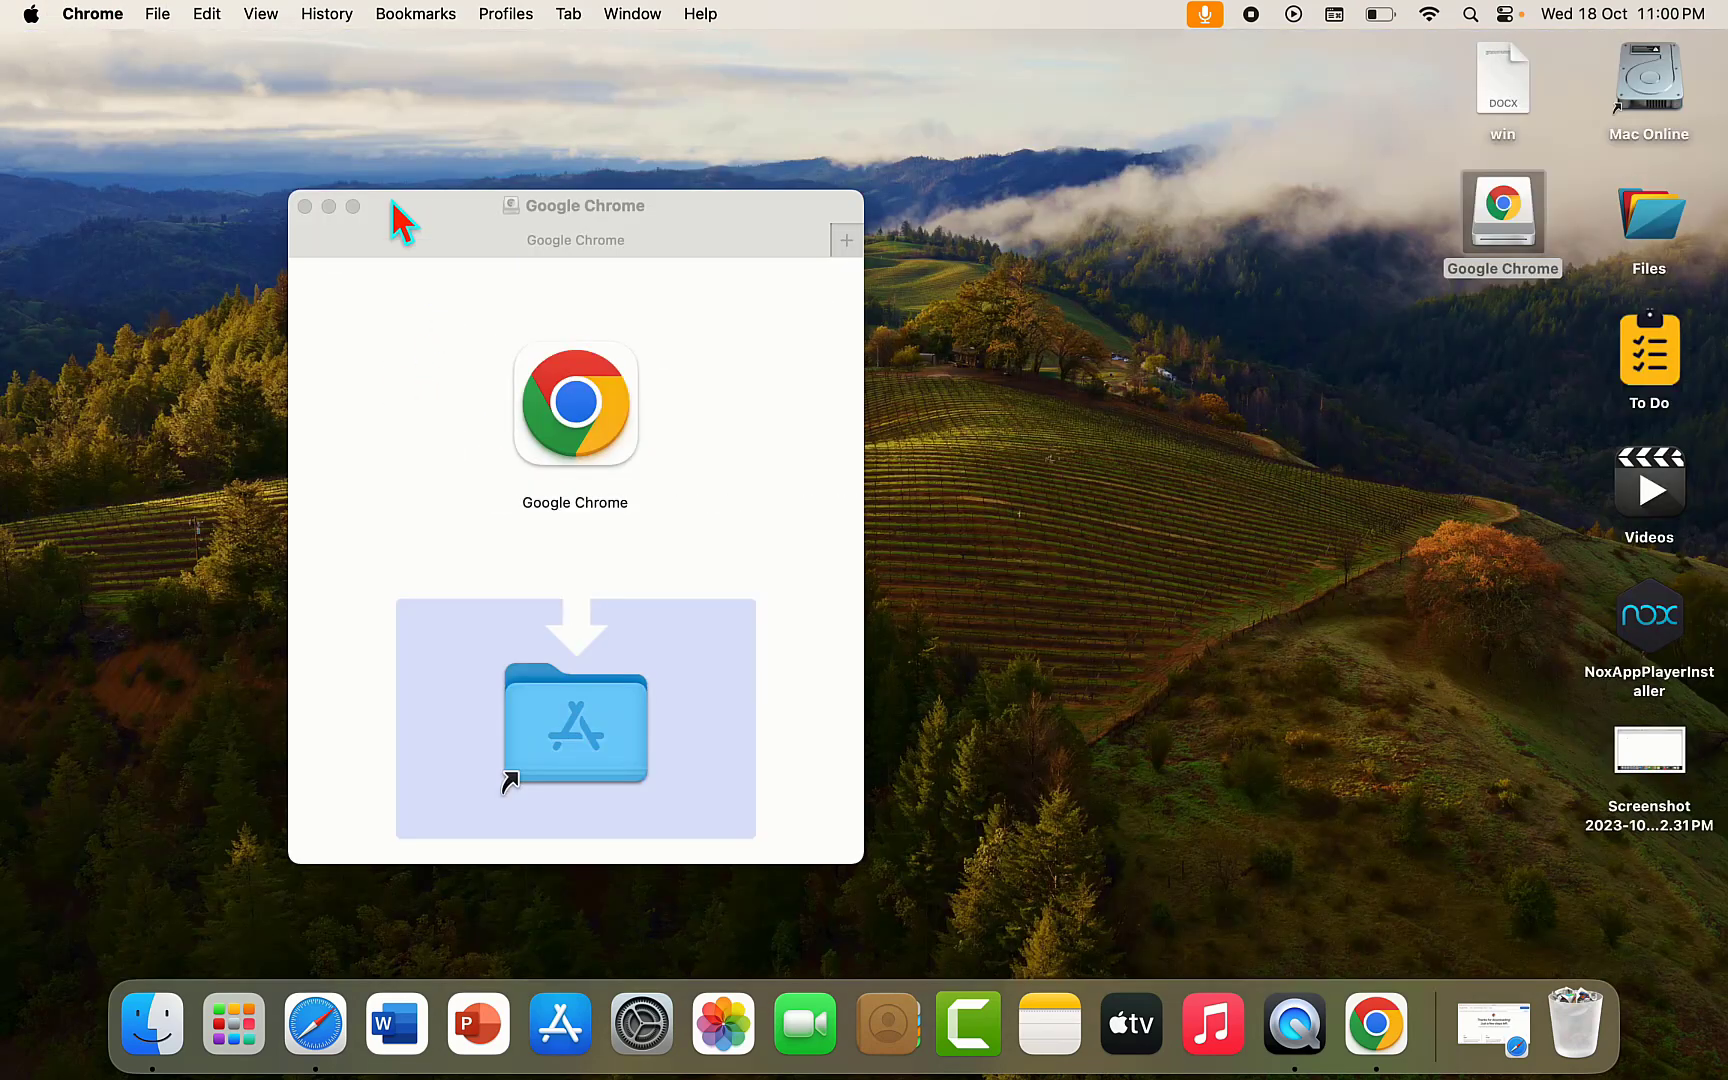
- Load a web page and the YouTube Music channel in Chrome, then close its window
left_click(1376, 1024)
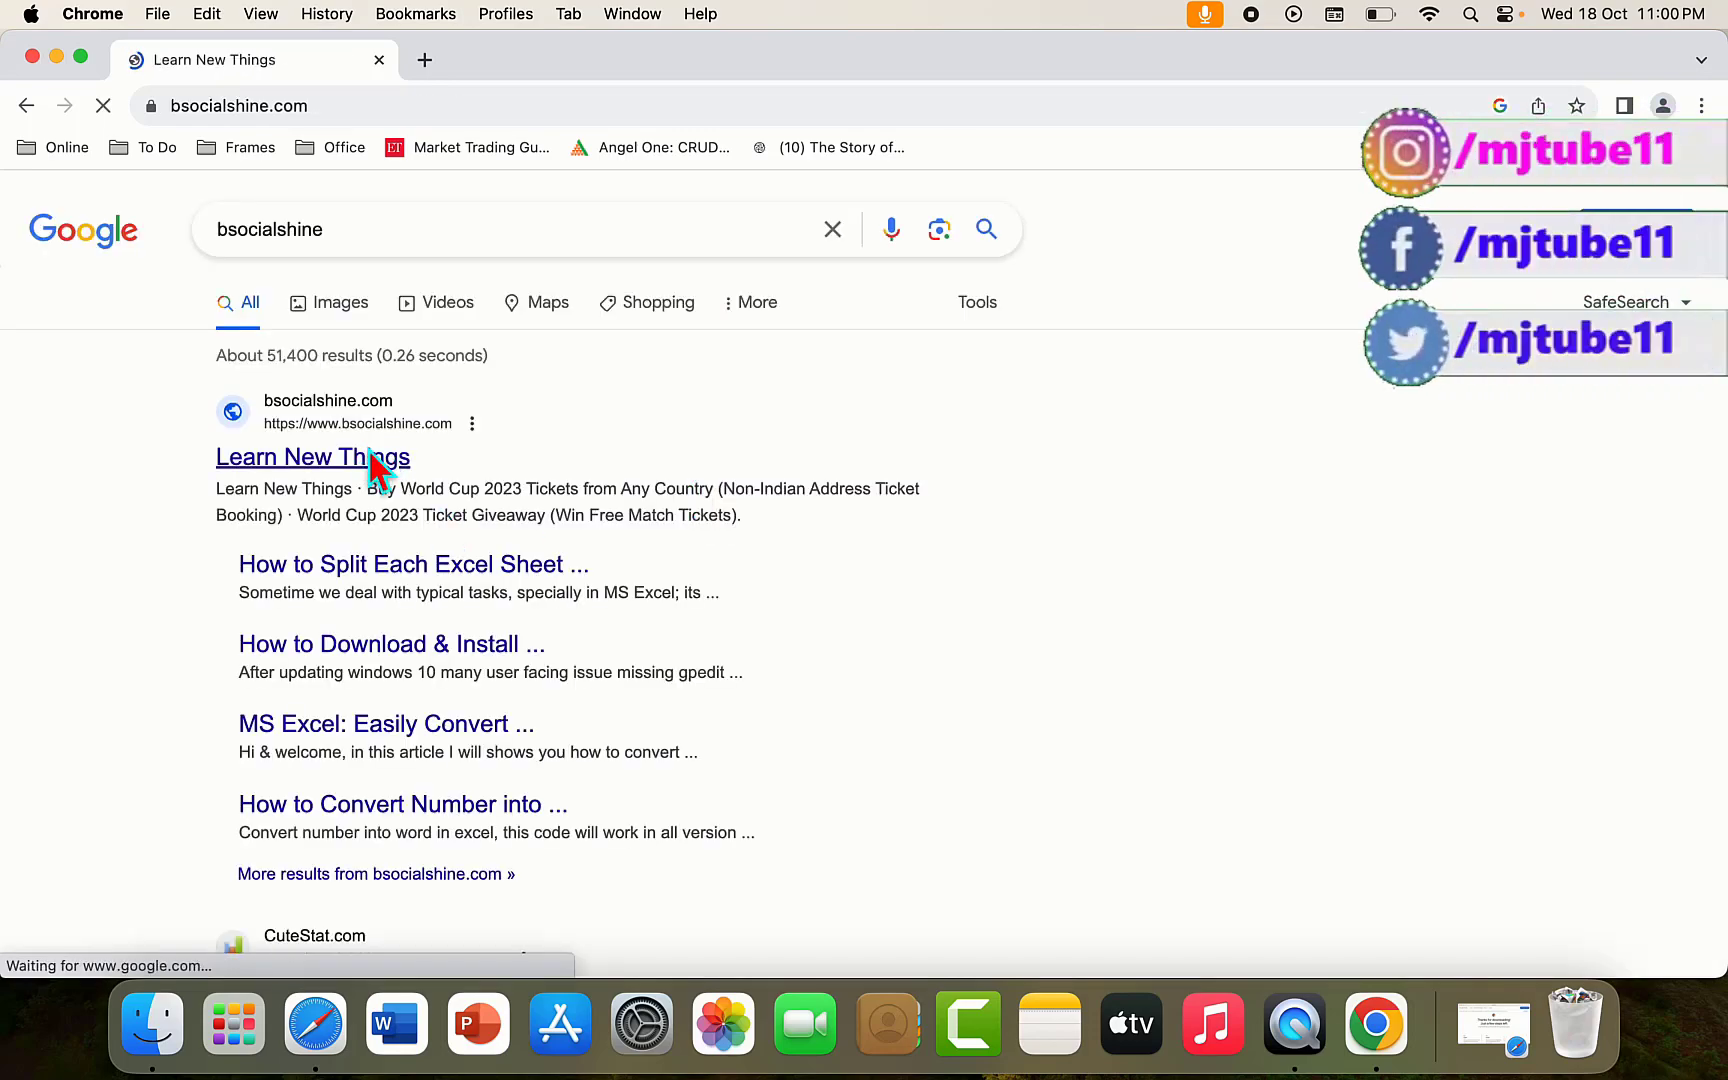
left_click(312, 456)
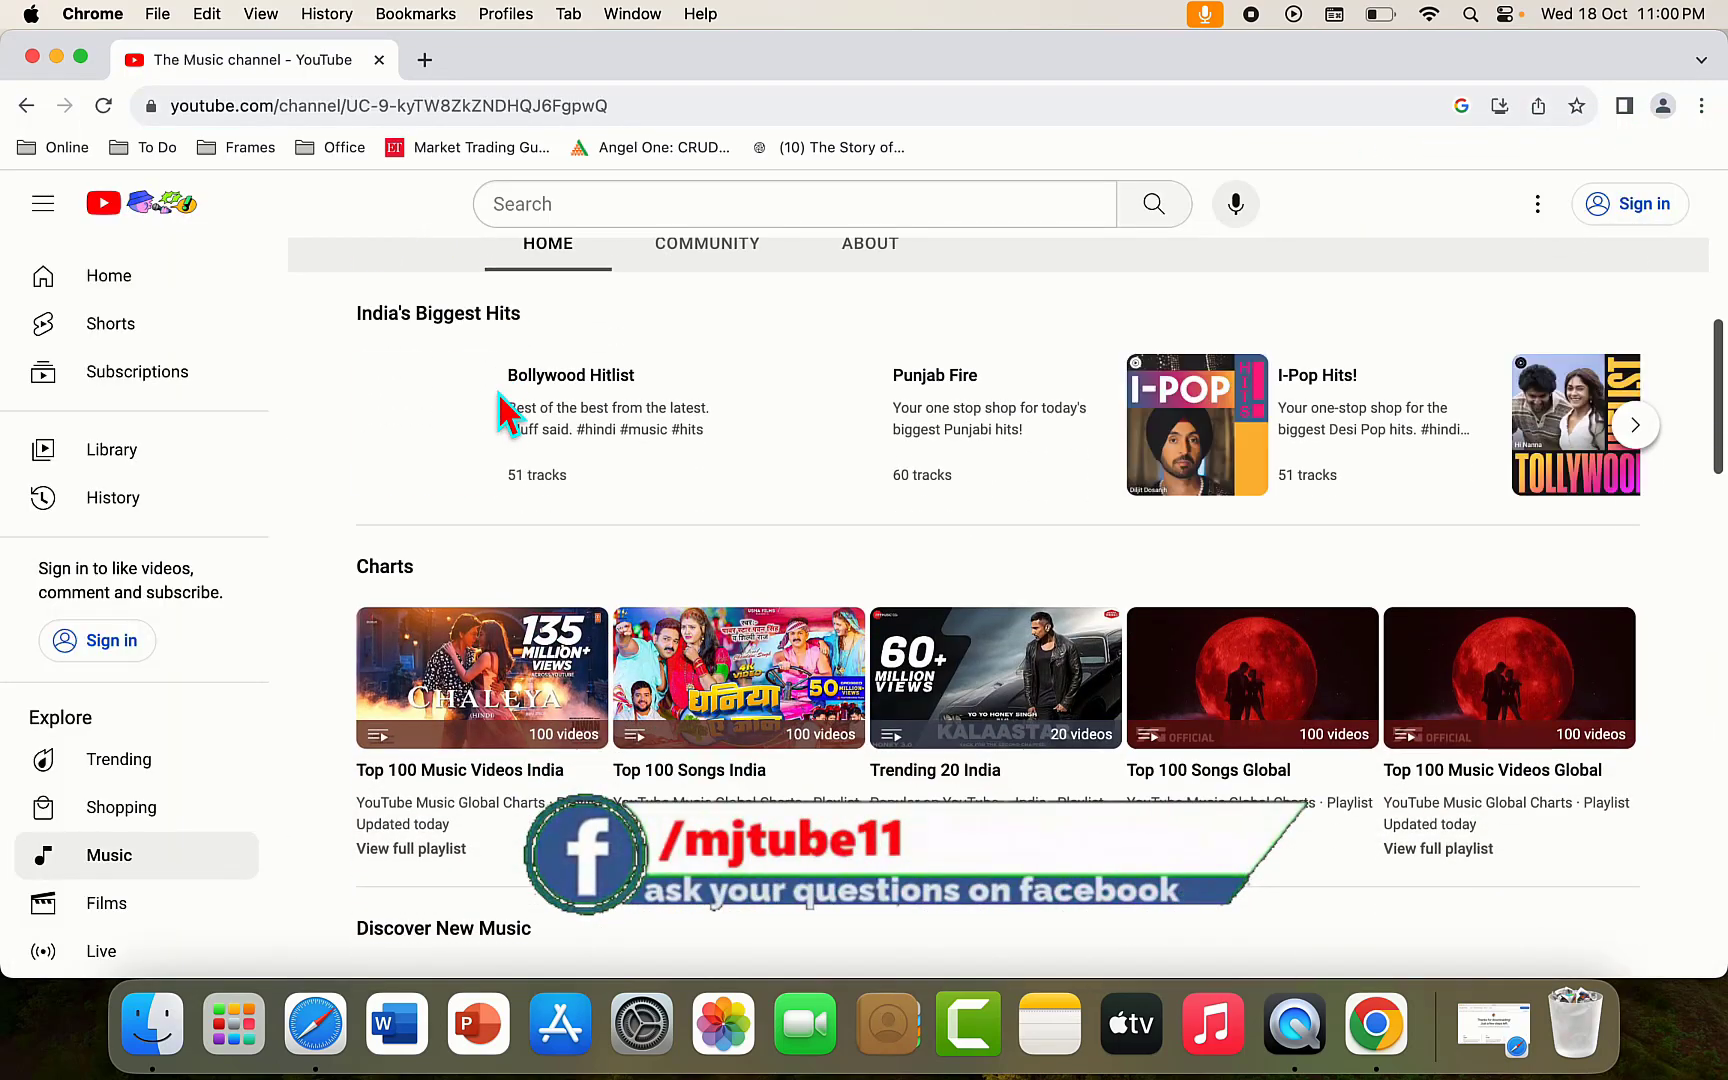
scroll("down", 3)
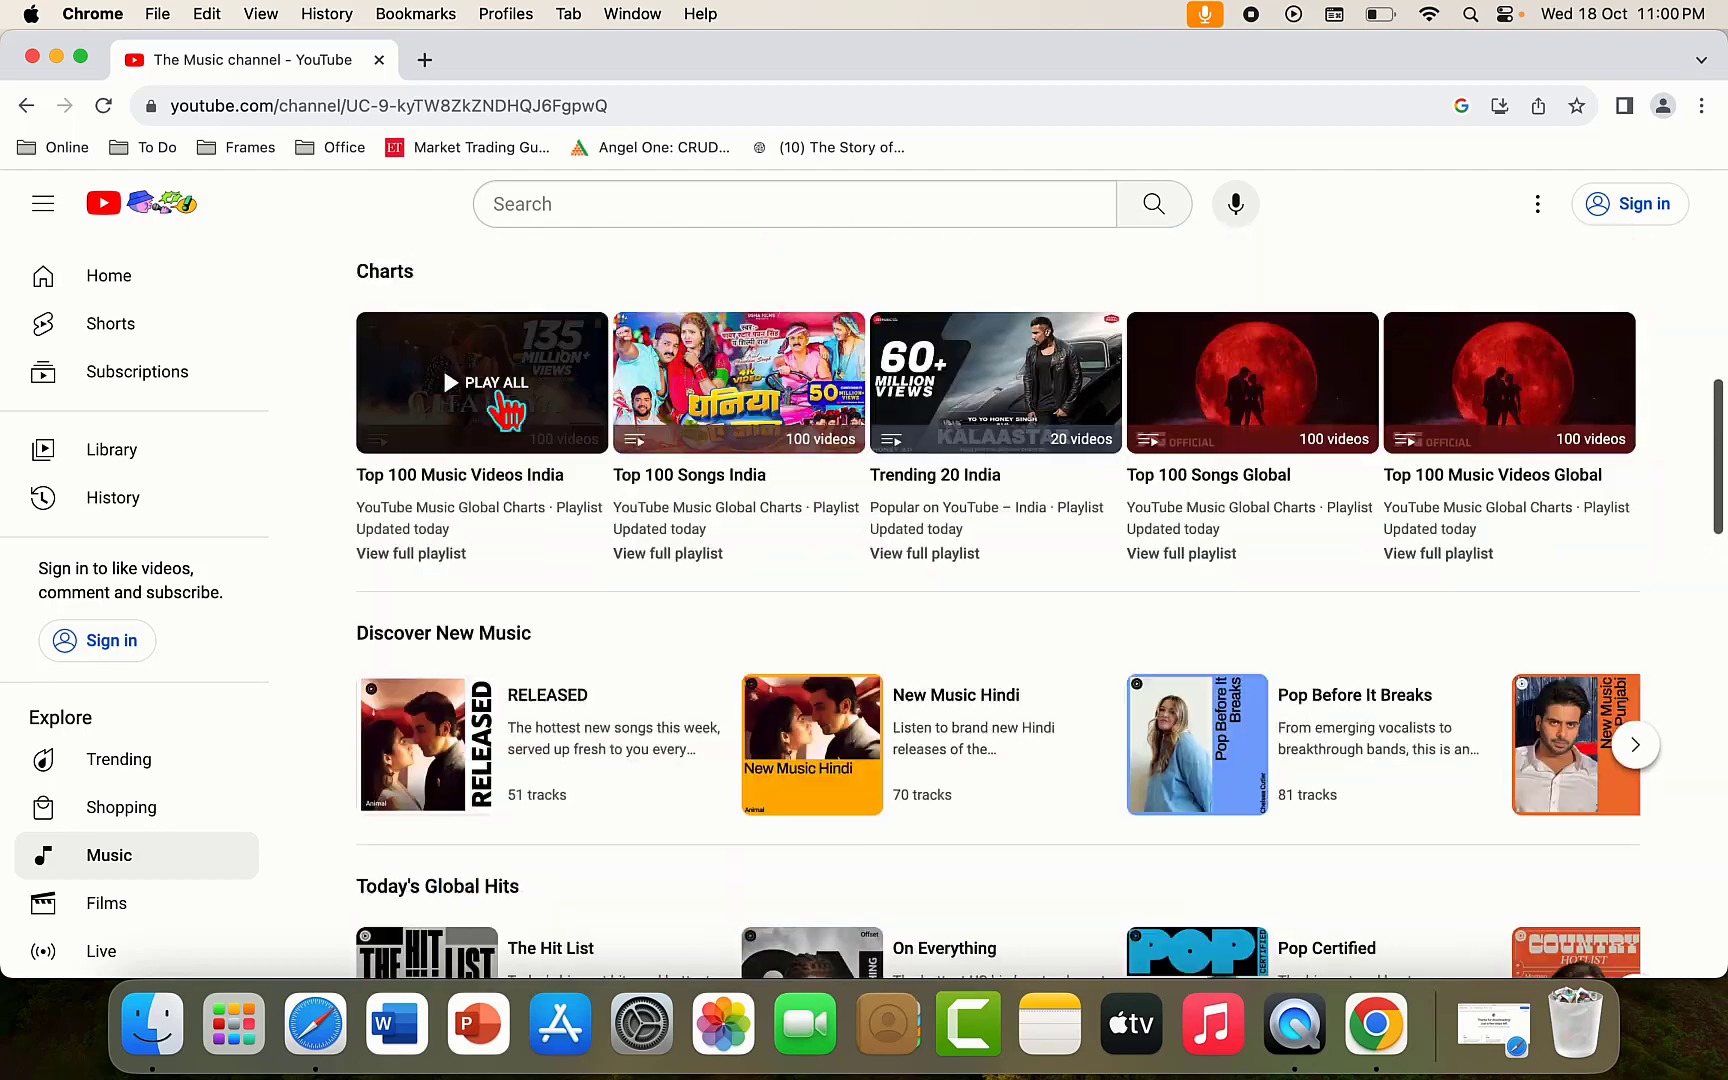
scroll("up", 3)
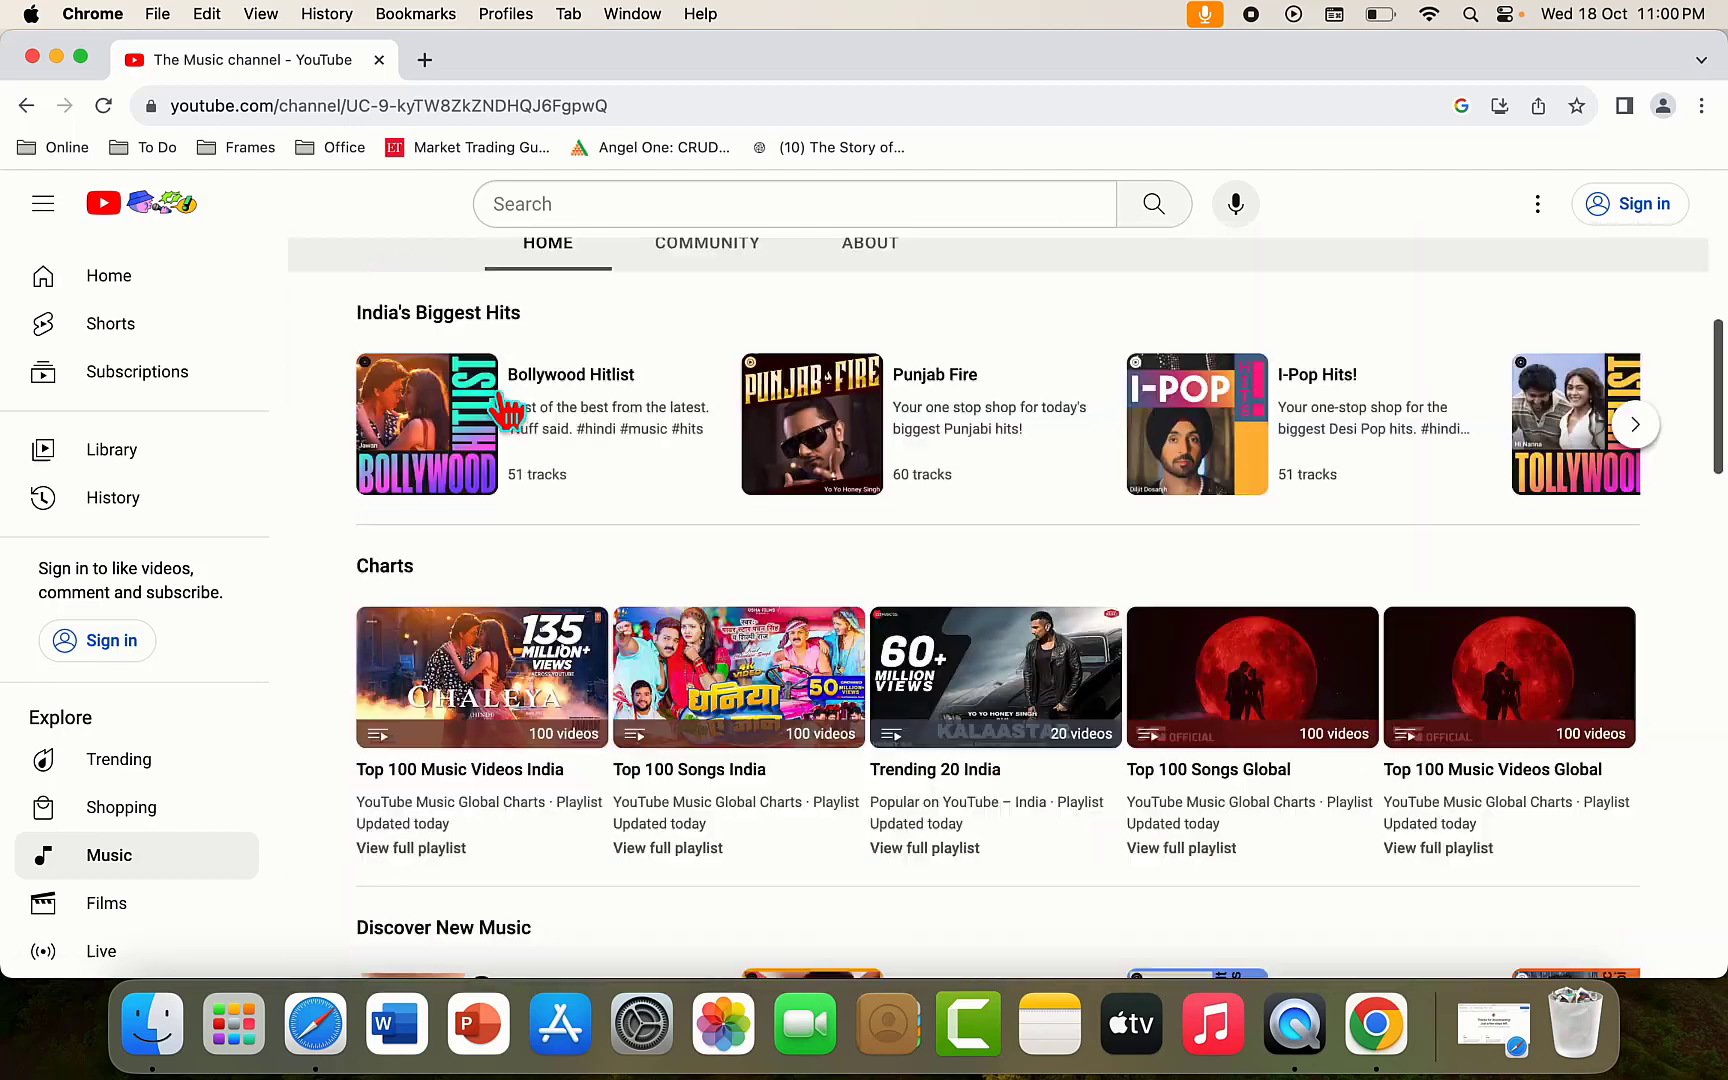
scroll("down", 3)
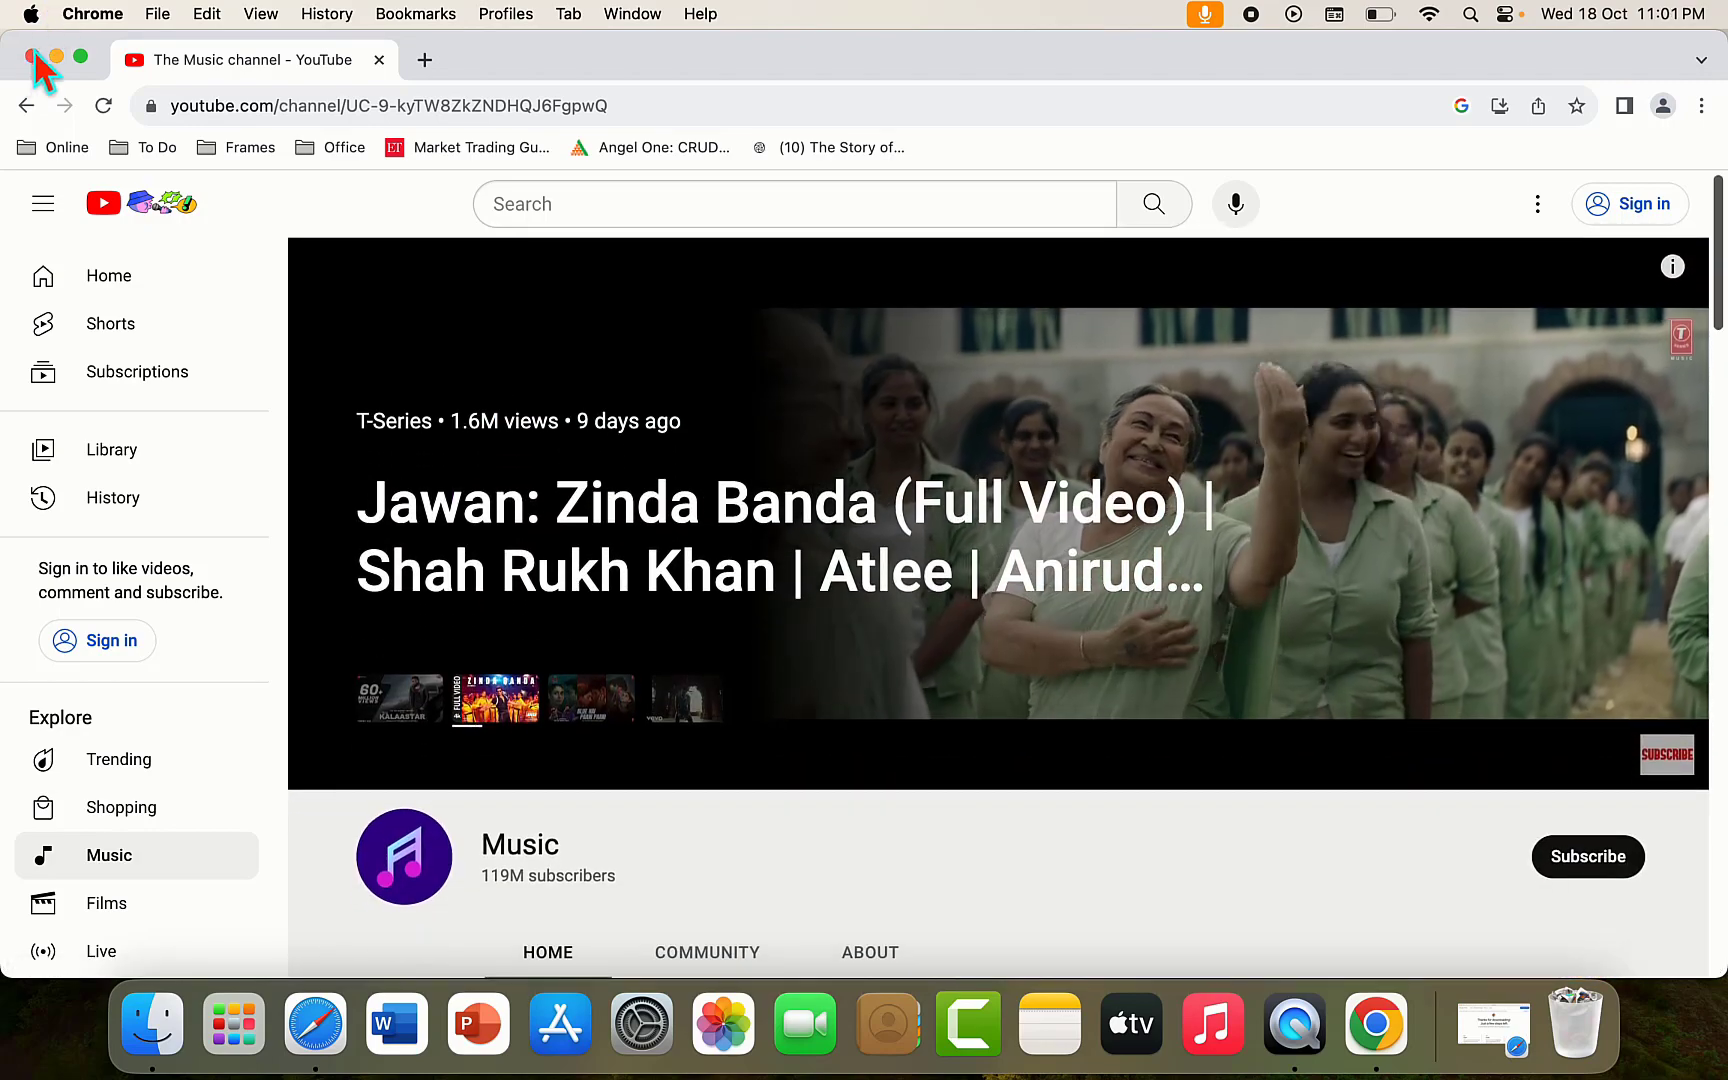
left_click(36, 58)
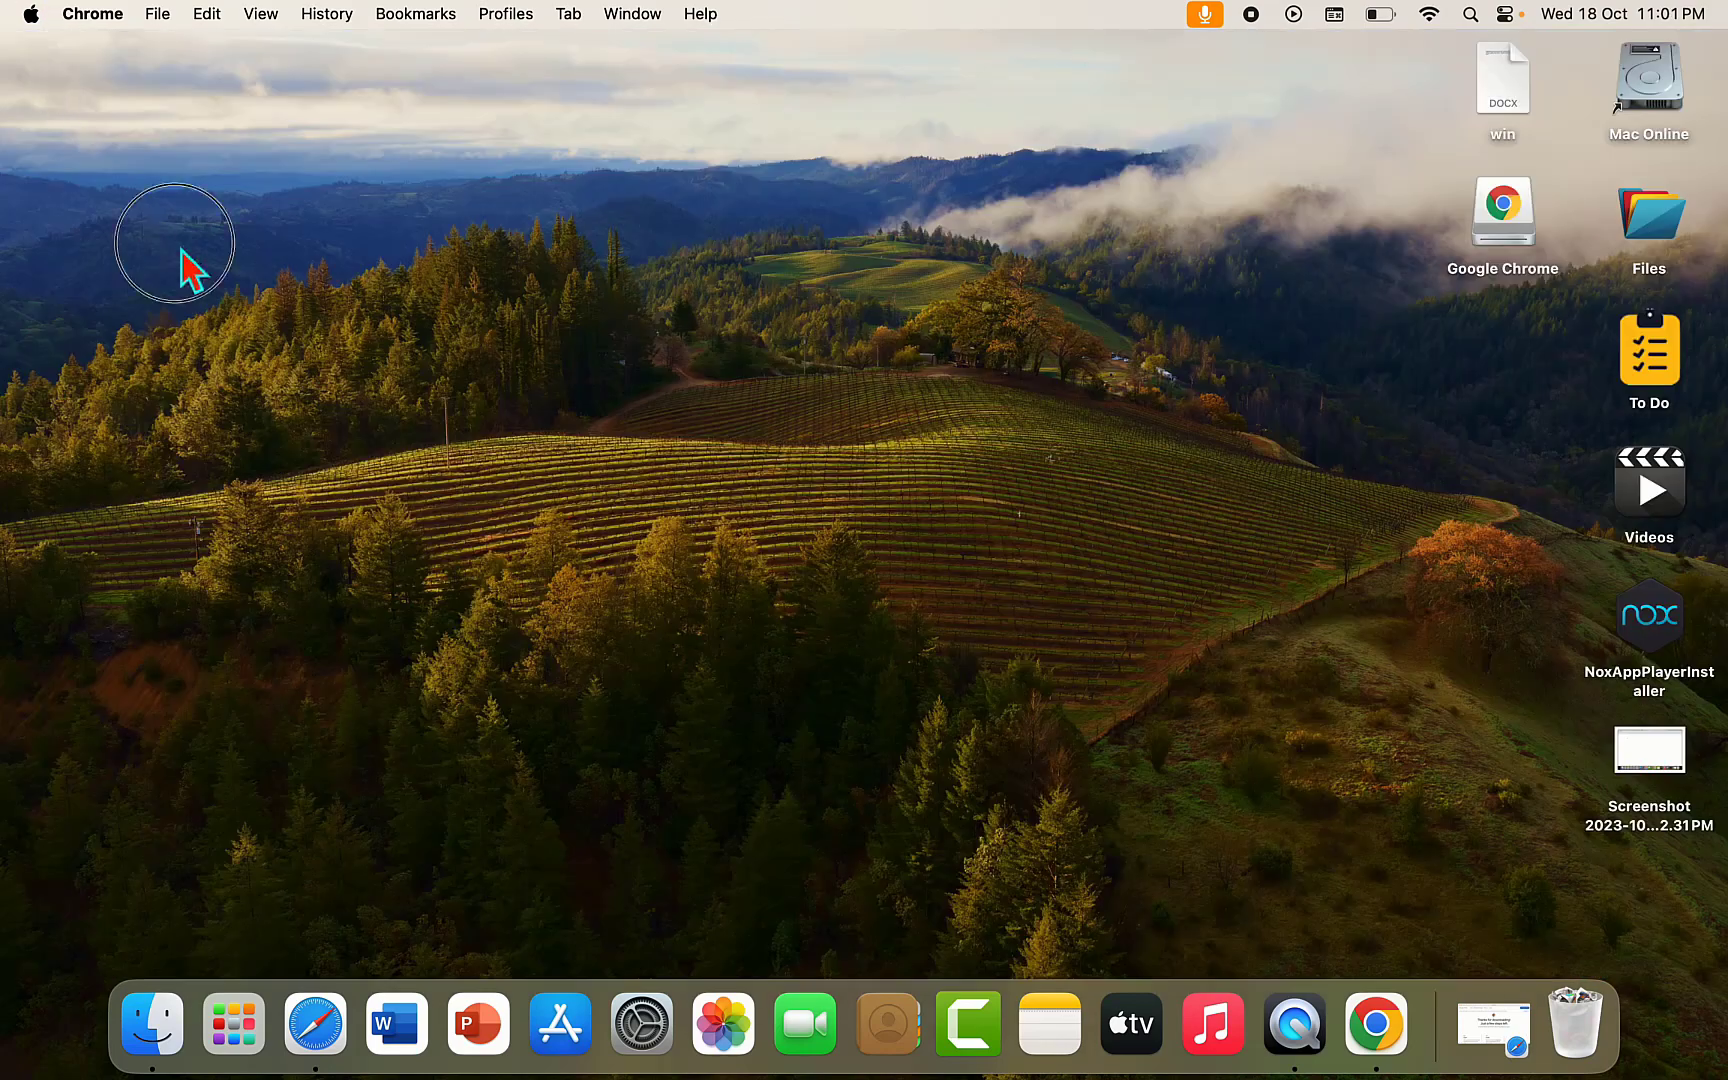